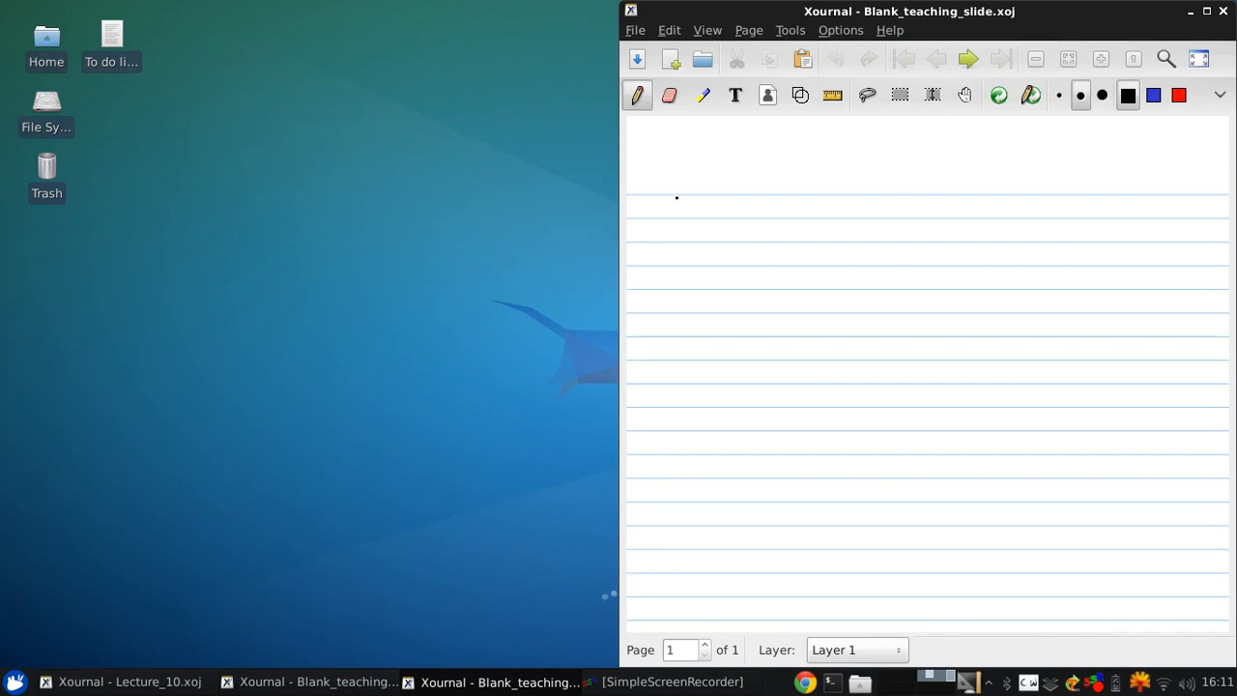
# Step: Handwrite the title 'Introduction to Turbomachinery' at the top and underline it
pyautogui.moveTo(641, 193); pyautogui.dragTo(686, 178)
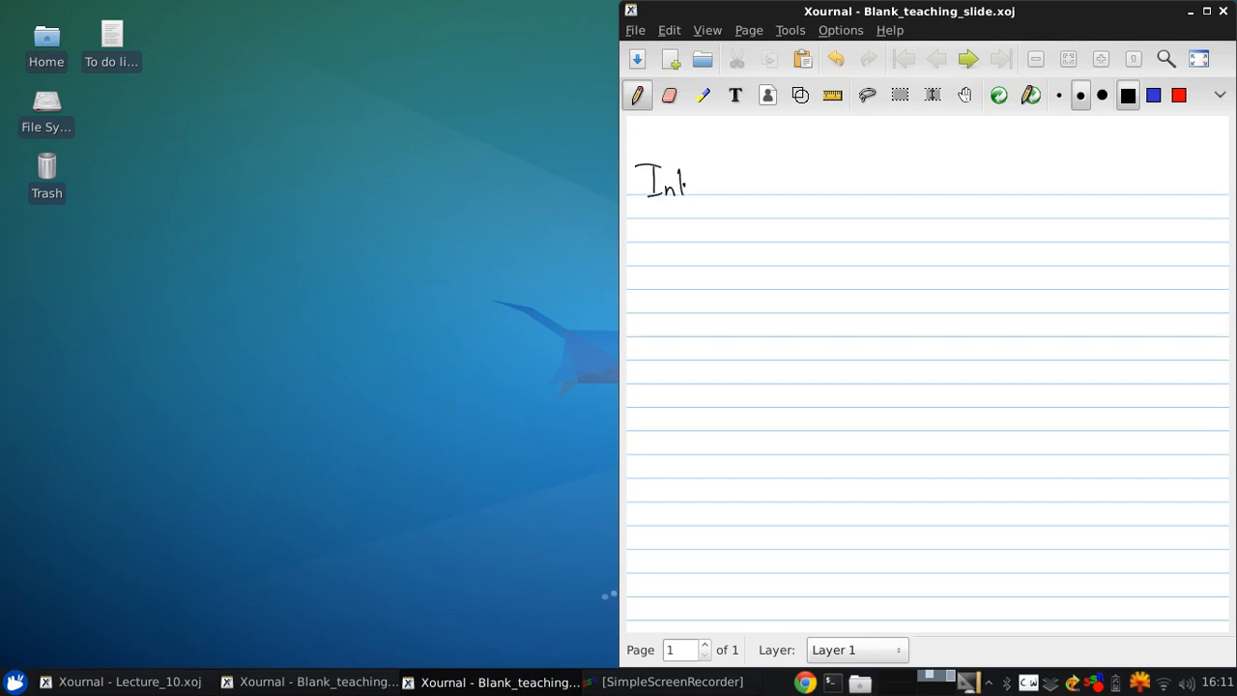
pyautogui.moveTo(686, 178); pyautogui.dragTo(753, 178)
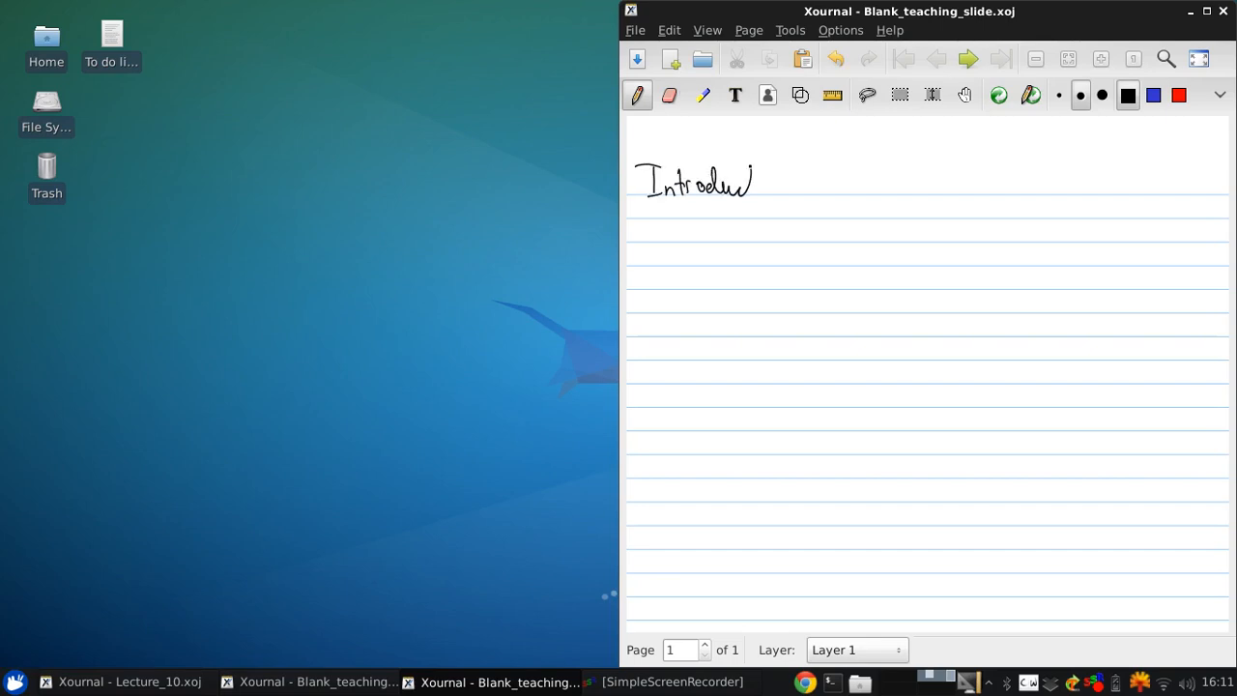
pyautogui.moveTo(744, 183); pyautogui.dragTo(815, 164)
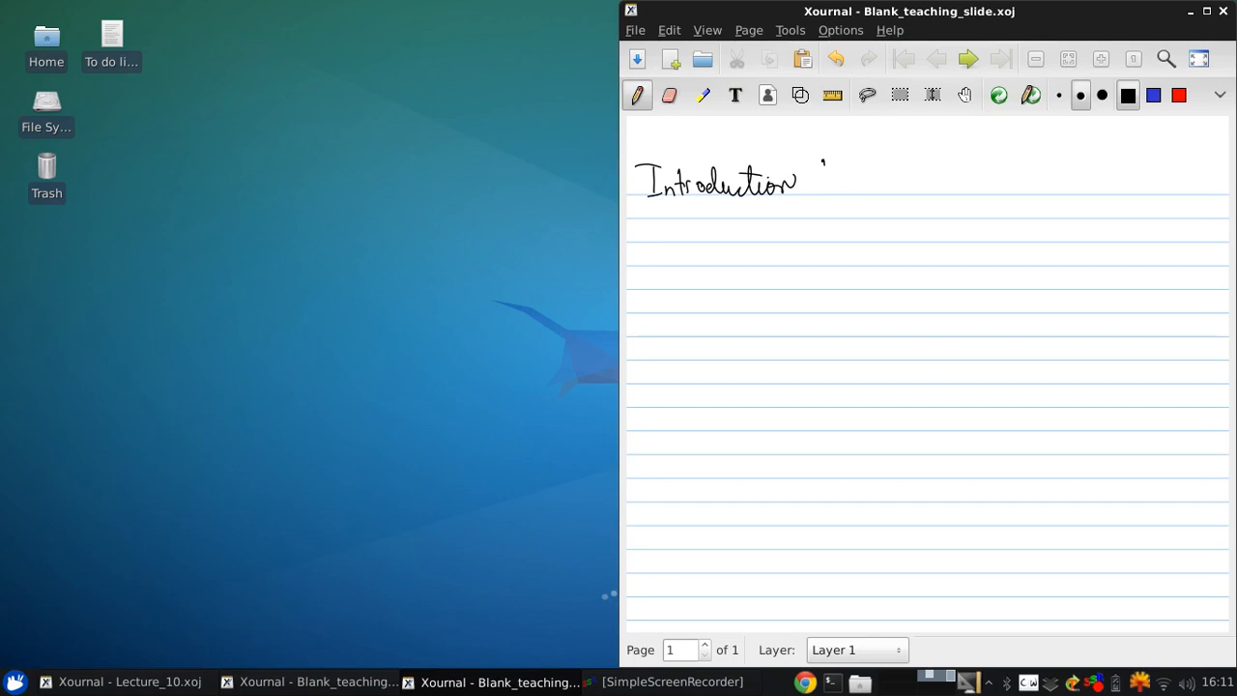
pyautogui.moveTo(802, 178); pyautogui.dragTo(905, 178)
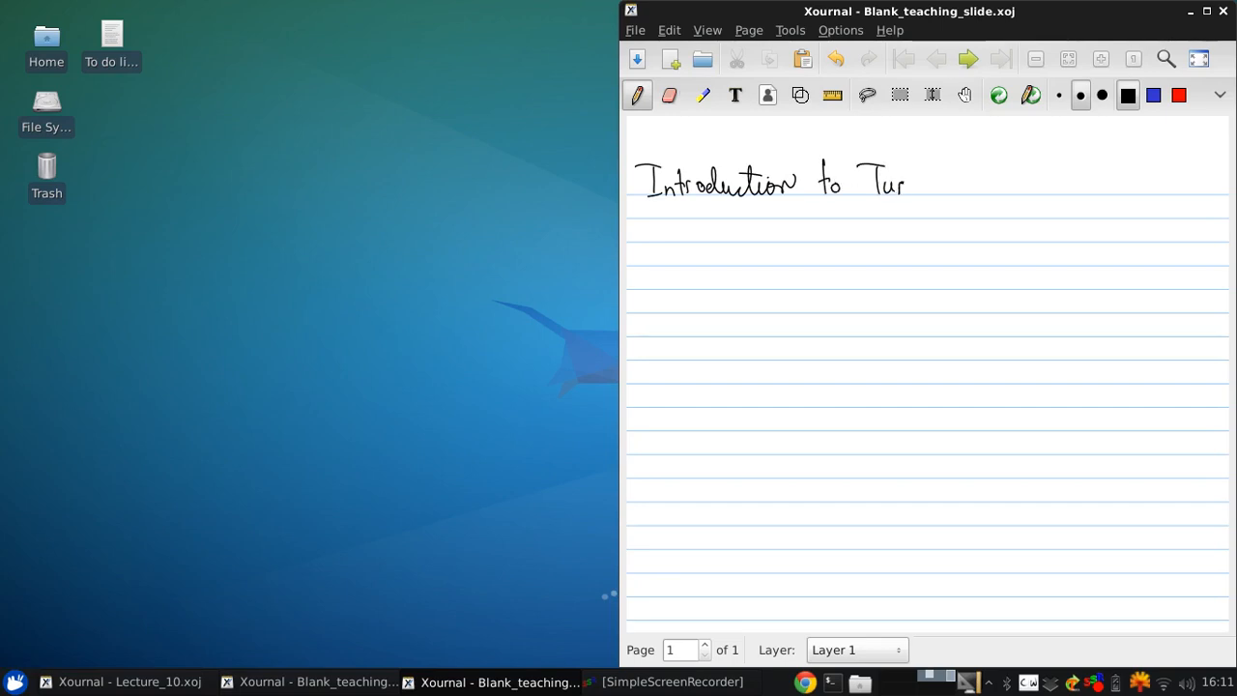
pyautogui.moveTo(904, 177); pyautogui.dragTo(962, 177)
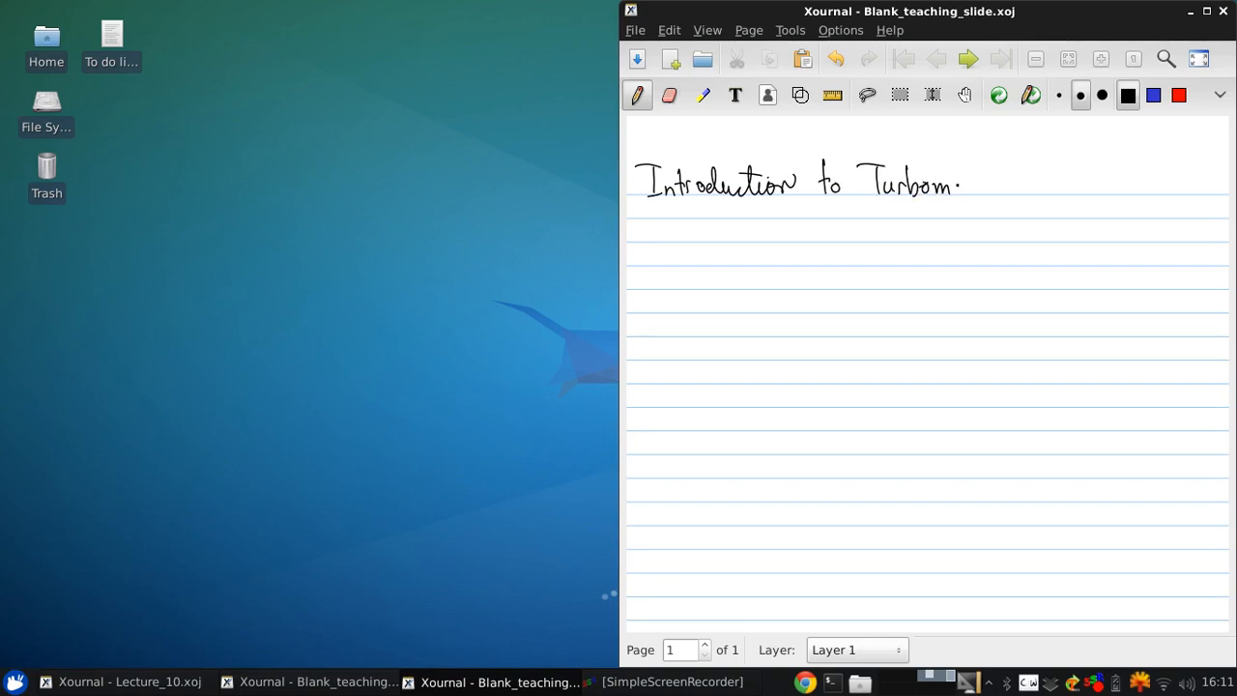
pyautogui.moveTo(956, 181); pyautogui.dragTo(1005, 184)
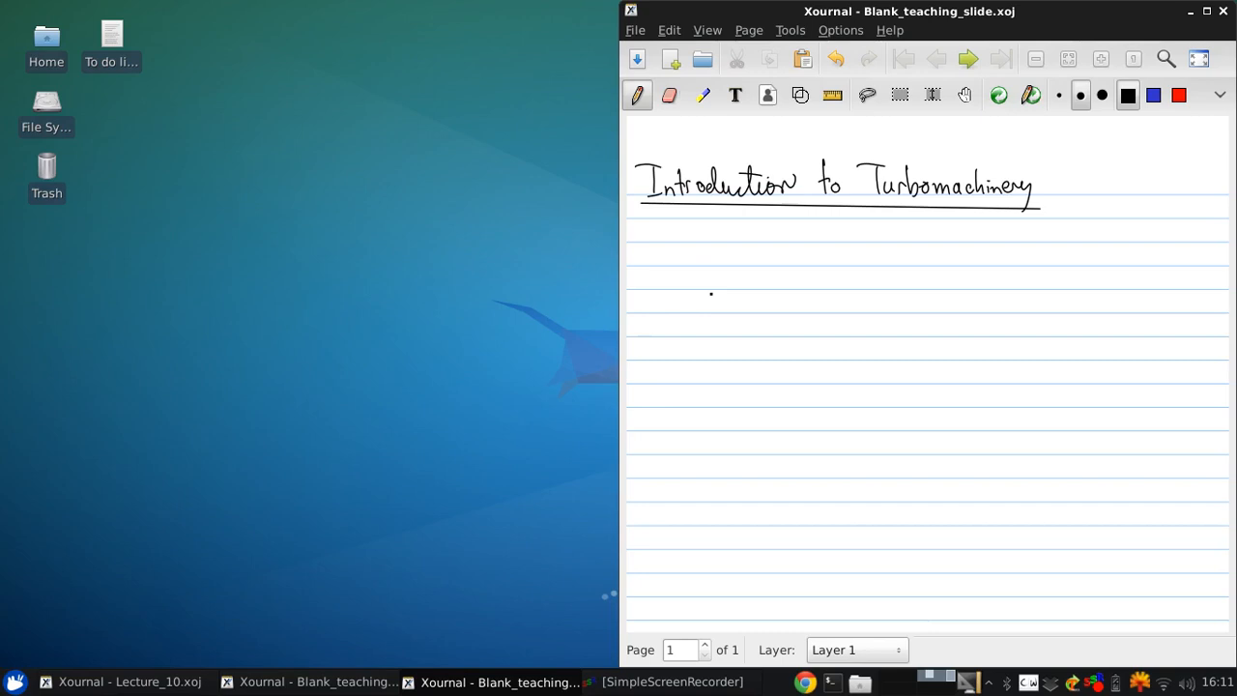
# Step: Write the bullet's first line: 'From Navier-Stokes, possible to show that'
pyautogui.moveTo(661, 267); pyautogui.dragTo(706, 248)
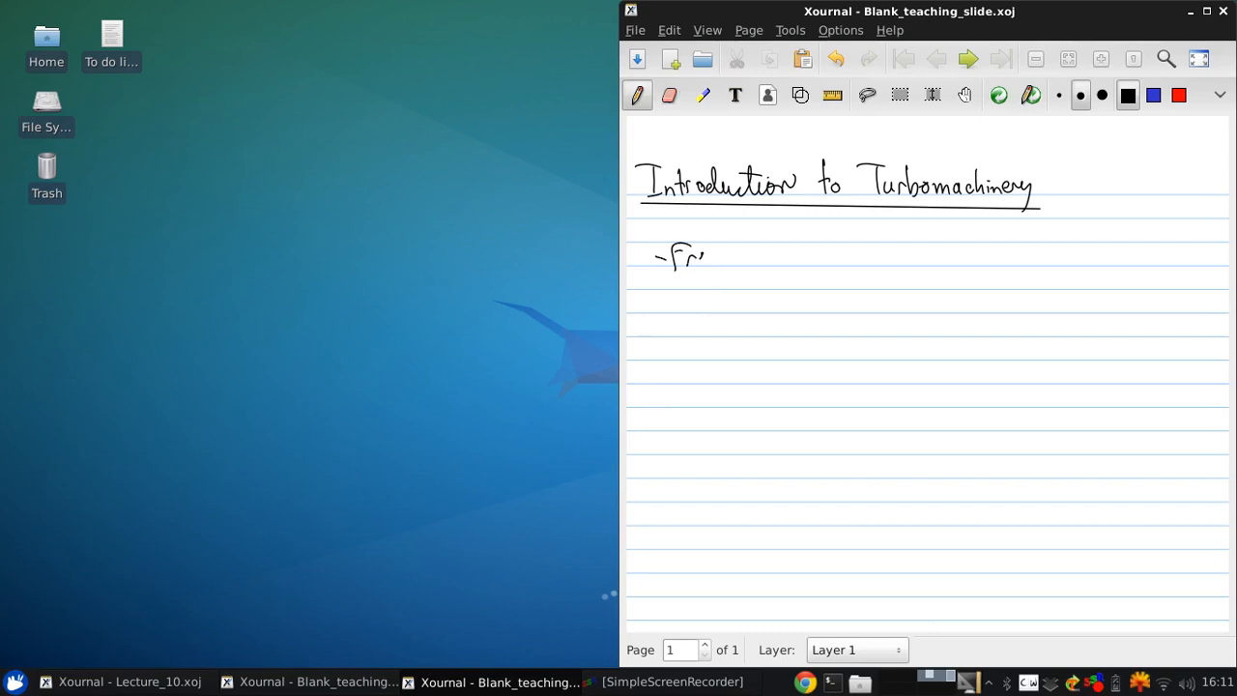
pyautogui.moveTo(705, 255); pyautogui.dragTo(783, 255)
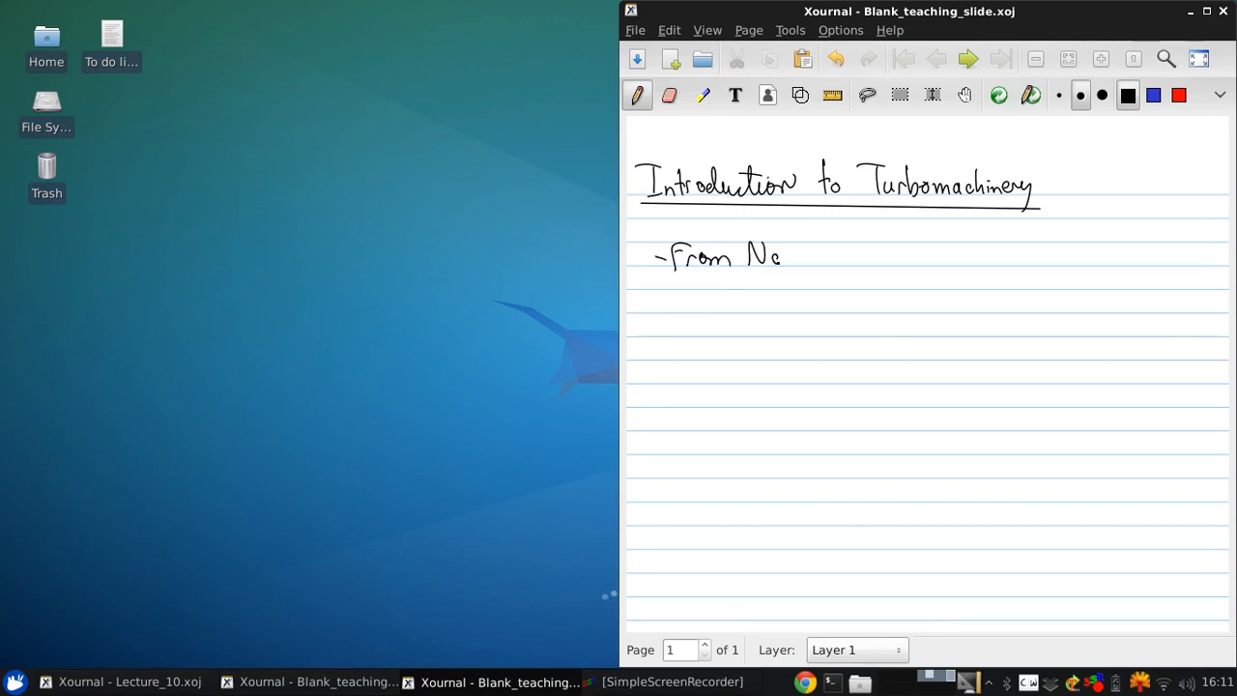
pyautogui.moveTo(782, 255); pyautogui.dragTo(860, 255)
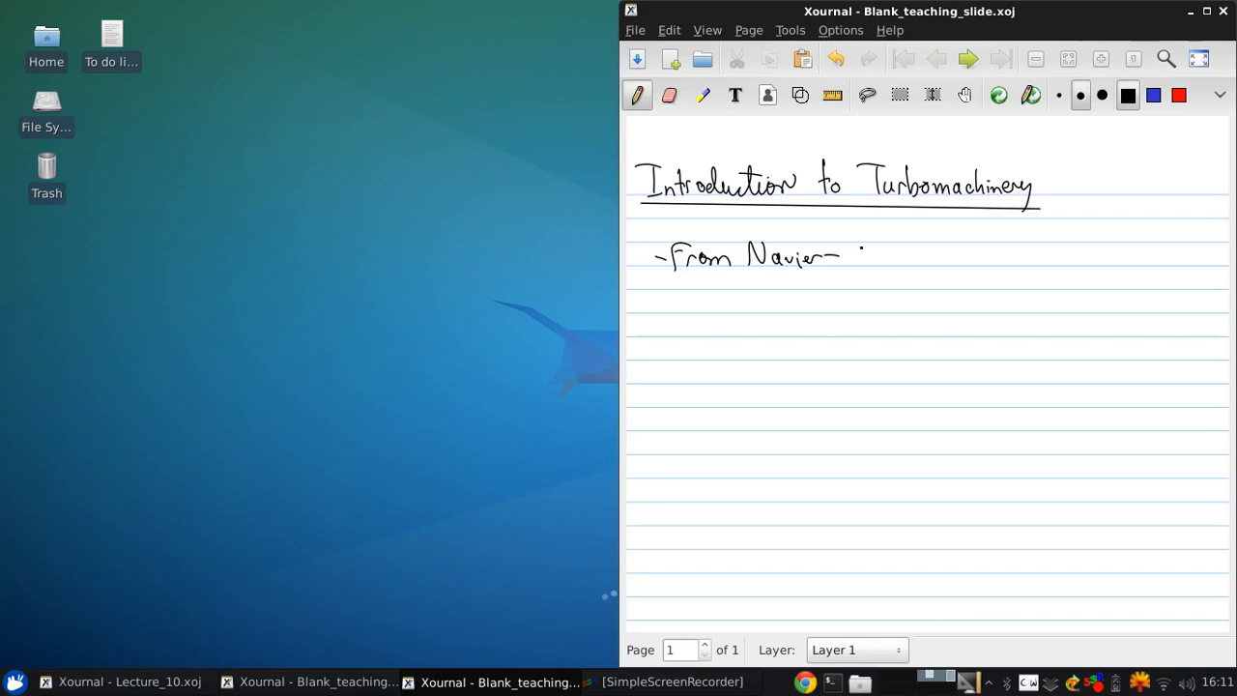
pyautogui.moveTo(850, 255); pyautogui.dragTo(898, 255)
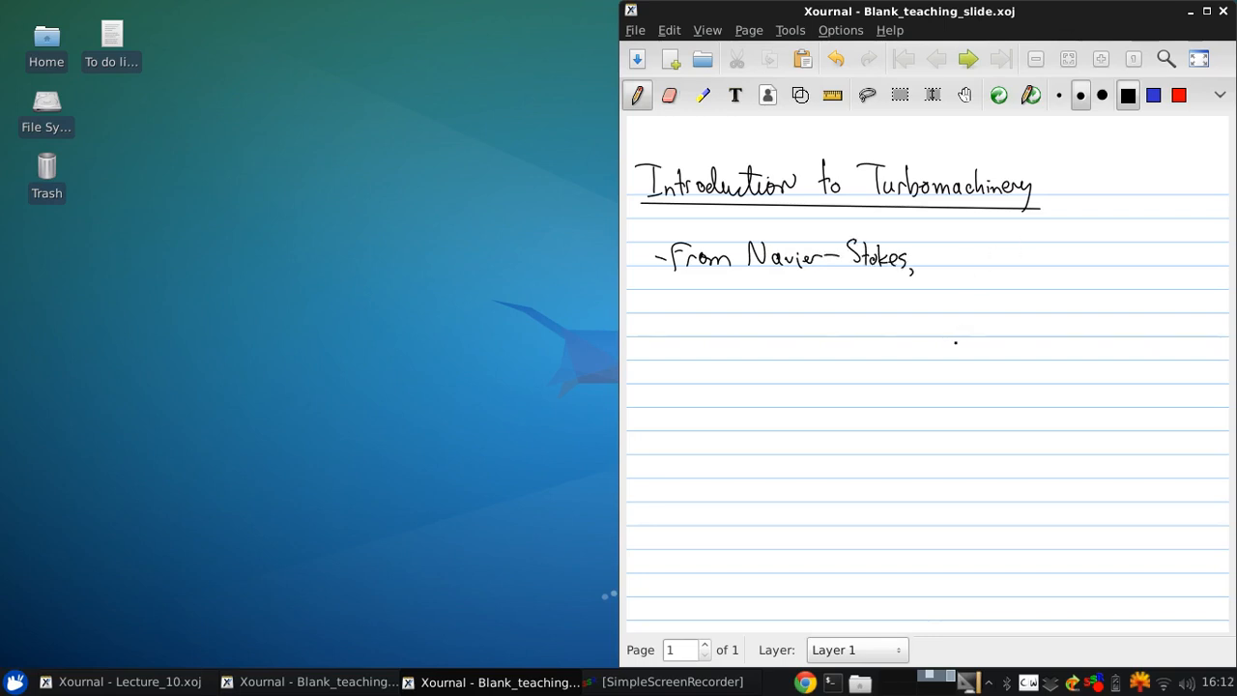
pyautogui.moveTo(943, 255); pyautogui.dragTo(962, 260)
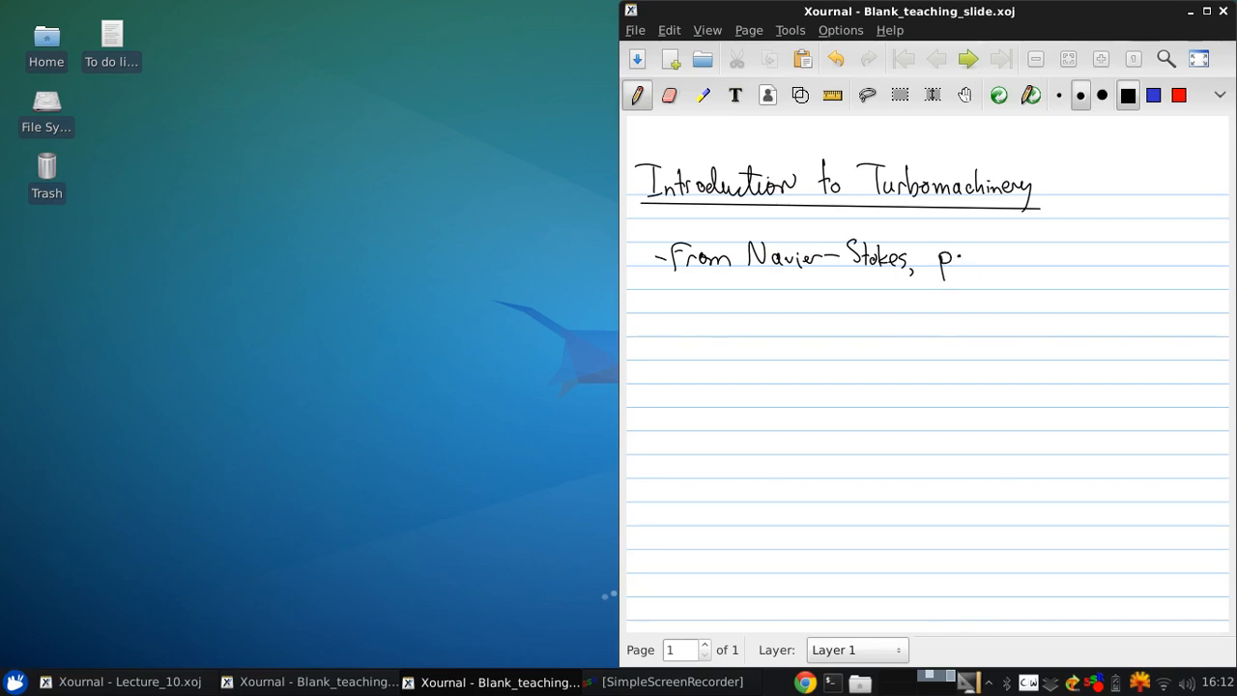
pyautogui.moveTo(950, 255); pyautogui.dragTo(1008, 255)
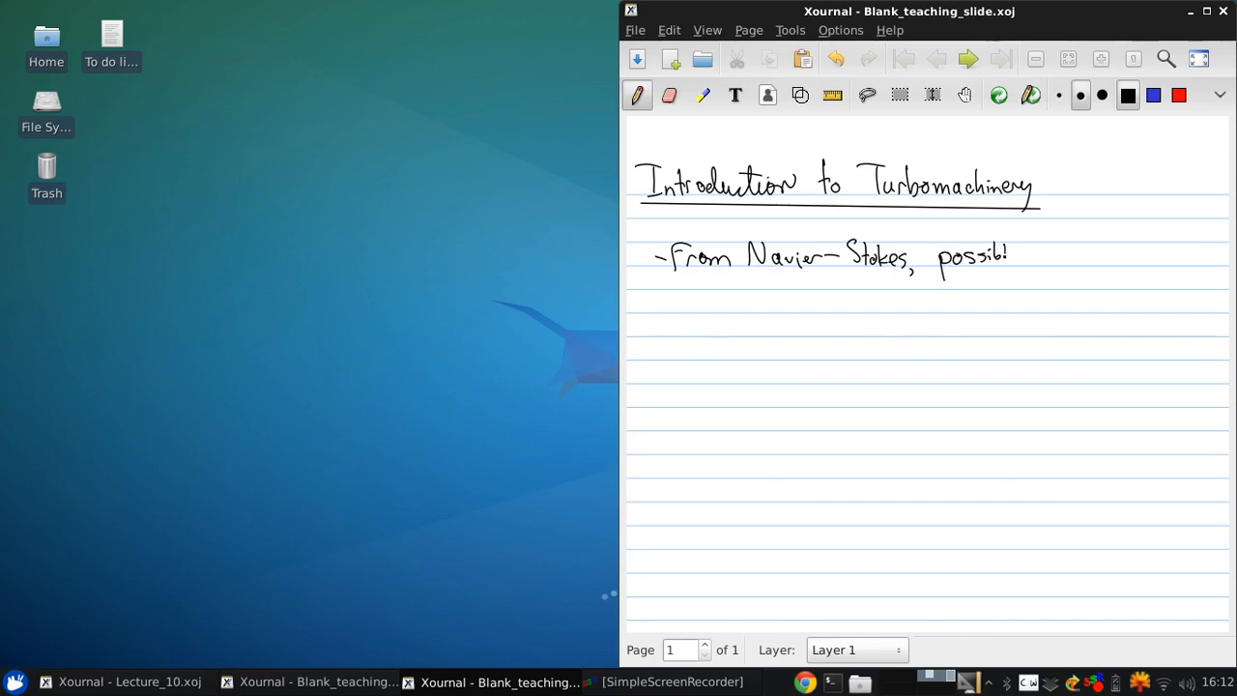
pyautogui.moveTo(1005, 256); pyautogui.dragTo(1082, 255)
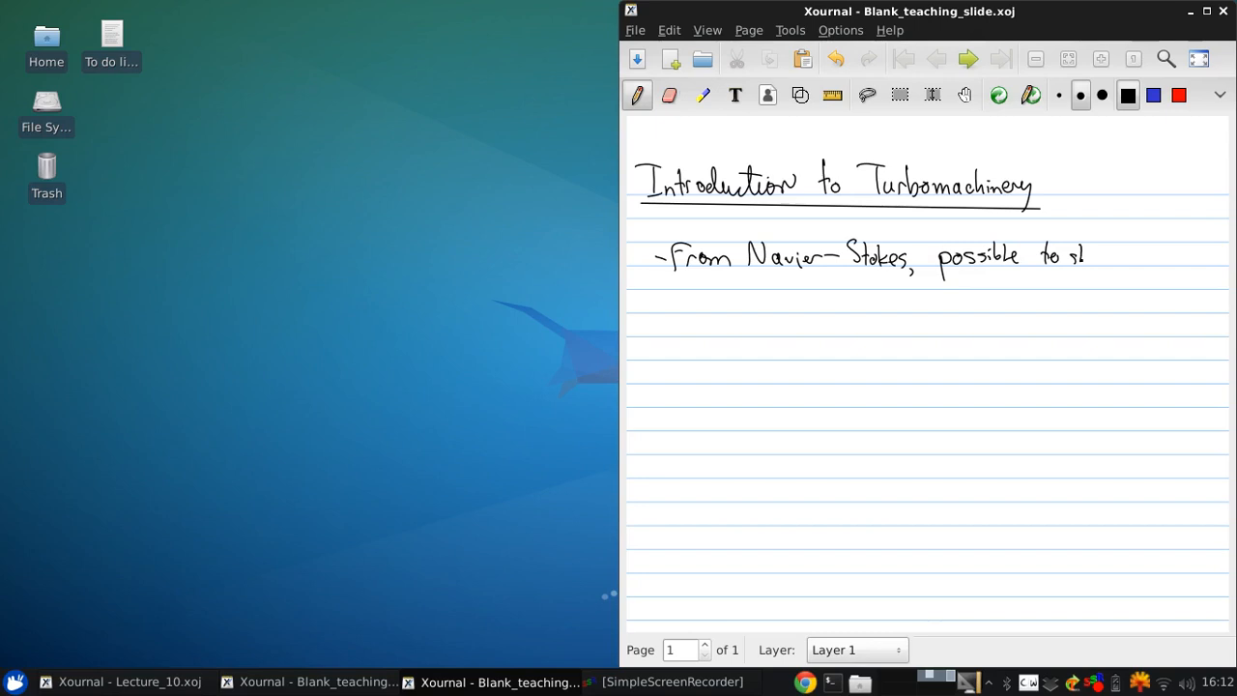
pyautogui.moveTo(1083, 255); pyautogui.dragTo(1159, 255)
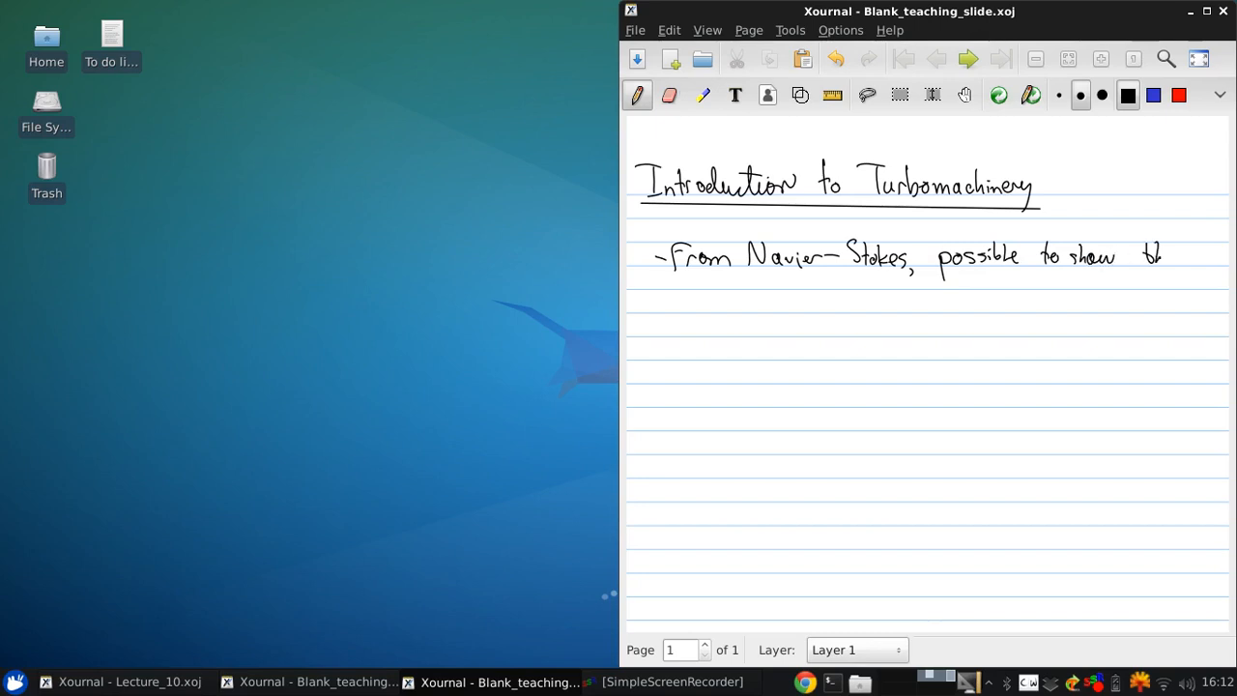
pyautogui.moveTo(1159, 255); pyautogui.dragTo(680, 286)
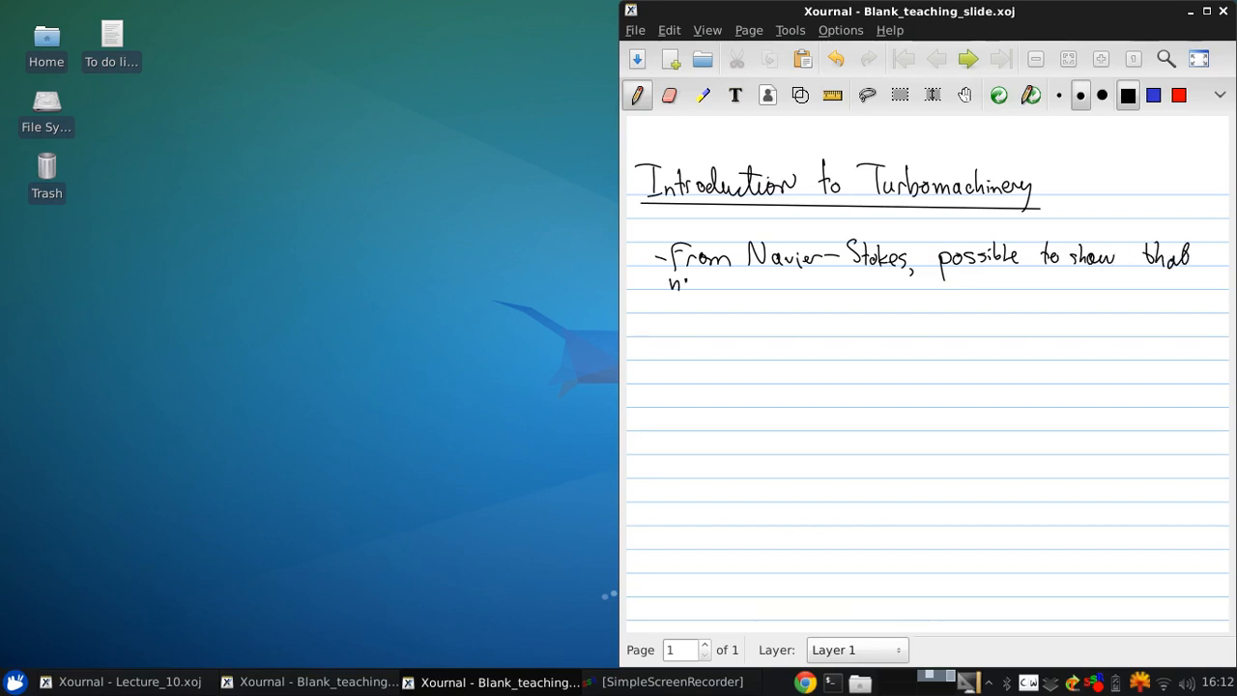
# Step: Write the second line: 'no heat transfer, can only change h with'
pyautogui.moveTo(672, 280); pyautogui.dragTo(773, 280)
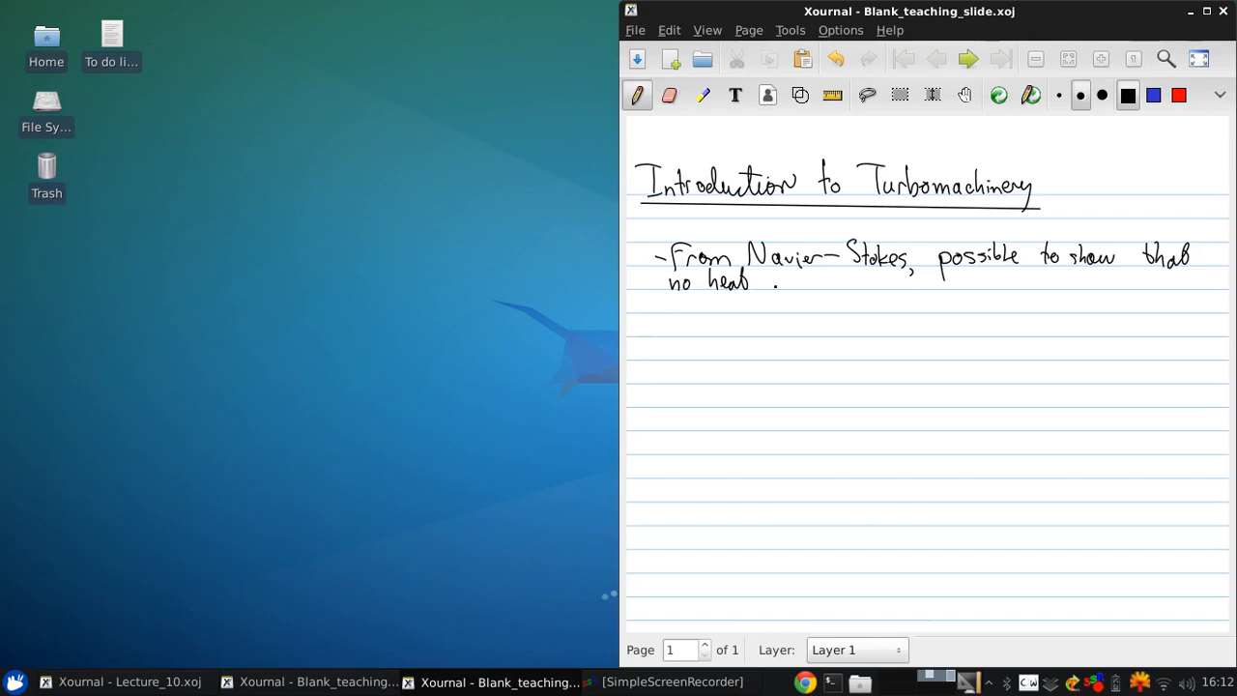
pyautogui.moveTo(772, 280); pyautogui.dragTo(827, 286)
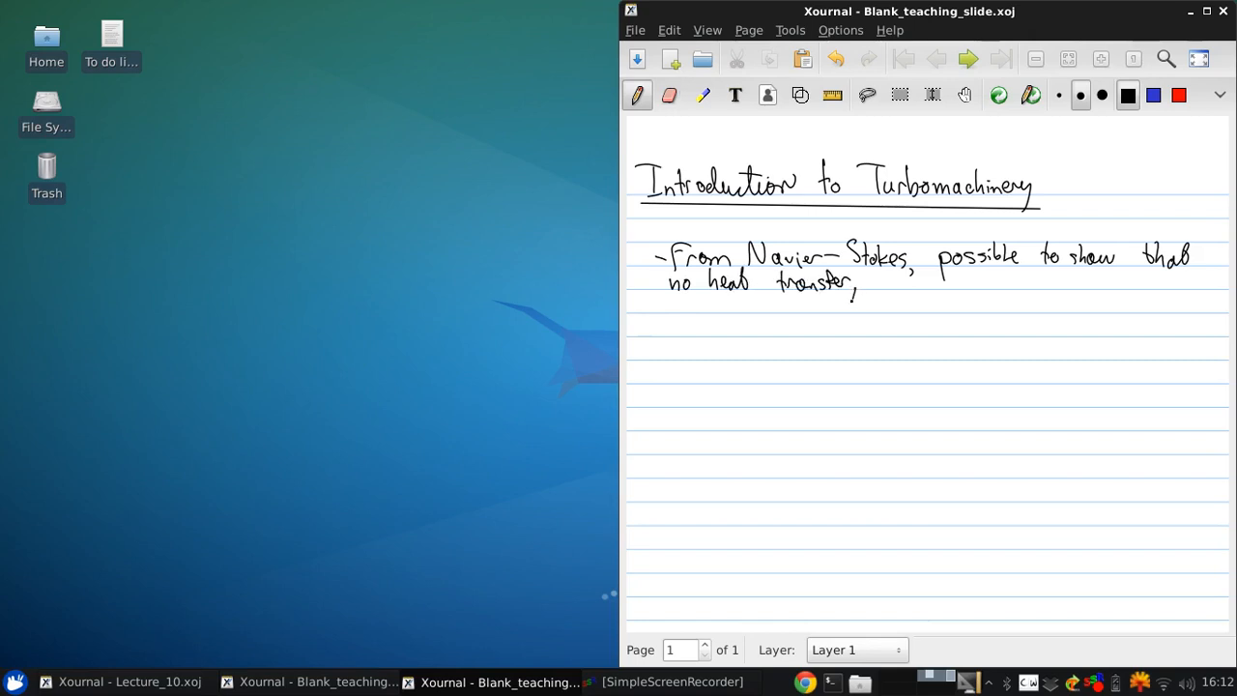
pyautogui.click(809, 325)
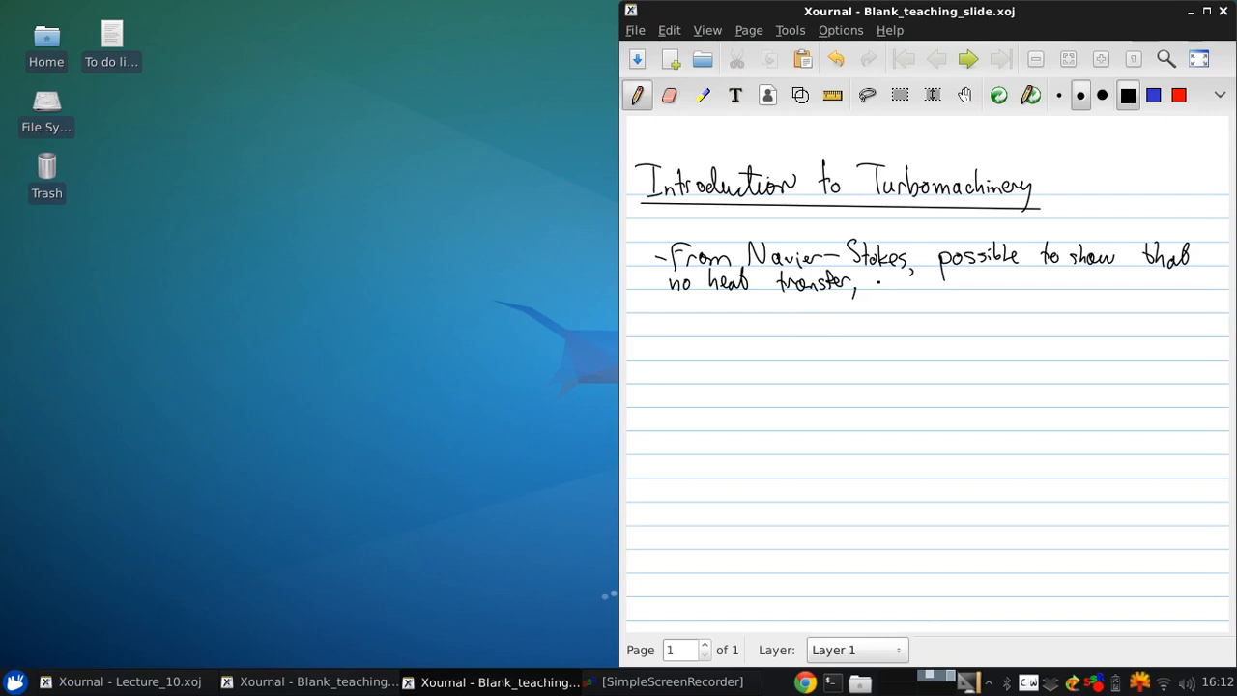
pyautogui.moveTo(866, 283); pyautogui.dragTo(885, 282)
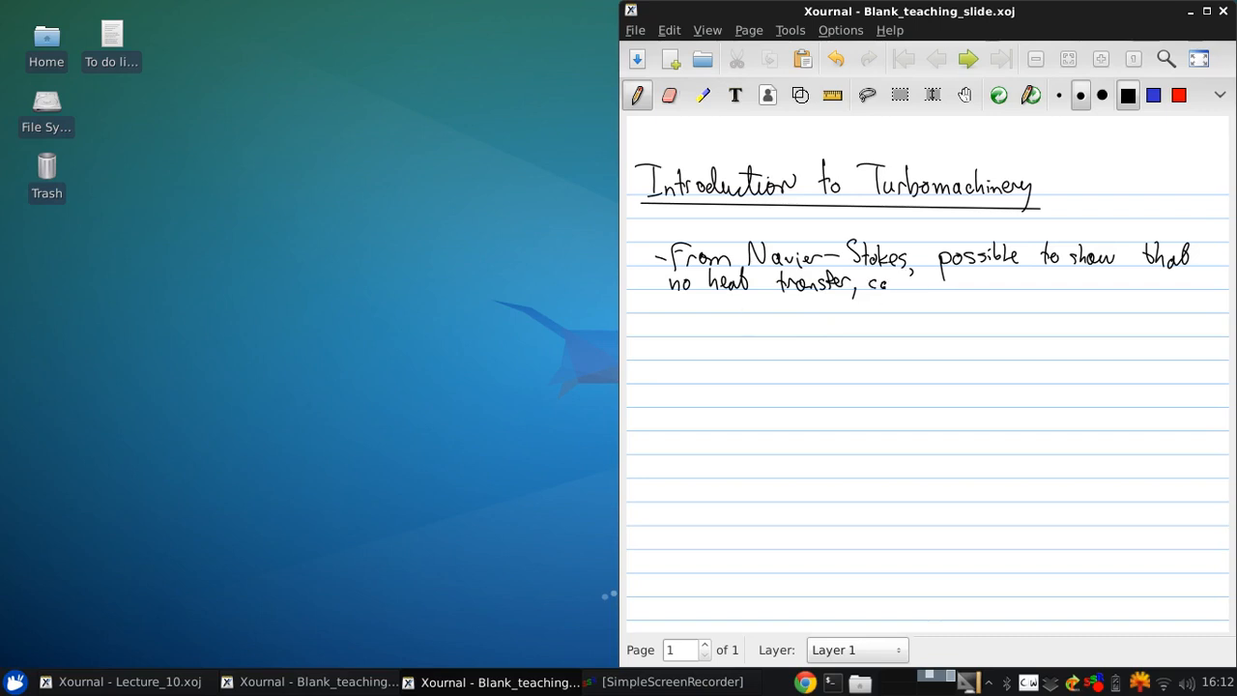
pyautogui.moveTo(885, 282); pyautogui.dragTo(962, 282)
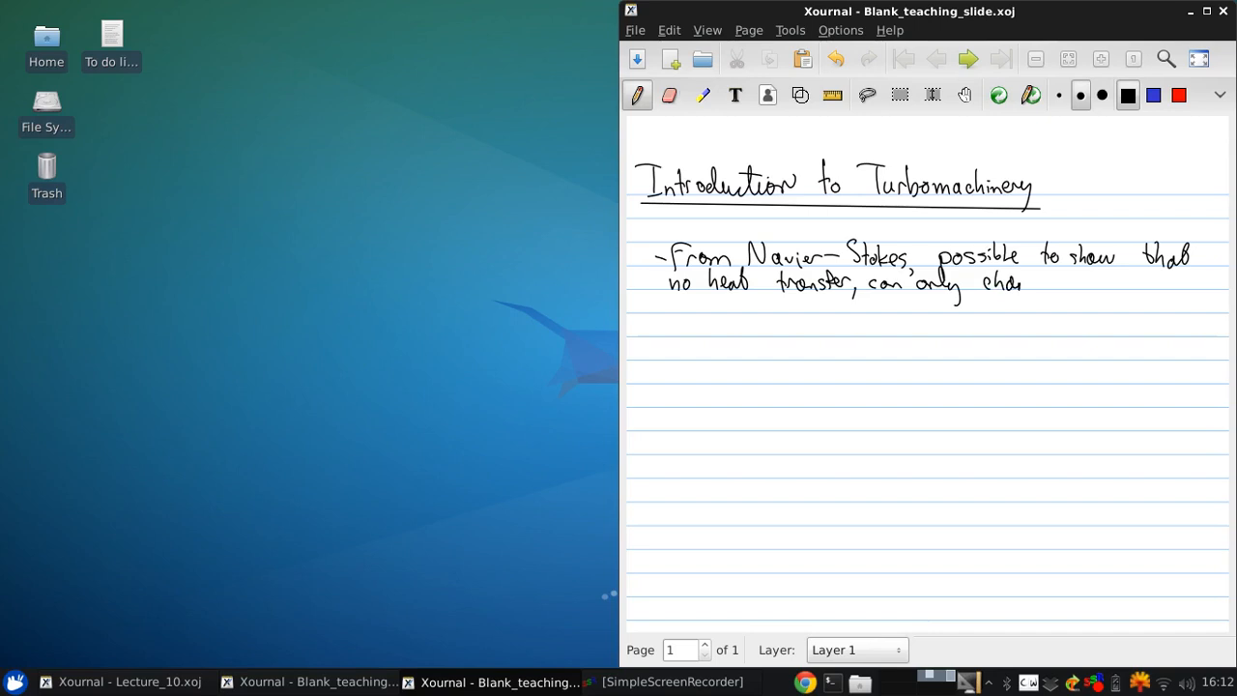
pyautogui.moveTo(966, 282); pyautogui.dragTo(1073, 282)
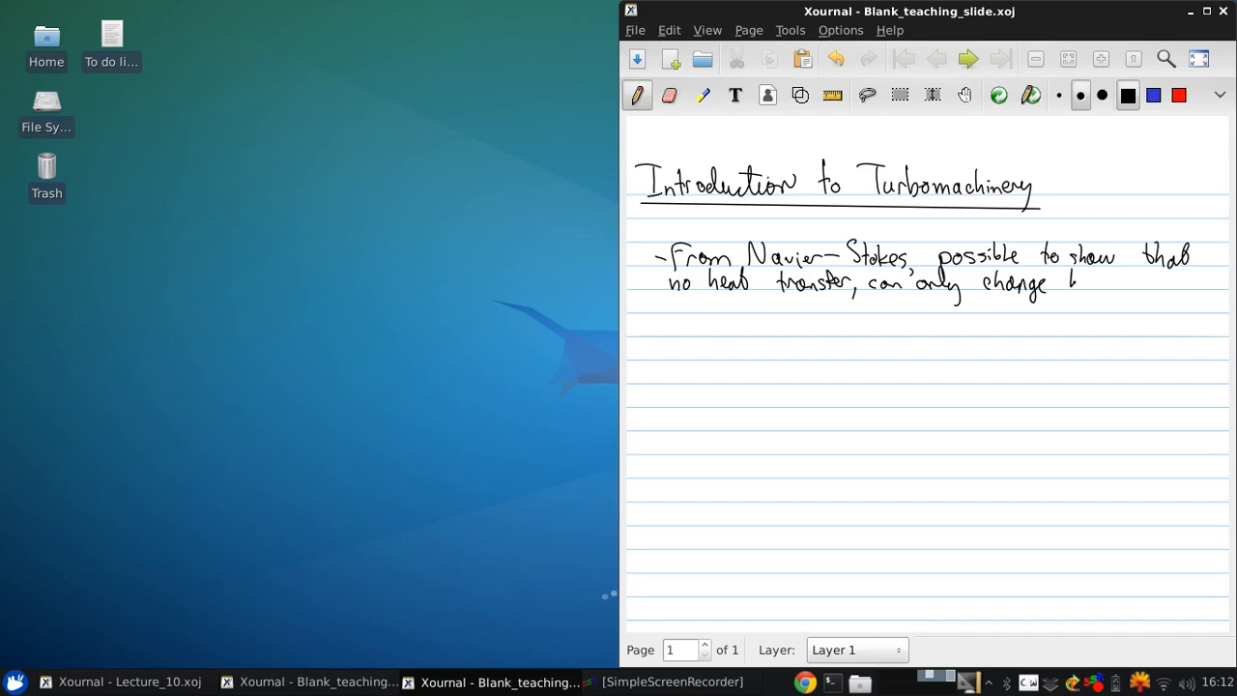
pyautogui.moveTo(1073, 282); pyautogui.dragTo(1140, 282)
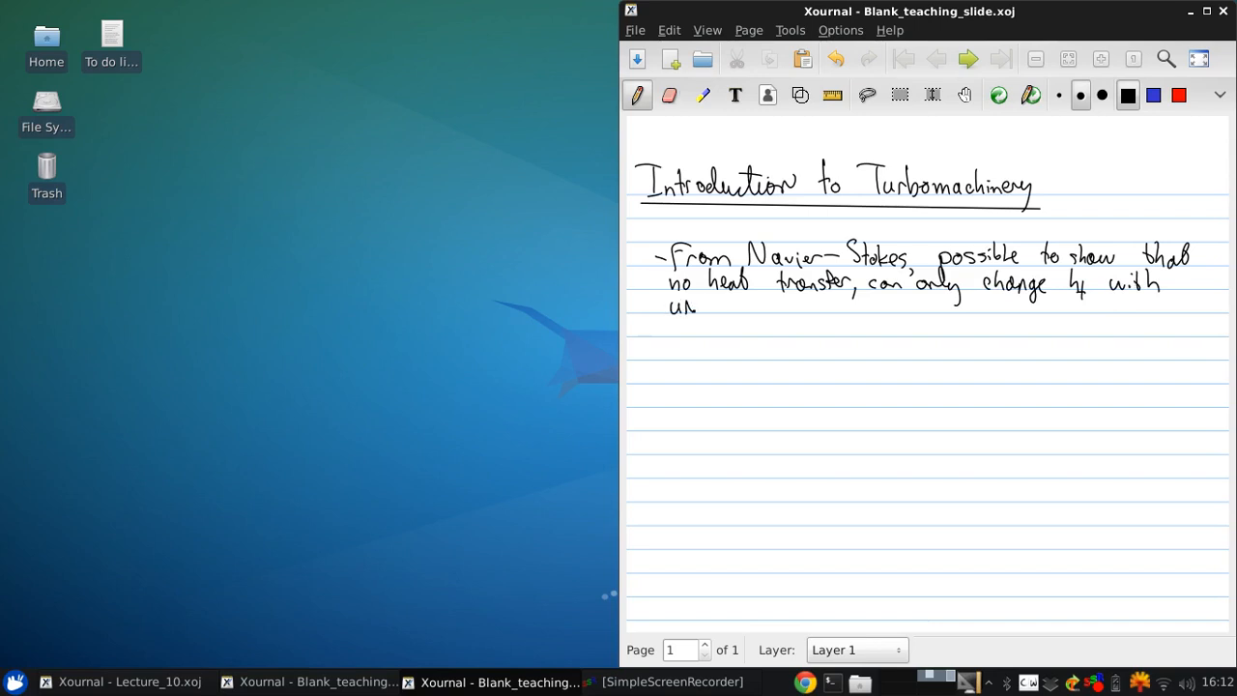
# Step: Write underlined 'UNSTEADY process' and an arrow note 'rotating blades'
pyautogui.moveTo(667, 307); pyautogui.dragTo(744, 308)
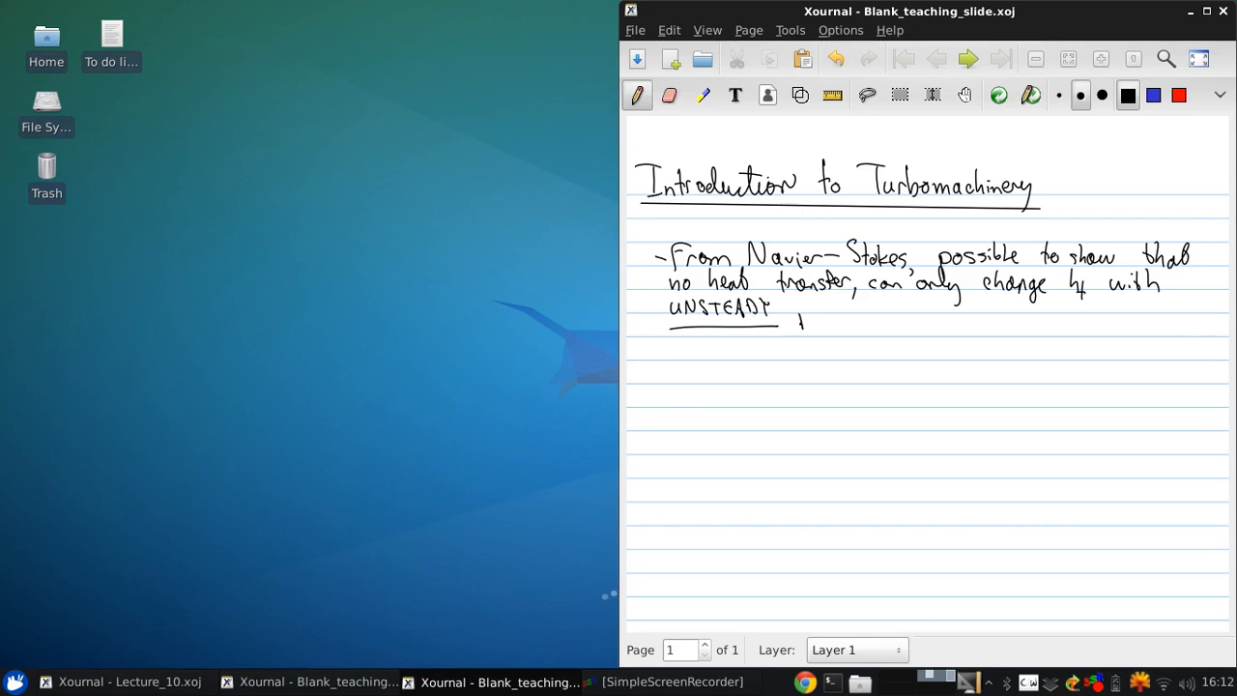
pyautogui.moveTo(796, 309); pyautogui.dragTo(851, 313)
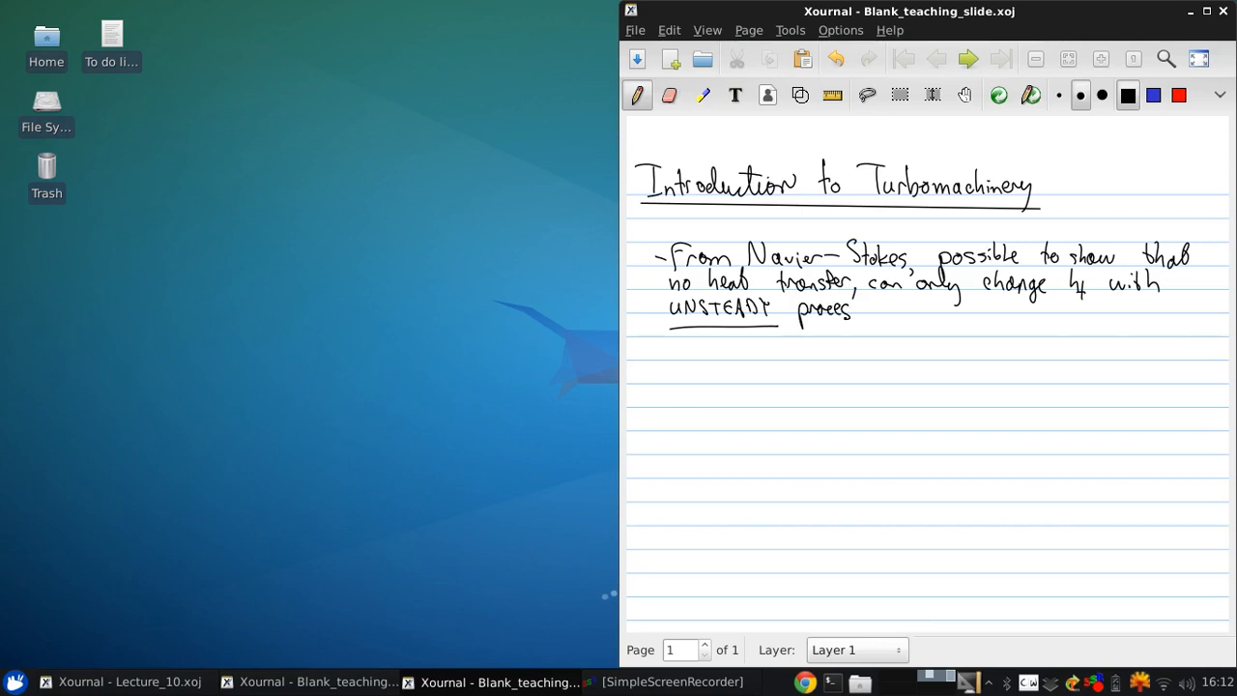
pyautogui.moveTo(715, 357); pyautogui.dragTo(783, 357)
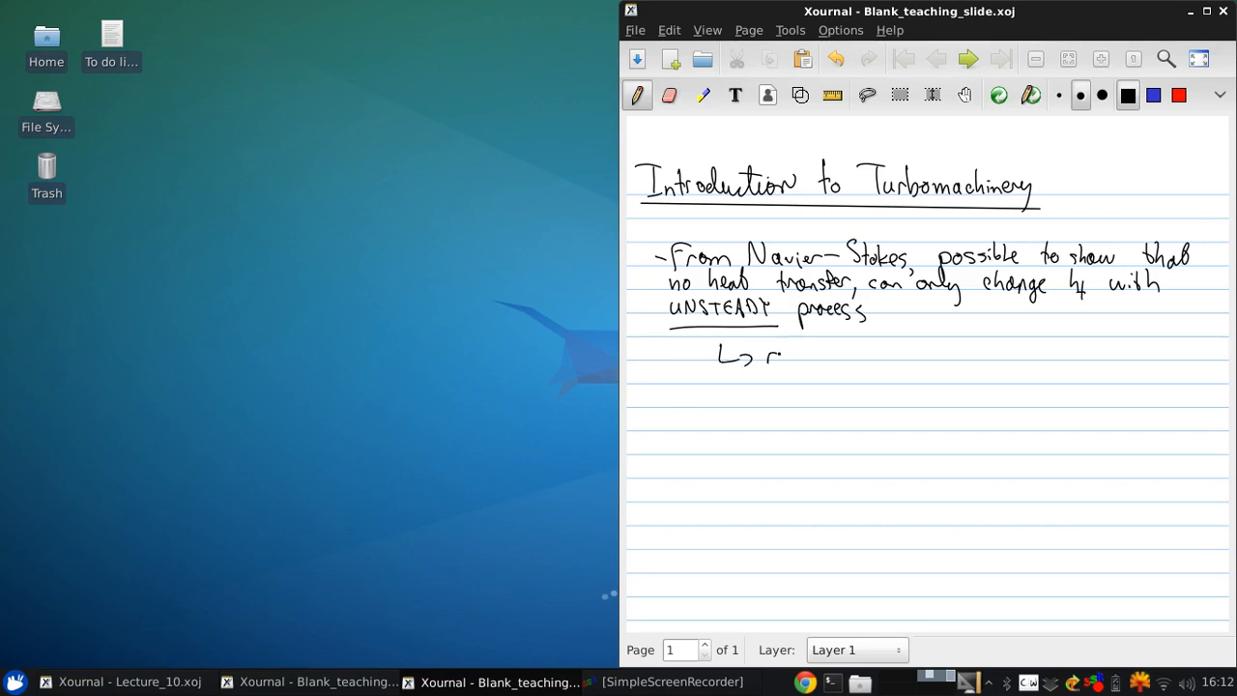
pyautogui.moveTo(782, 352); pyautogui.dragTo(846, 351)
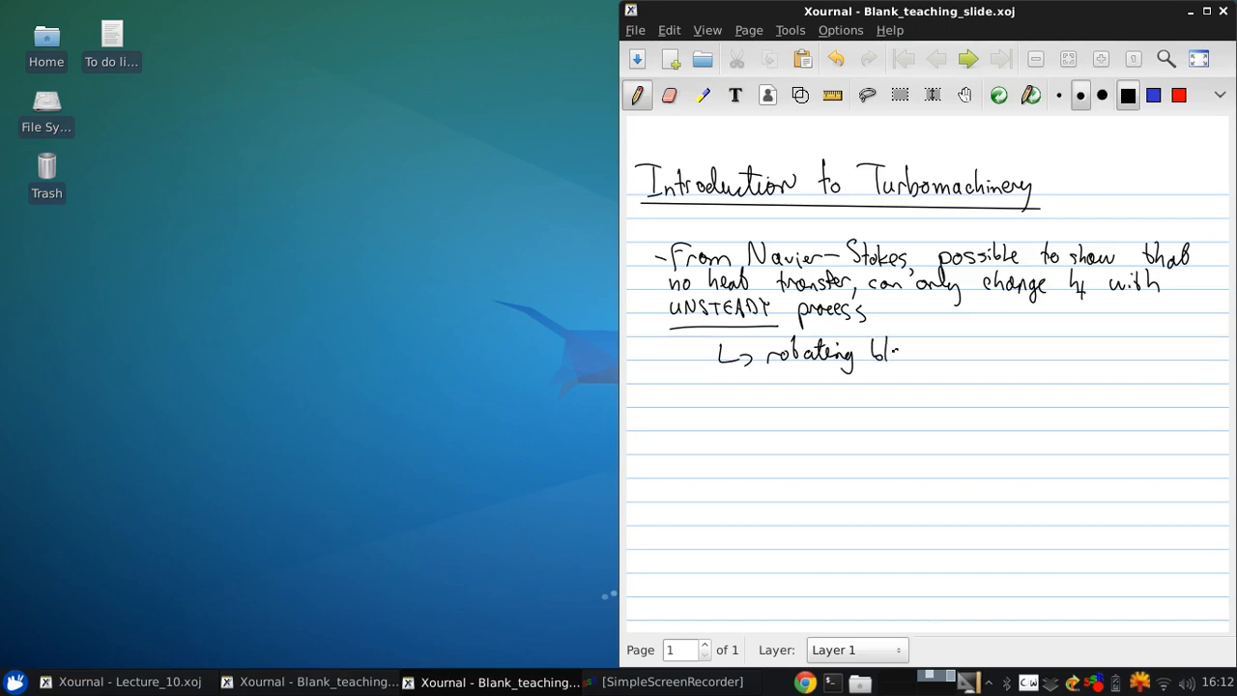
pyautogui.moveTo(898, 352); pyautogui.dragTo(943, 357)
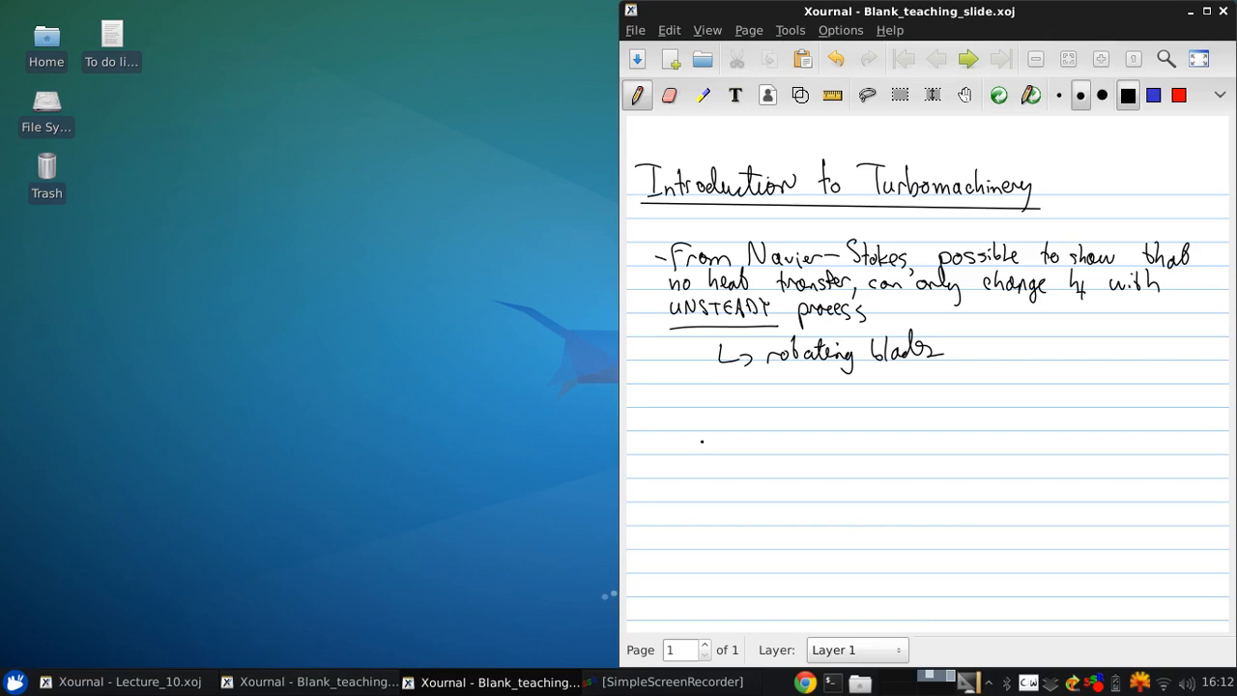
# Step: Draw the dashed 'unsteady process' box with inlet arrow labelled ṁ, c_in, h_in, steady
pyautogui.moveTo(791, 426); pyautogui.dragTo(889, 557)
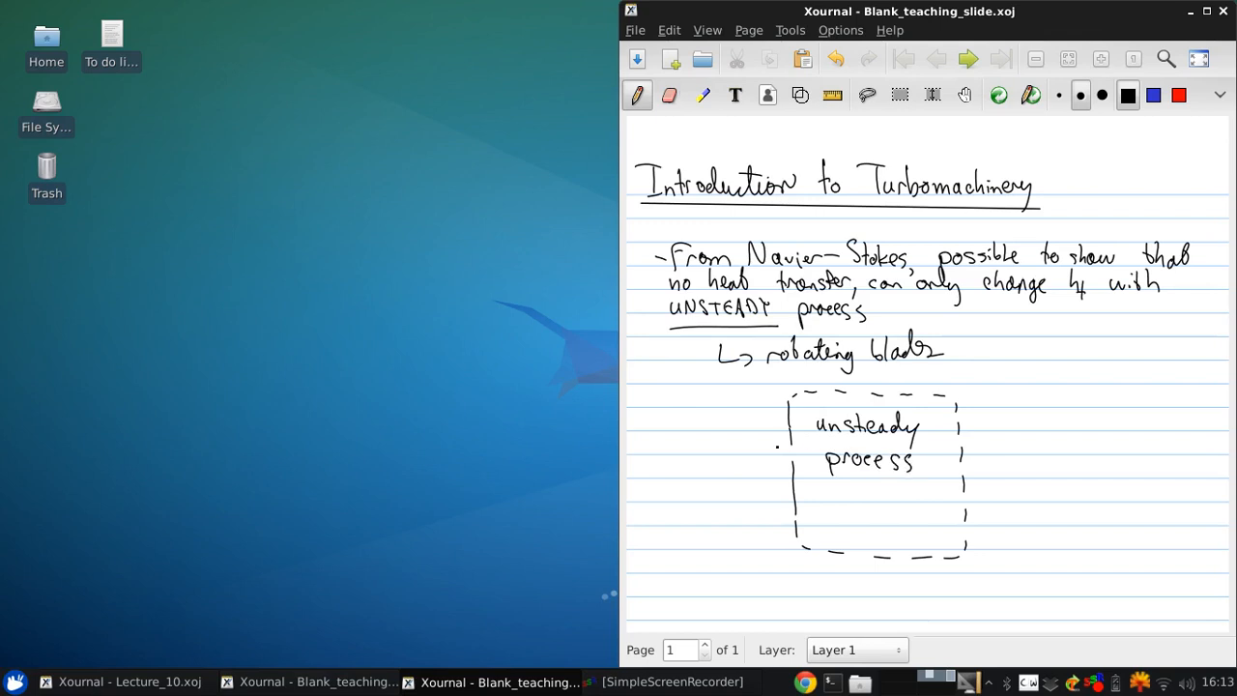
pyautogui.moveTo(647, 436); pyautogui.dragTo(802, 437)
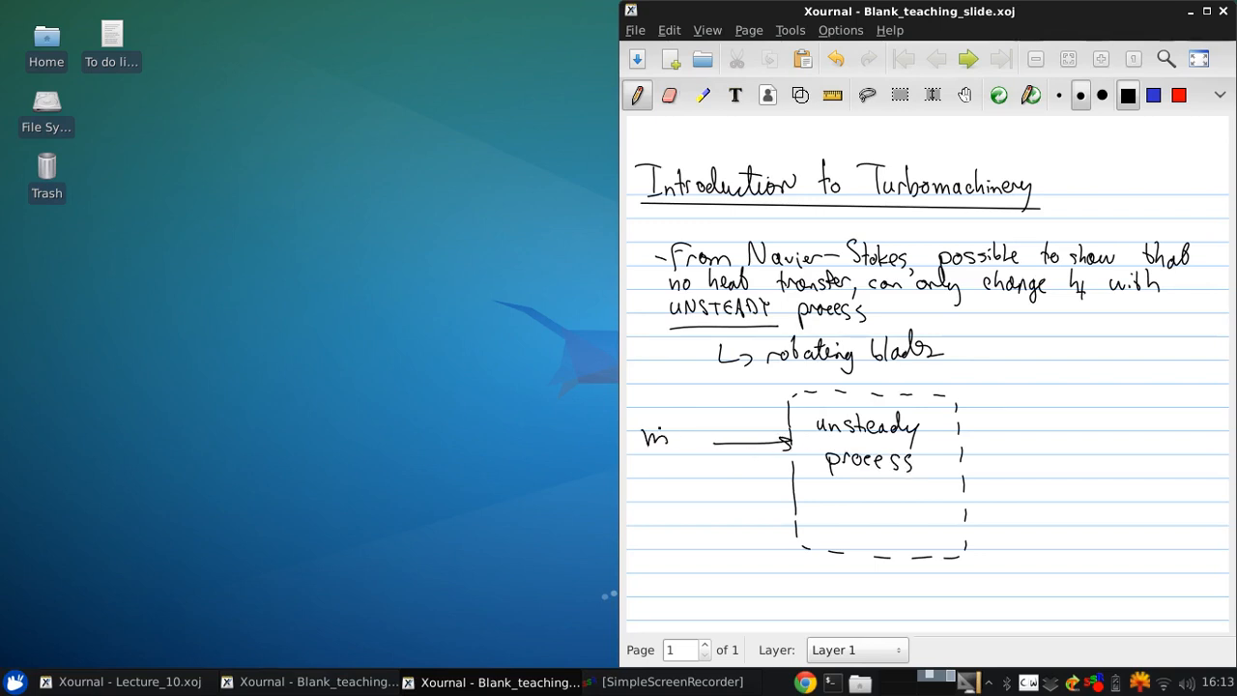
pyautogui.write('C₁')
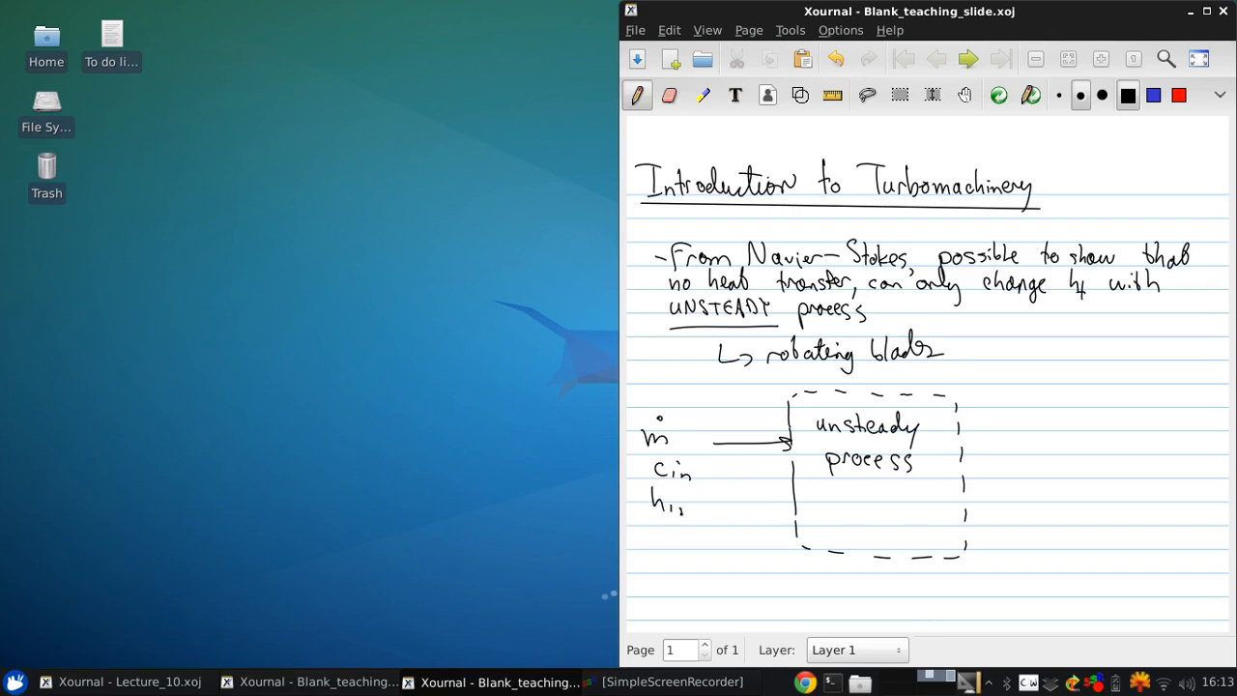
pyautogui.moveTo(647, 541); pyautogui.dragTo(696, 545)
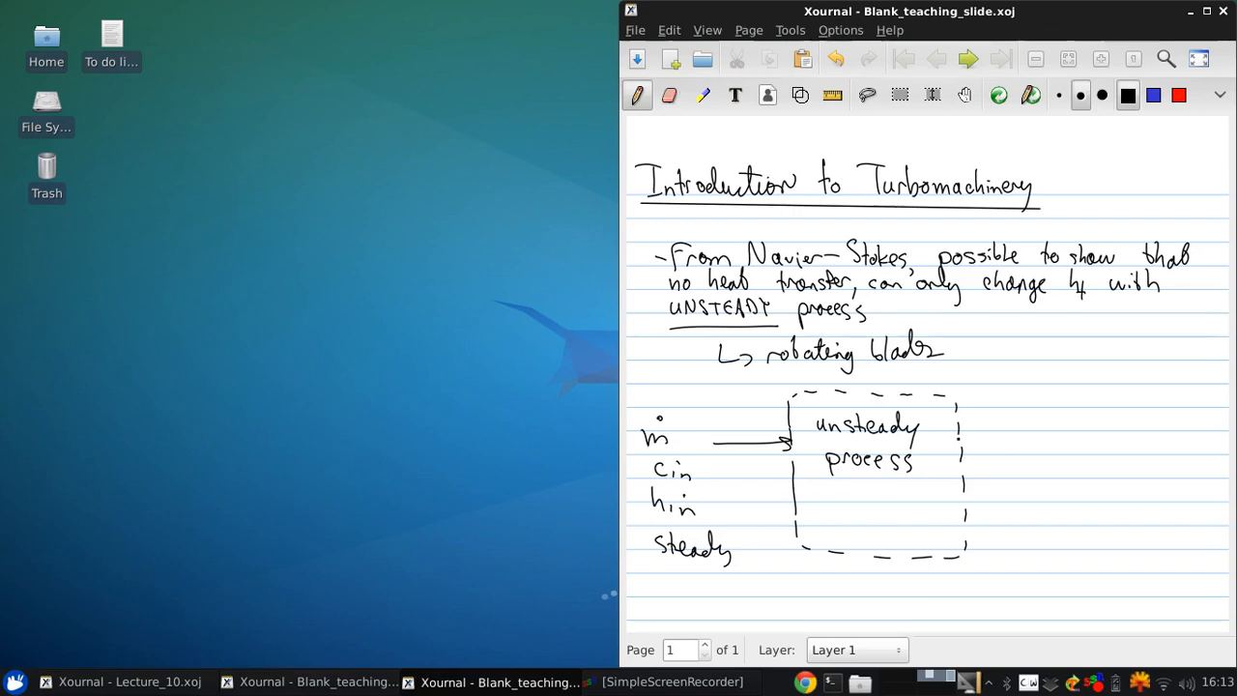
# Step: Draw the outlet arrow labelled ṁ, c_out, h_out and steady
pyautogui.moveTo(962, 442); pyautogui.dragTo(1043, 442)
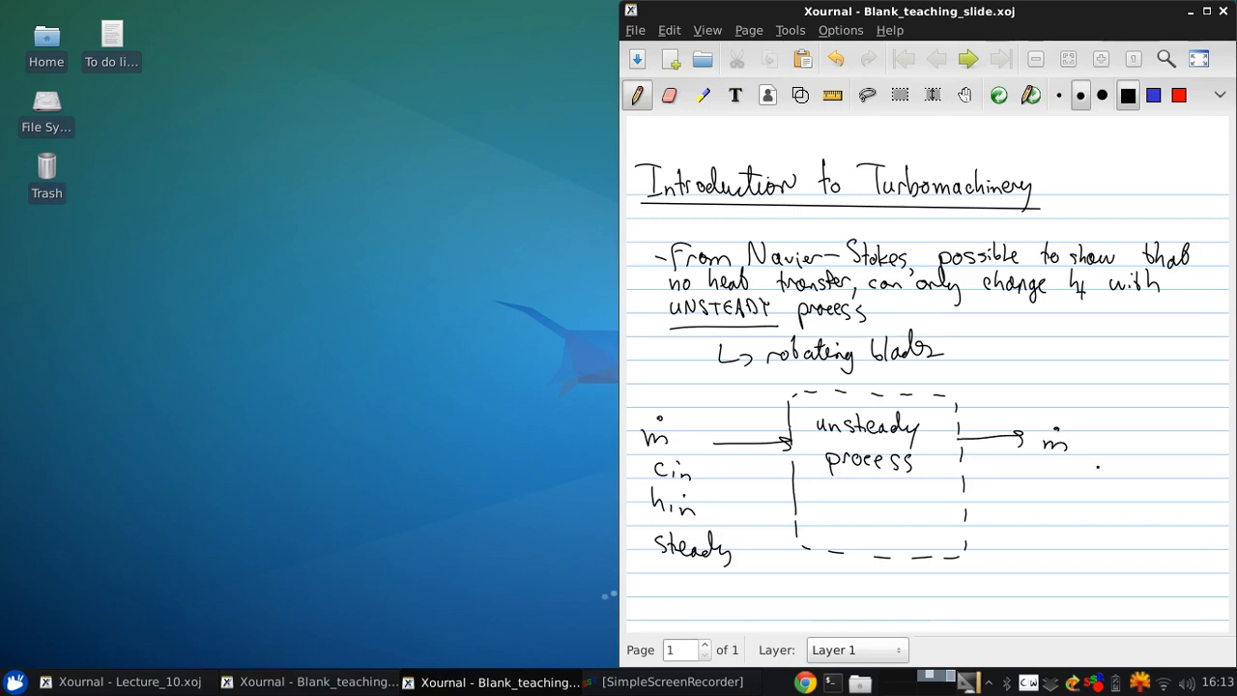
pyautogui.moveTo(1034, 479); pyautogui.dragTo(1082, 483)
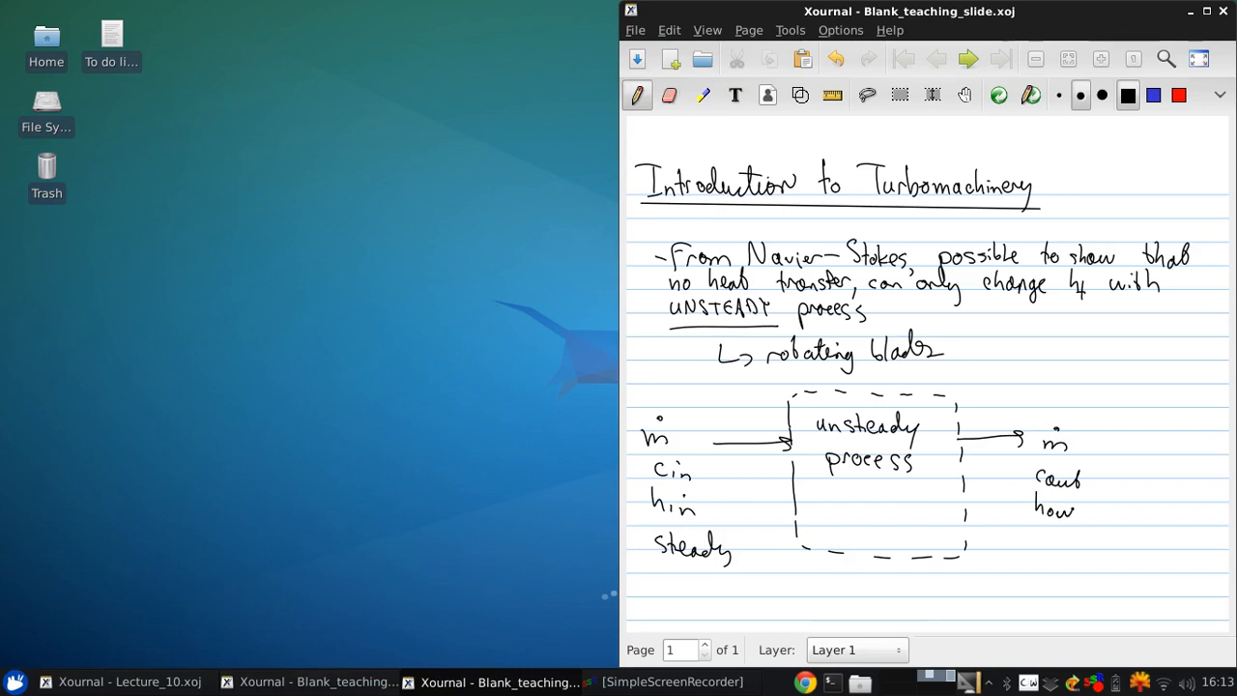
pyautogui.moveTo(1017, 541); pyautogui.dragTo(1061, 549)
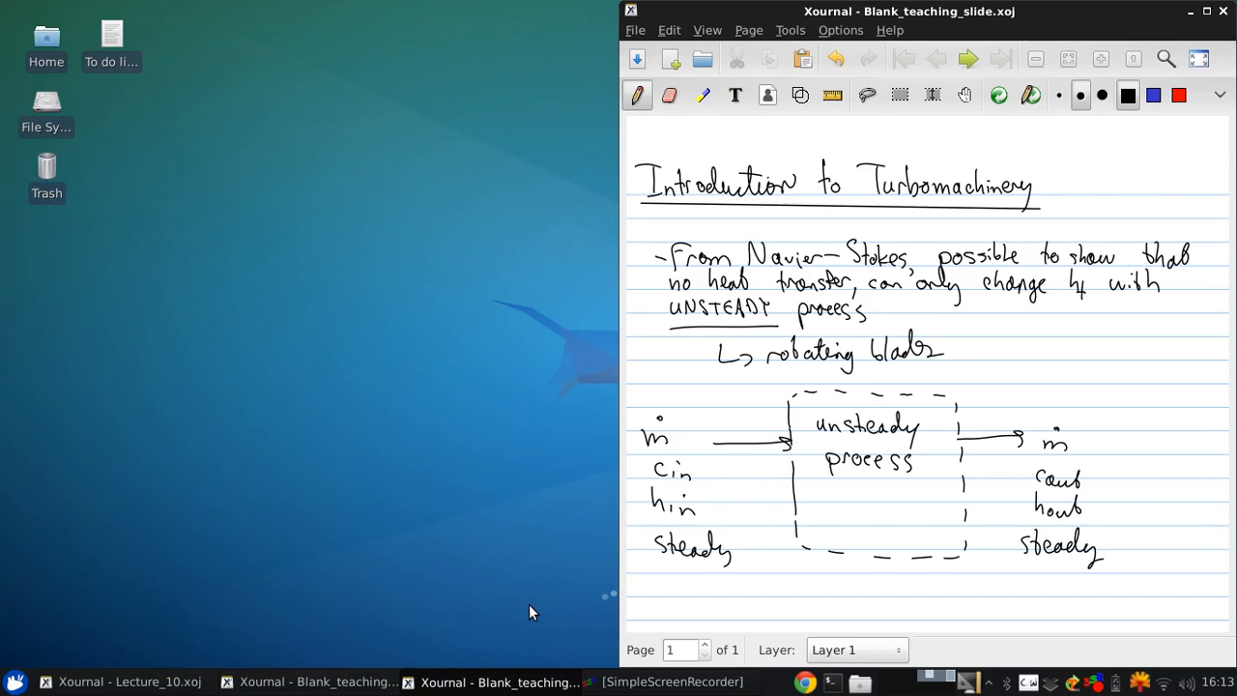
pyautogui.moveTo(530, 602)
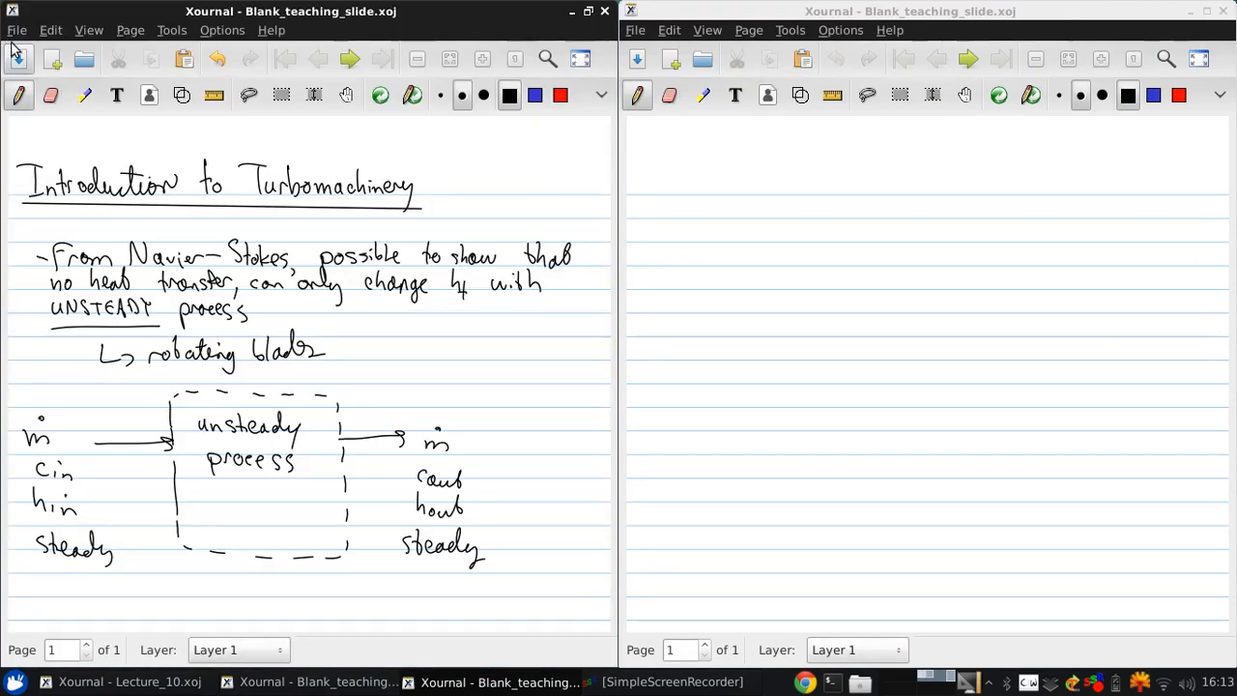
pyautogui.moveTo(21, 58)
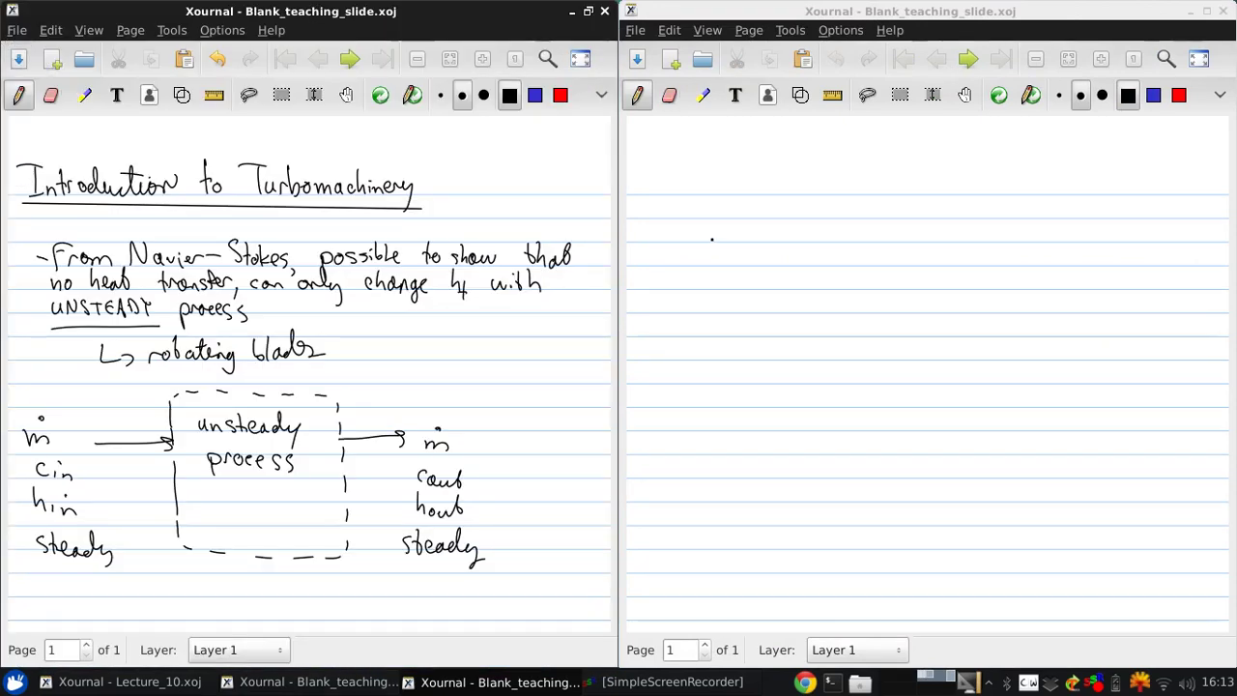
# Step: Write 'Euler turbine equation: combination of energy & angular momentum equations.'
pyautogui.moveTo(647, 189); pyautogui.dragTo(680, 216)
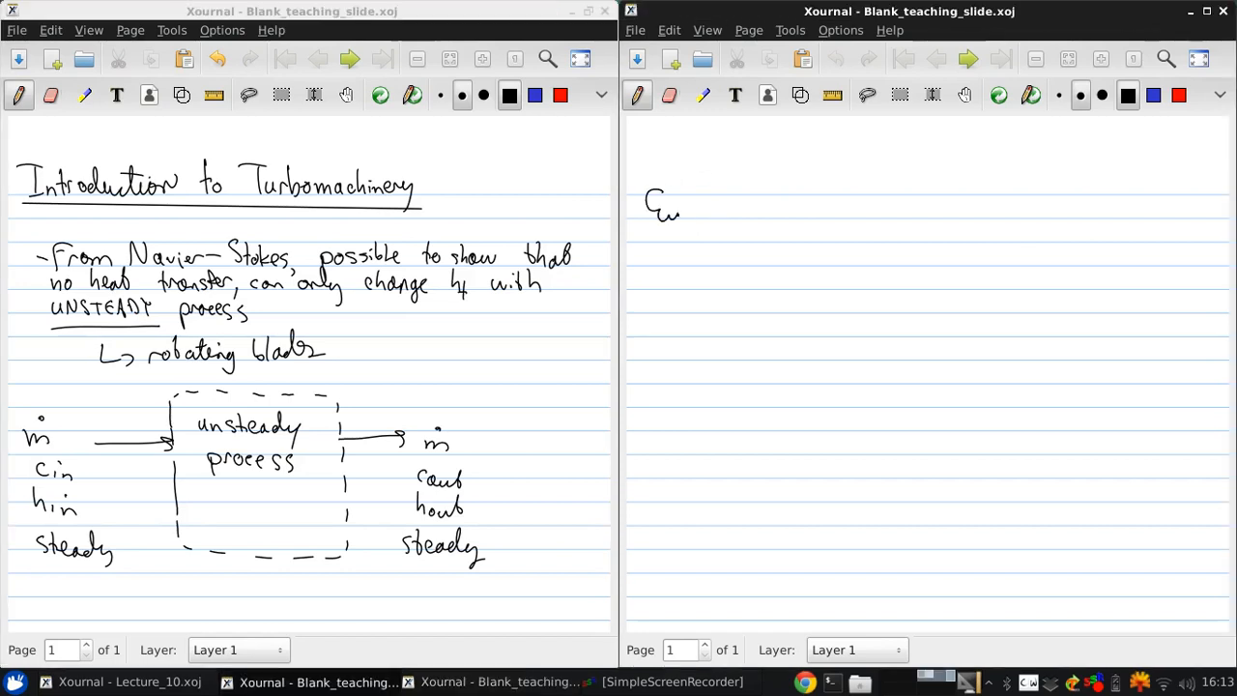
pyautogui.moveTo(676, 209); pyautogui.dragTo(770, 208)
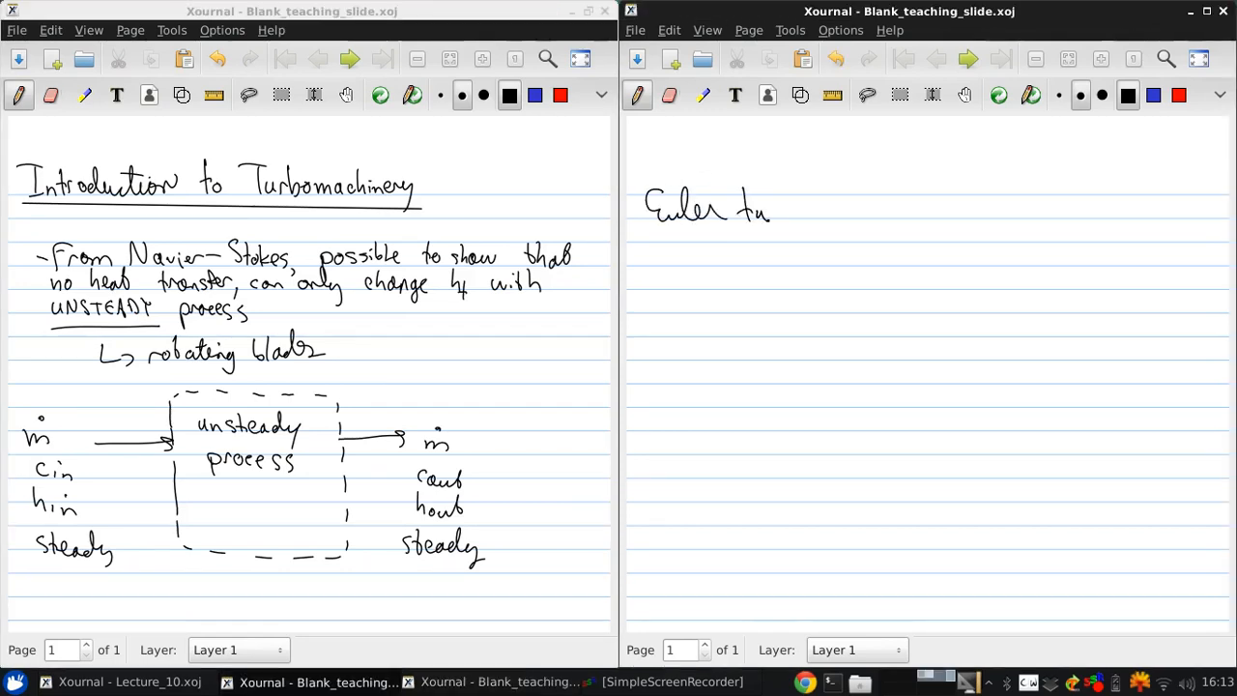
pyautogui.moveTo(773, 209); pyautogui.dragTo(838, 208)
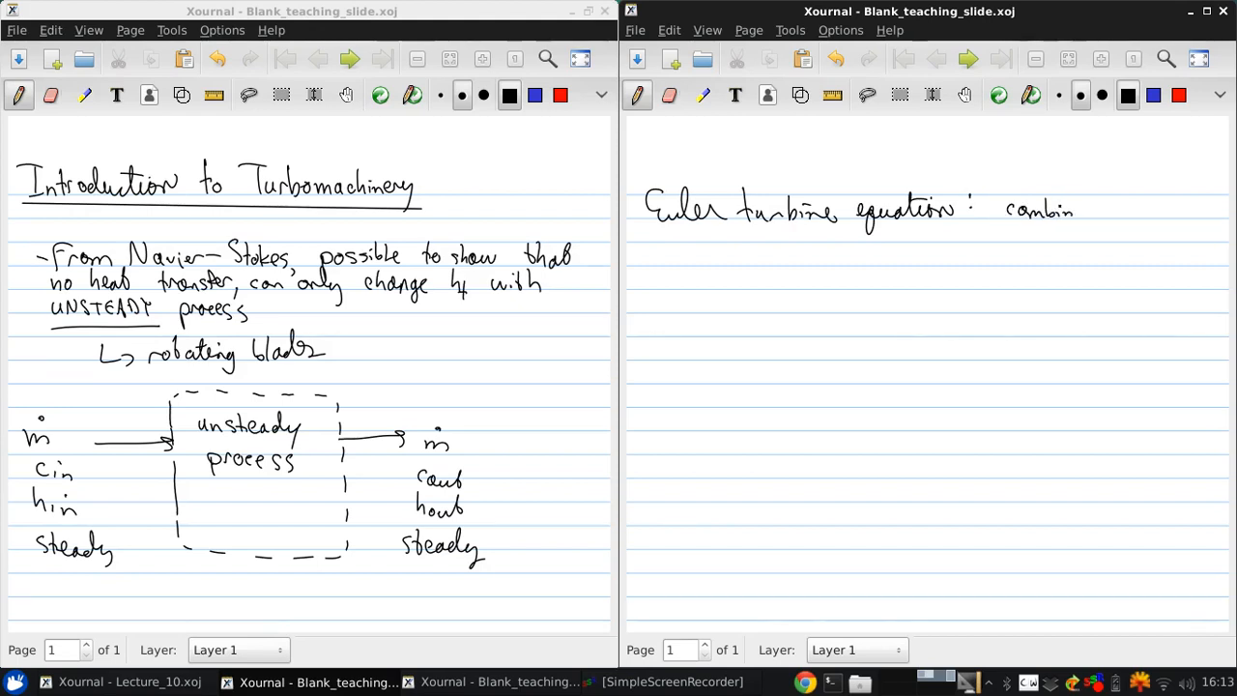
pyautogui.moveTo(1071, 210); pyautogui.dragTo(1140, 211)
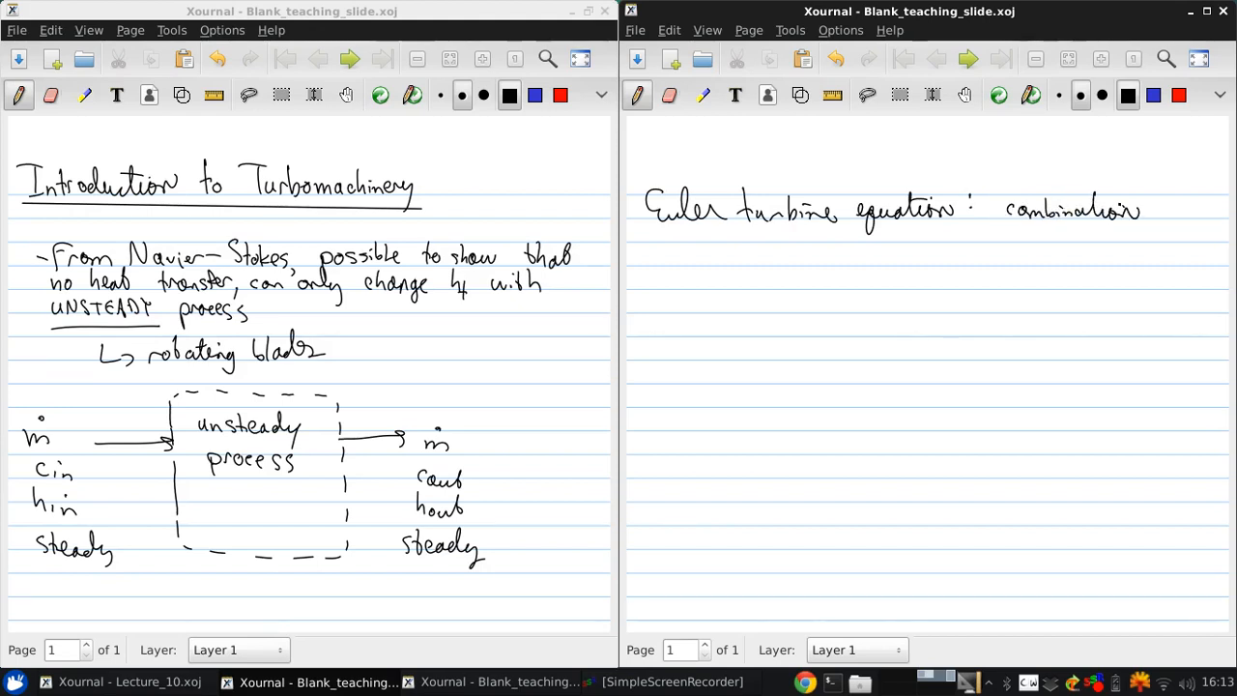
pyautogui.moveTo(1150, 211); pyautogui.dragTo(1188, 216)
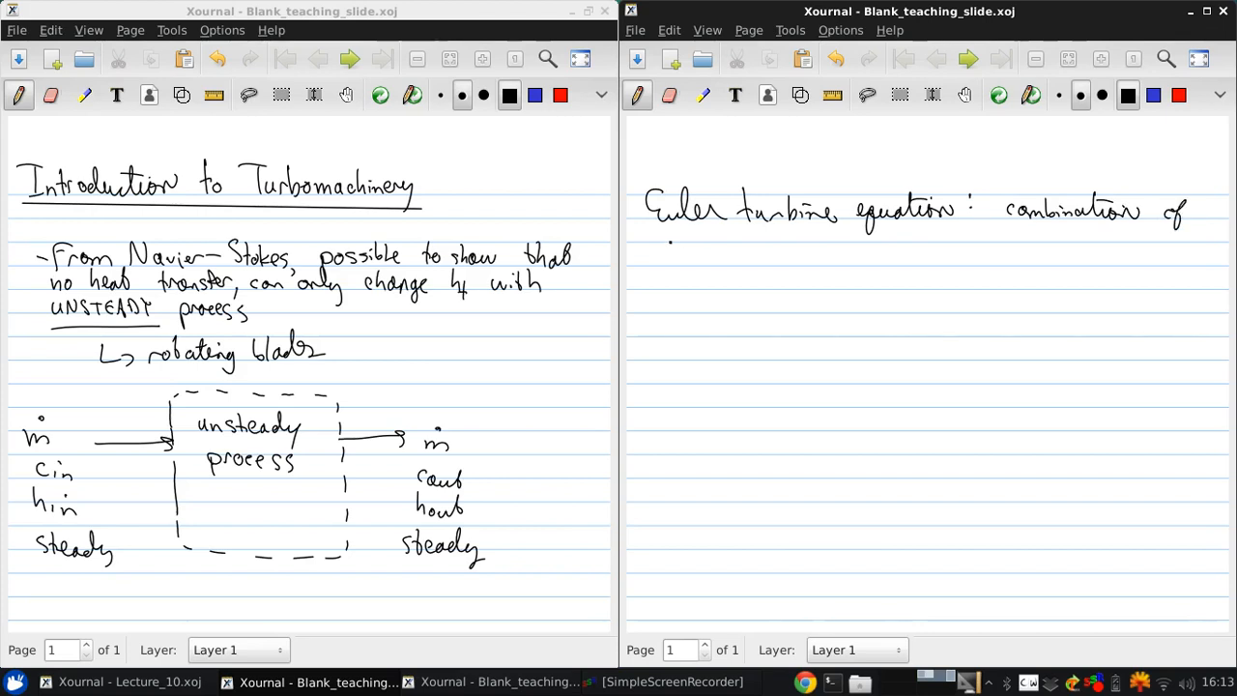
pyautogui.moveTo(661, 239); pyautogui.dragTo(731, 248)
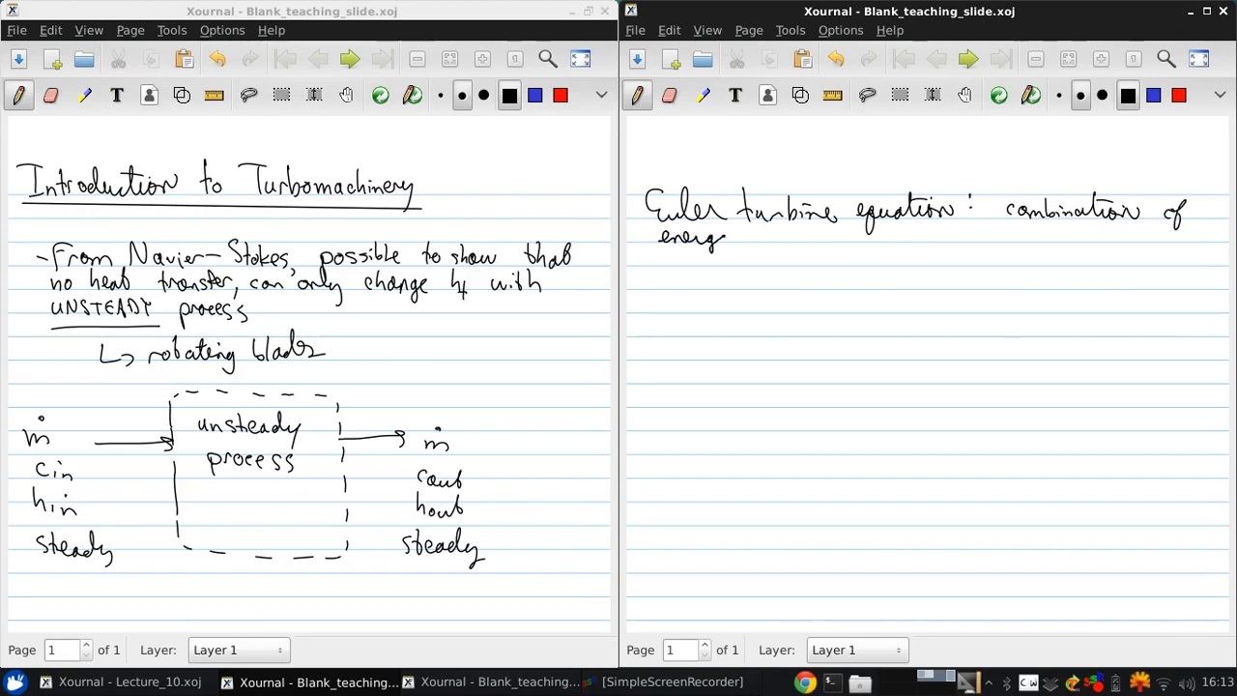
pyautogui.moveTo(734, 240); pyautogui.dragTo(796, 240)
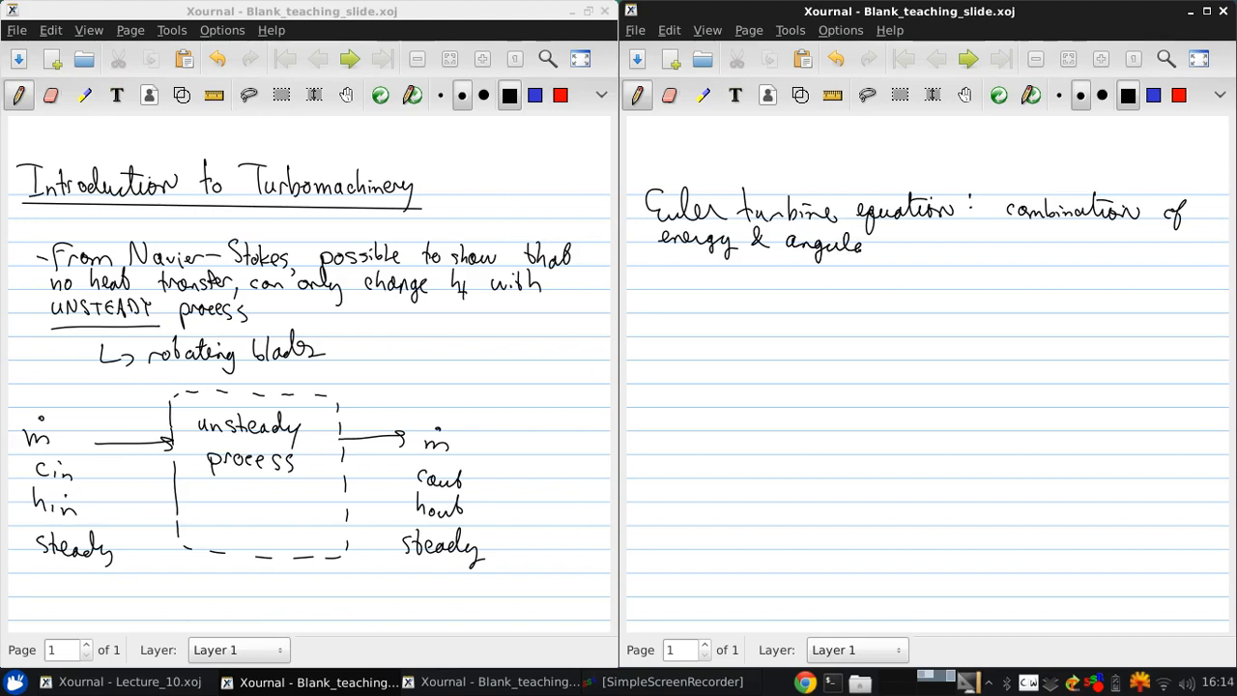
pyautogui.moveTo(860, 243); pyautogui.dragTo(931, 247)
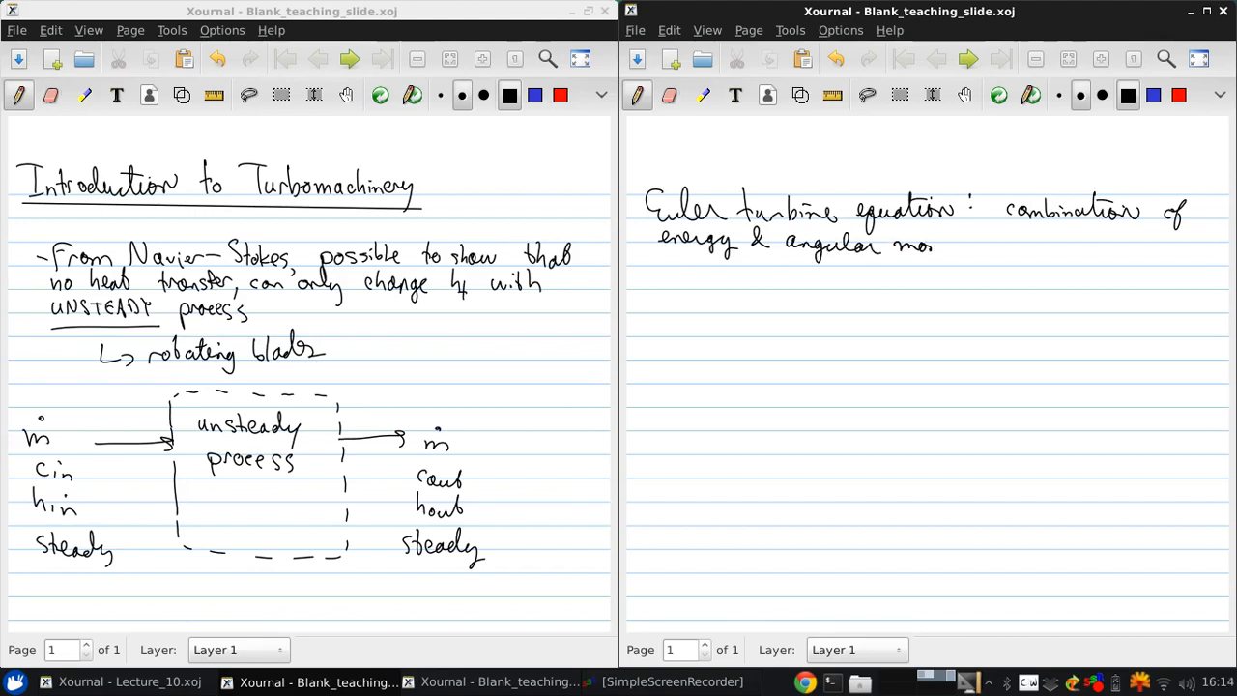
pyautogui.moveTo(931, 243); pyautogui.dragTo(996, 243)
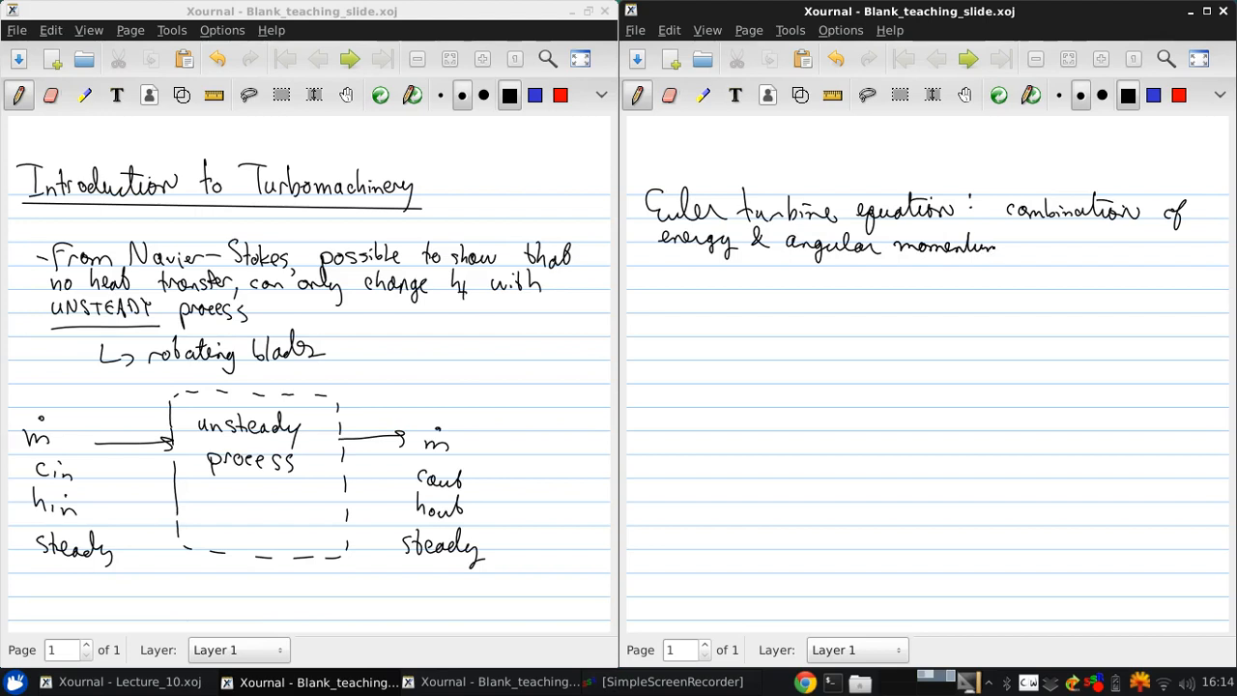
pyautogui.moveTo(1020, 247); pyautogui.dragTo(1059, 250)
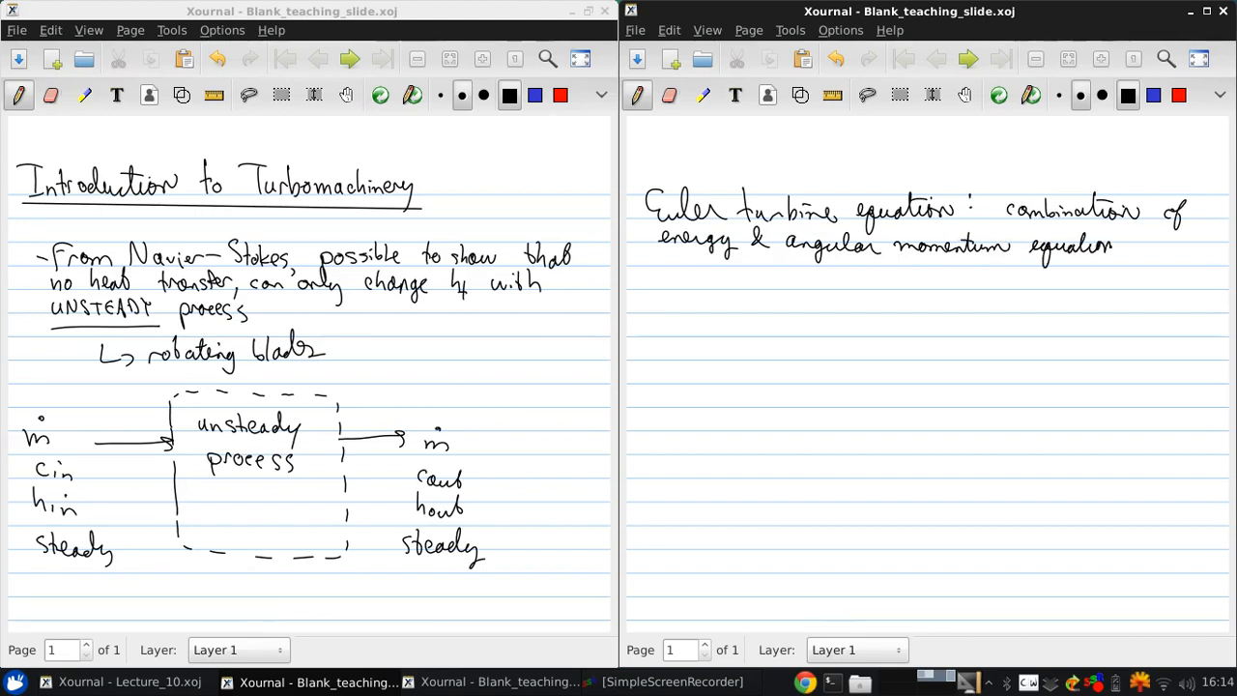
pyautogui.moveTo(1117, 247); pyautogui.dragTo(1149, 249)
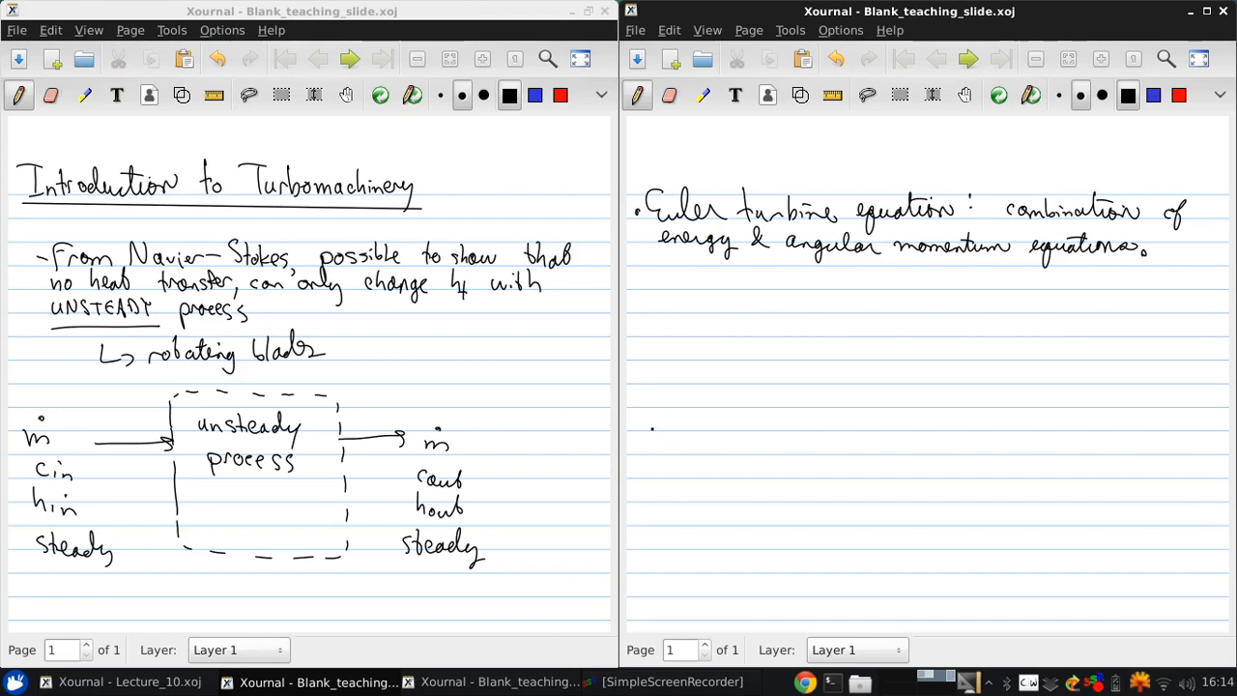
# Step: Draw a dash-dot centreline across the page
pyautogui.moveTo(653, 433); pyautogui.dragTo(821, 434)
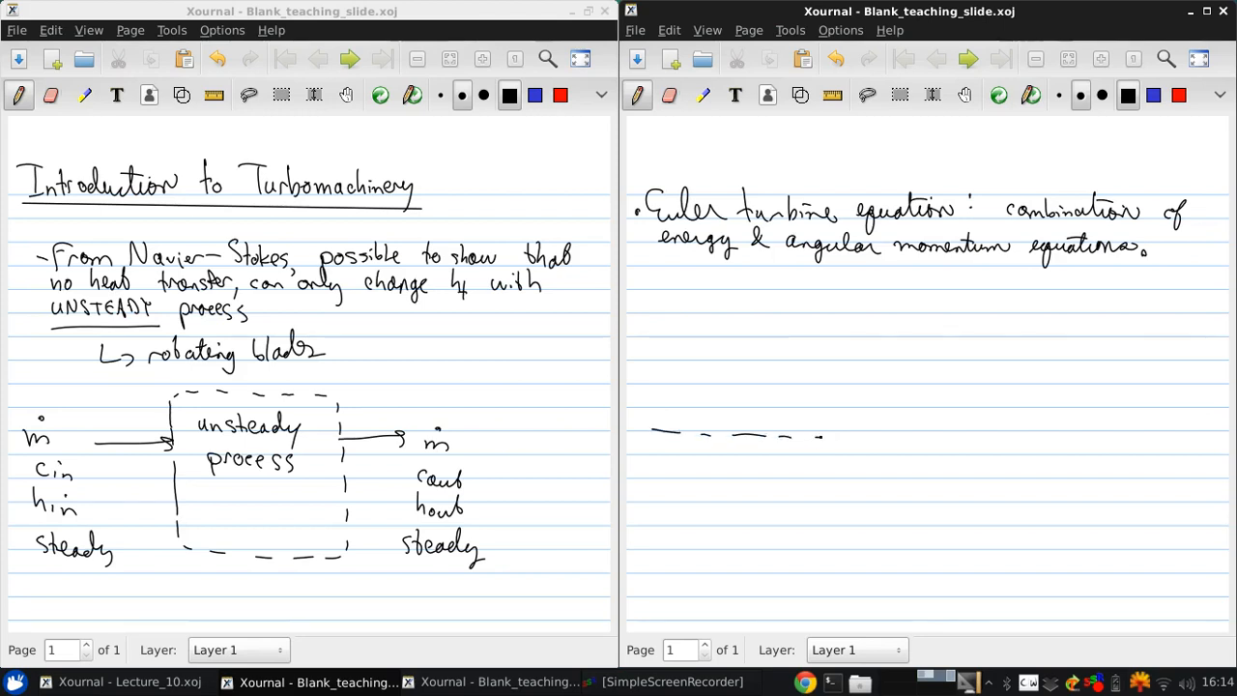
pyautogui.moveTo(822, 437); pyautogui.dragTo(1024, 441)
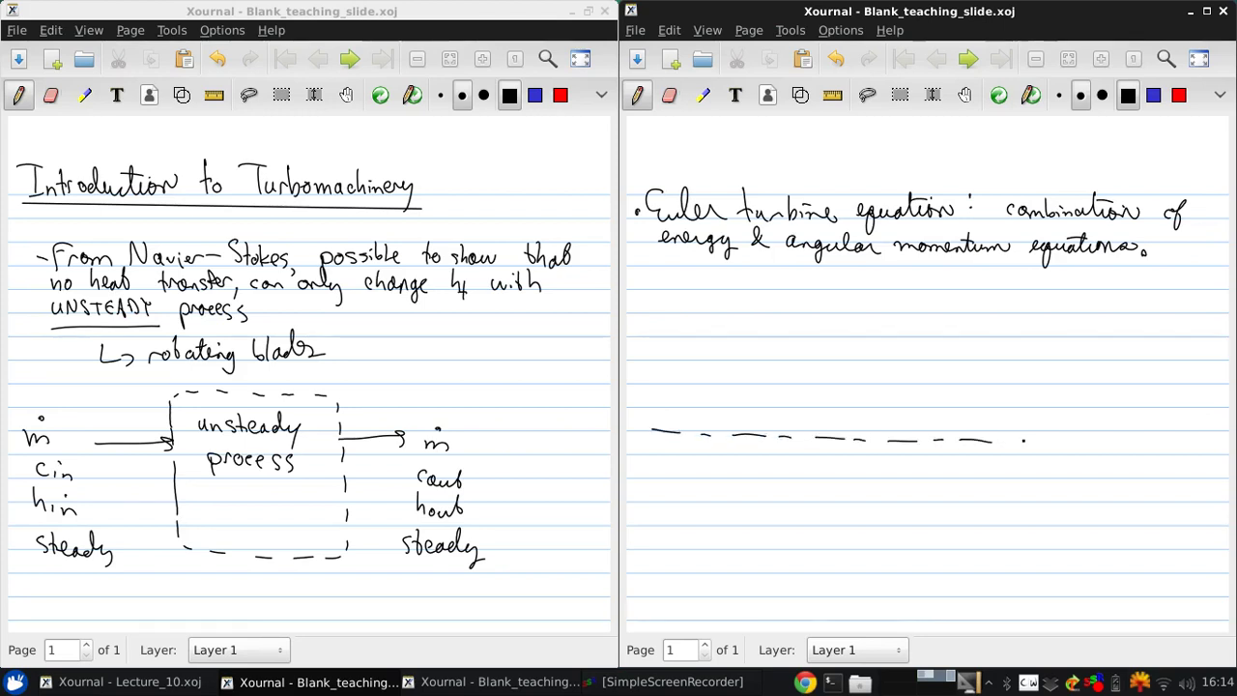
pyautogui.moveTo(1028, 440); pyautogui.dragTo(1202, 433)
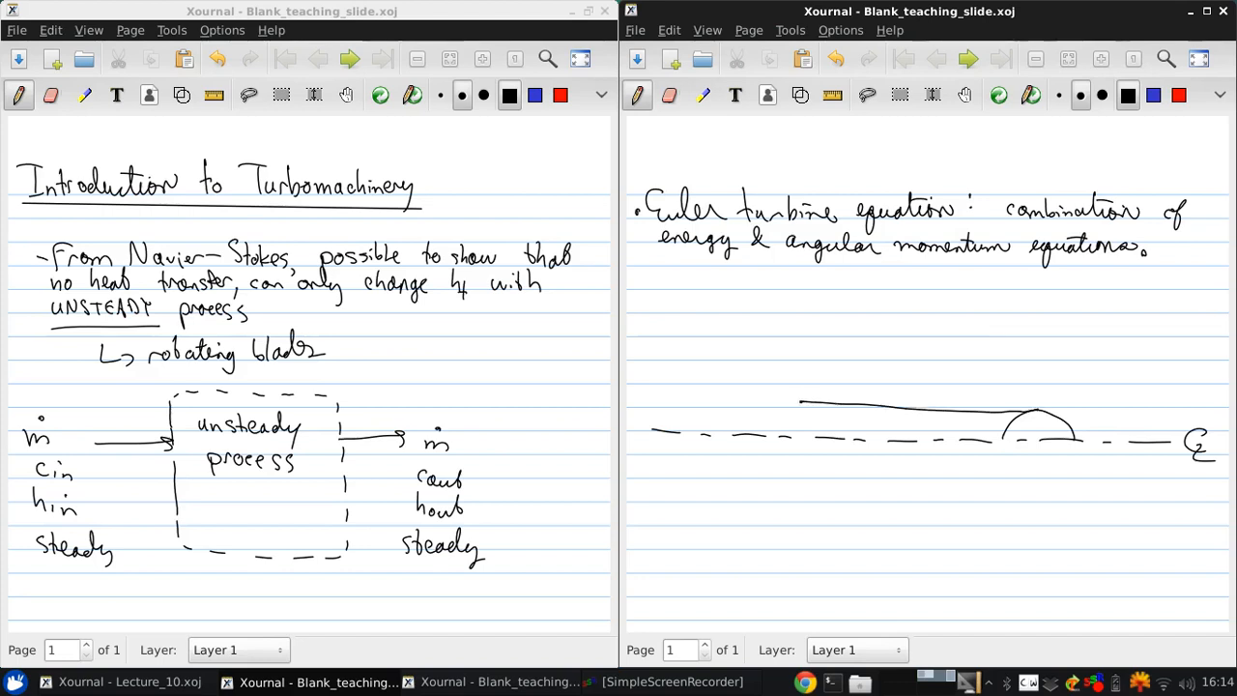
# Step: Sketch the hatched nose, hub outline and blade, enclosed by a dashed box labelled CV
pyautogui.moveTo(777, 400); pyautogui.dragTo(777, 435)
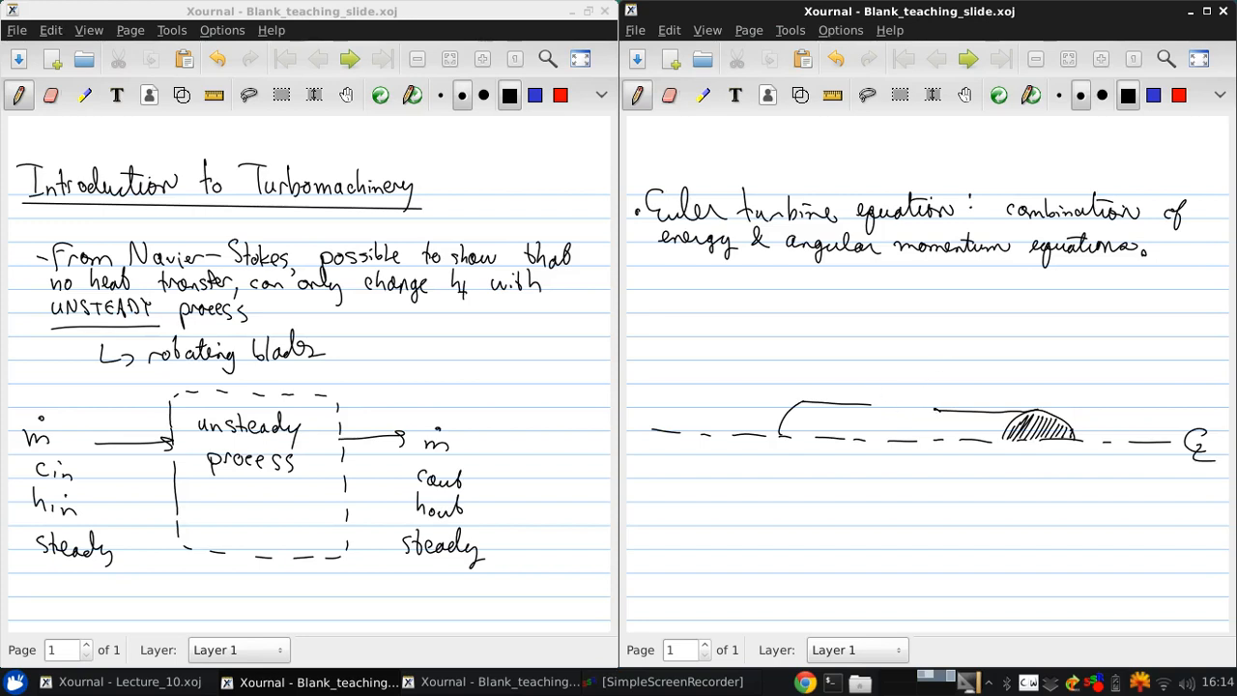
pyautogui.moveTo(870, 425); pyautogui.dragTo(956, 415)
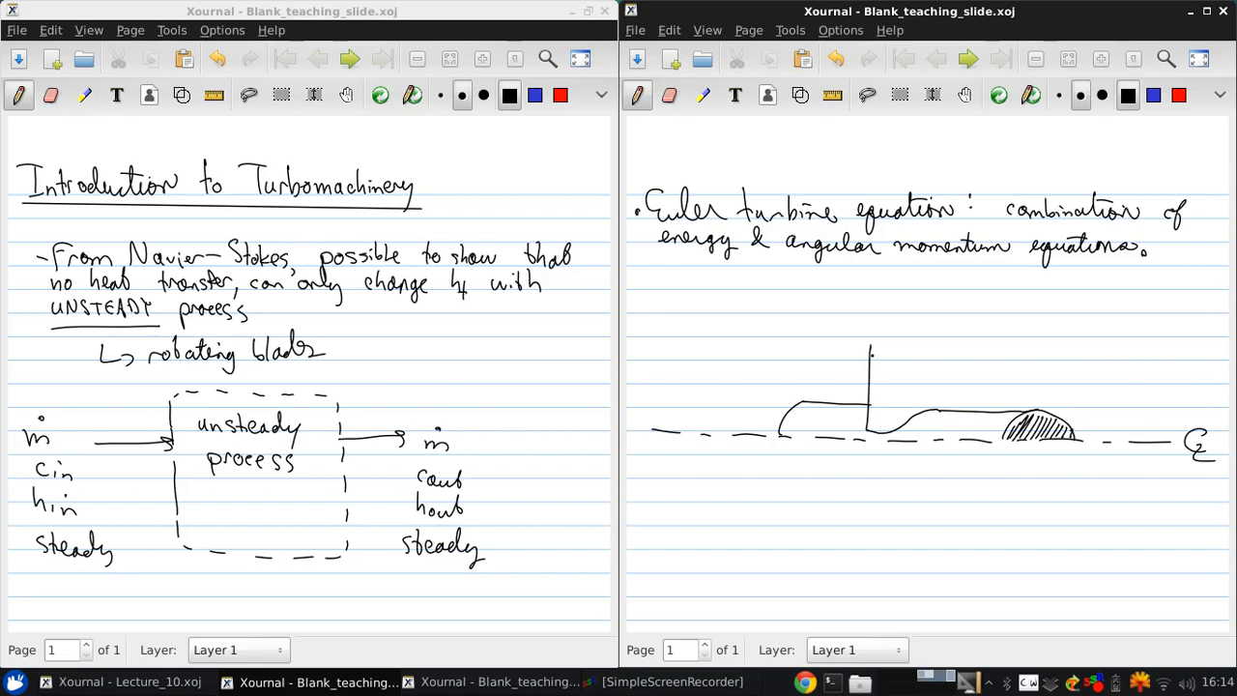
pyautogui.moveTo(874, 346); pyautogui.dragTo(904, 340)
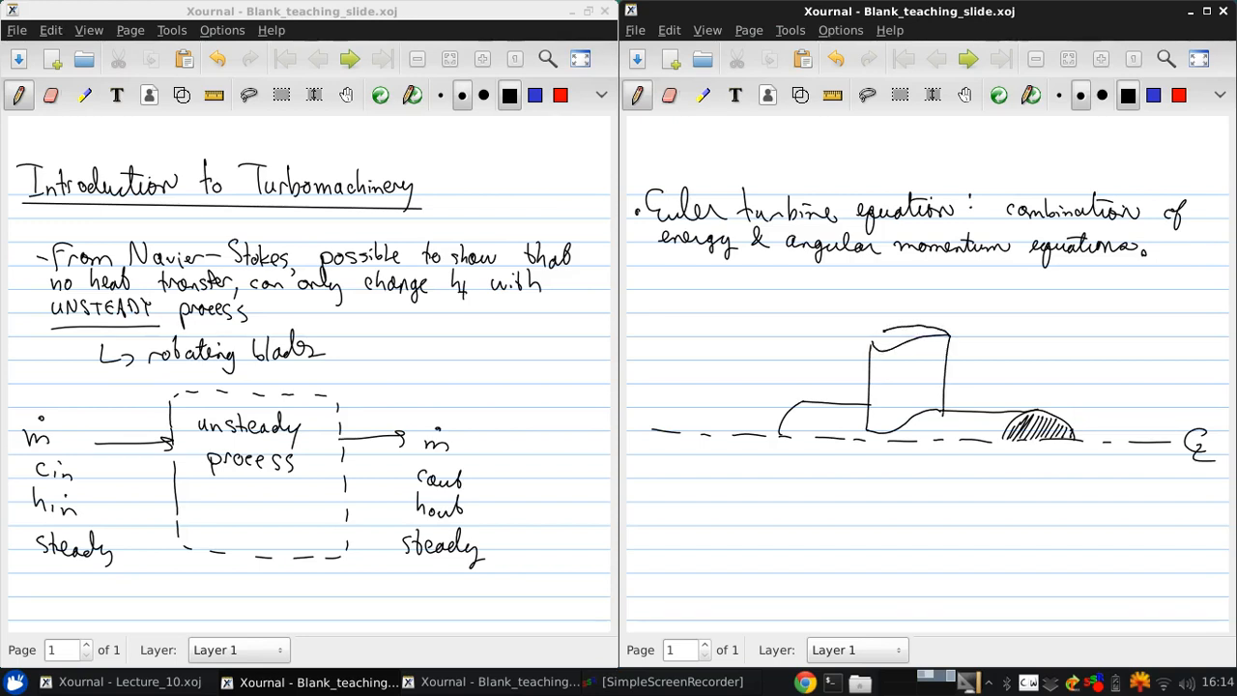
pyautogui.click(881, 367)
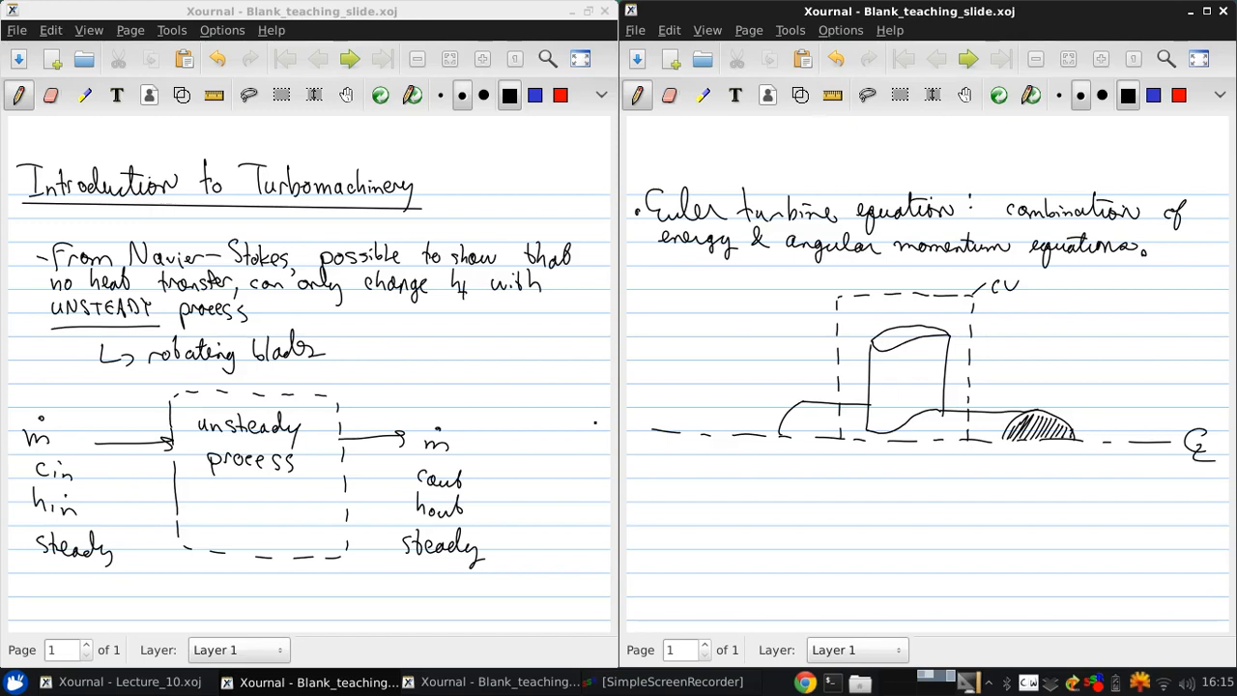
# Step: Add r–x–θ axes and inlet velocity components u_x,b, u_r,b, u_θ,b at radius r_b with inflow ṁ
pyautogui.click(669, 464)
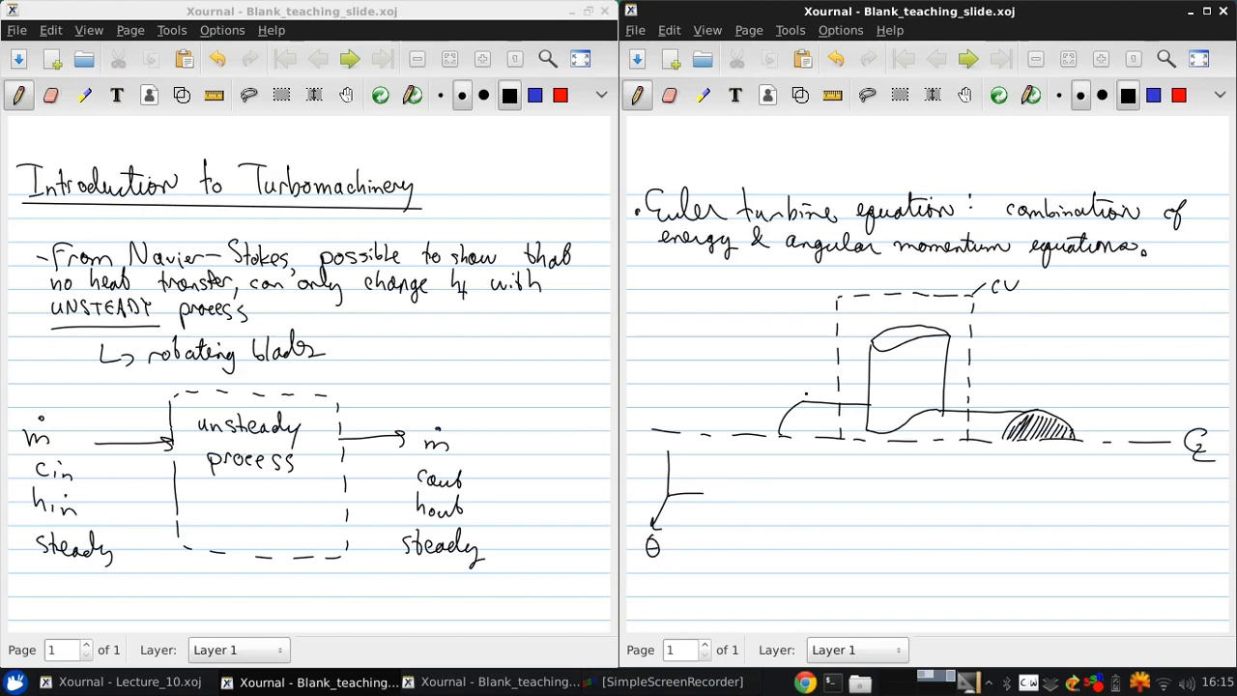
pyautogui.write('x')
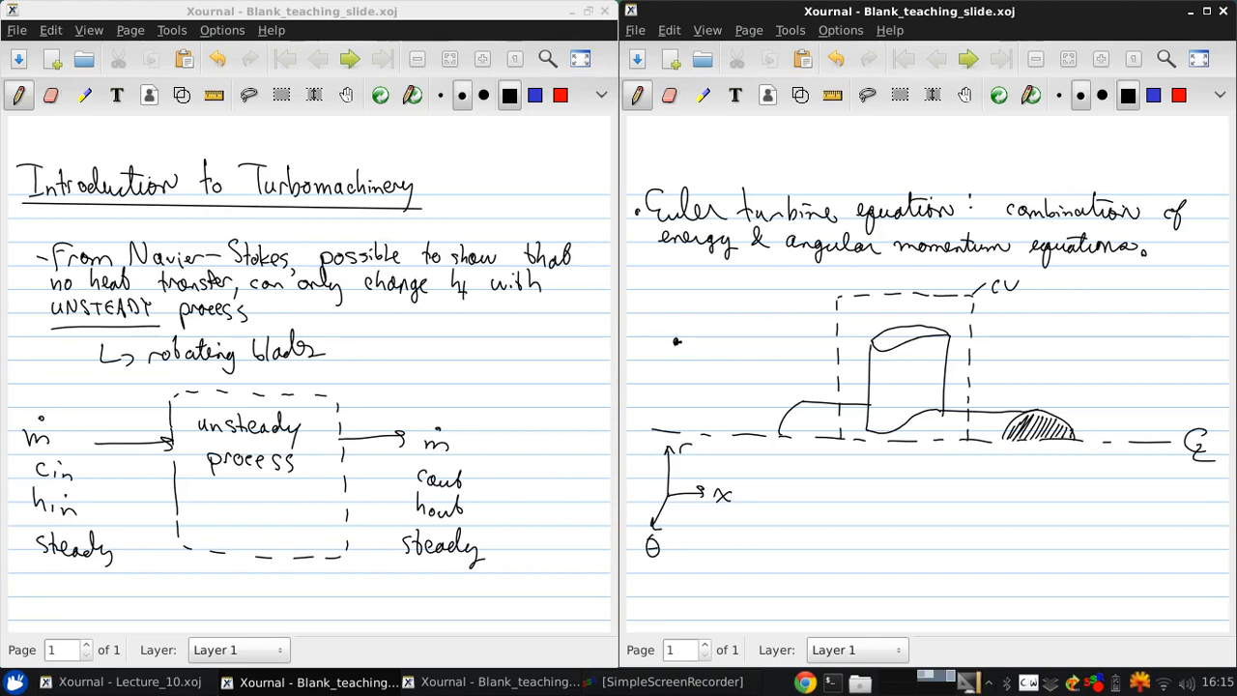
pyautogui.moveTo(676, 344); pyautogui.dragTo(724, 344)
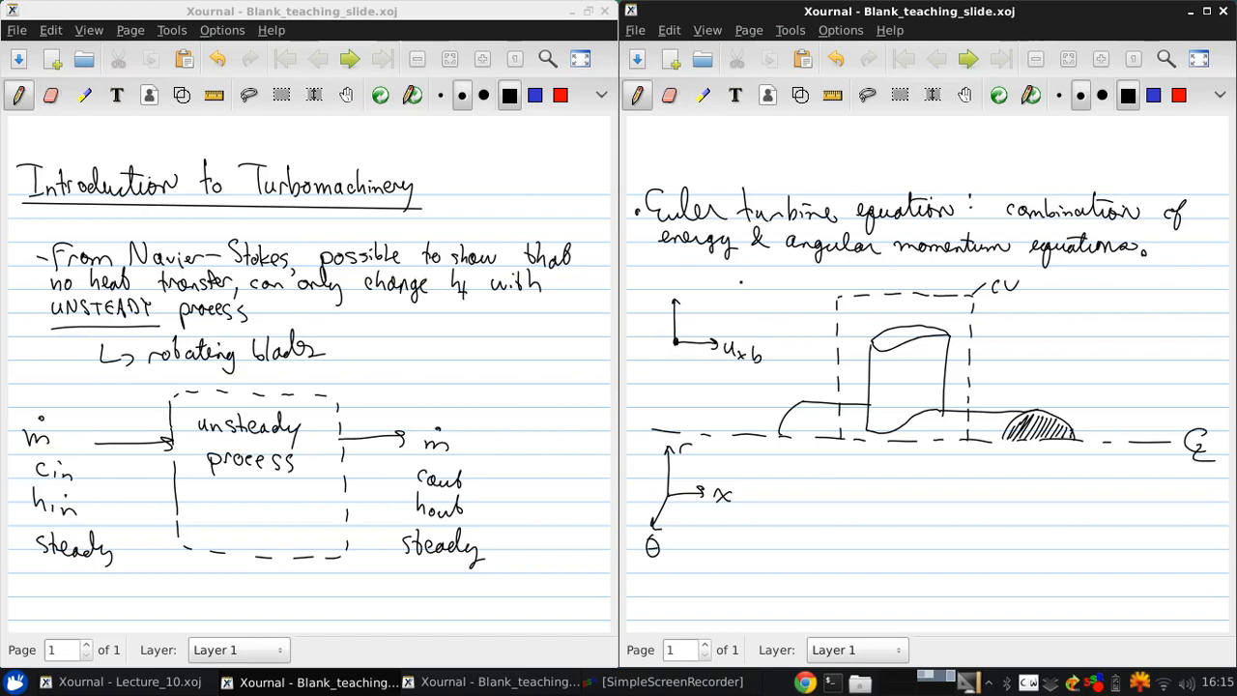
pyautogui.write('Urr')
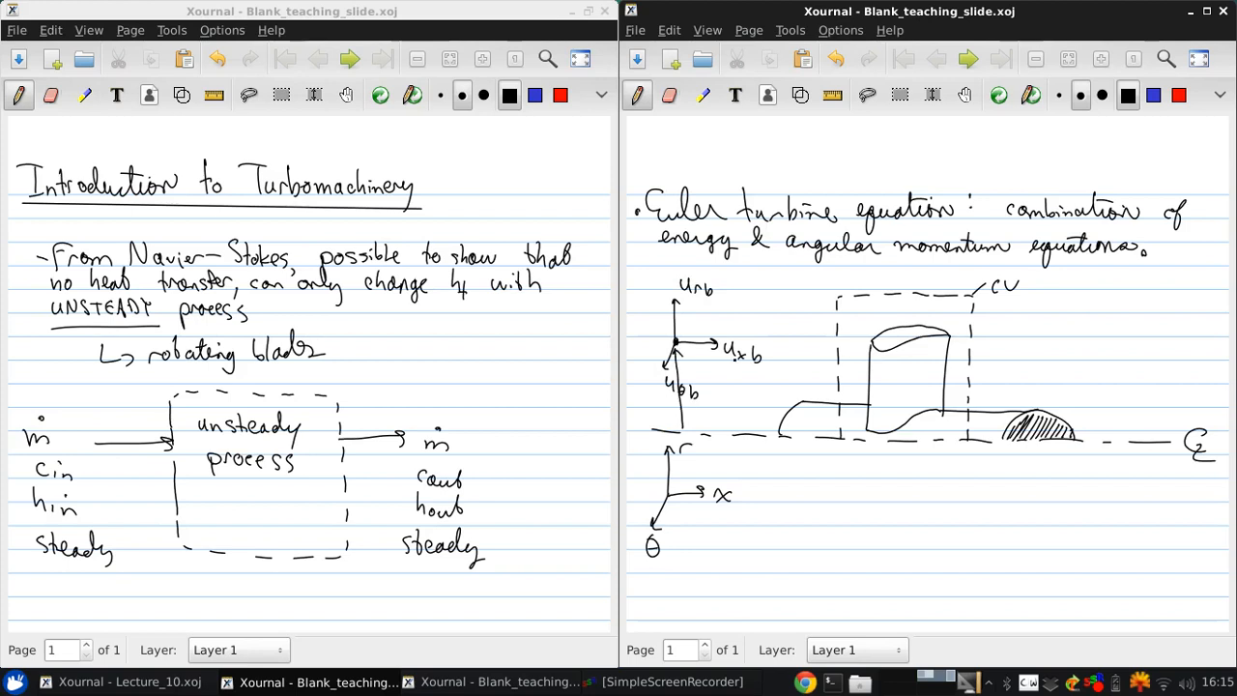
pyautogui.write('rb')
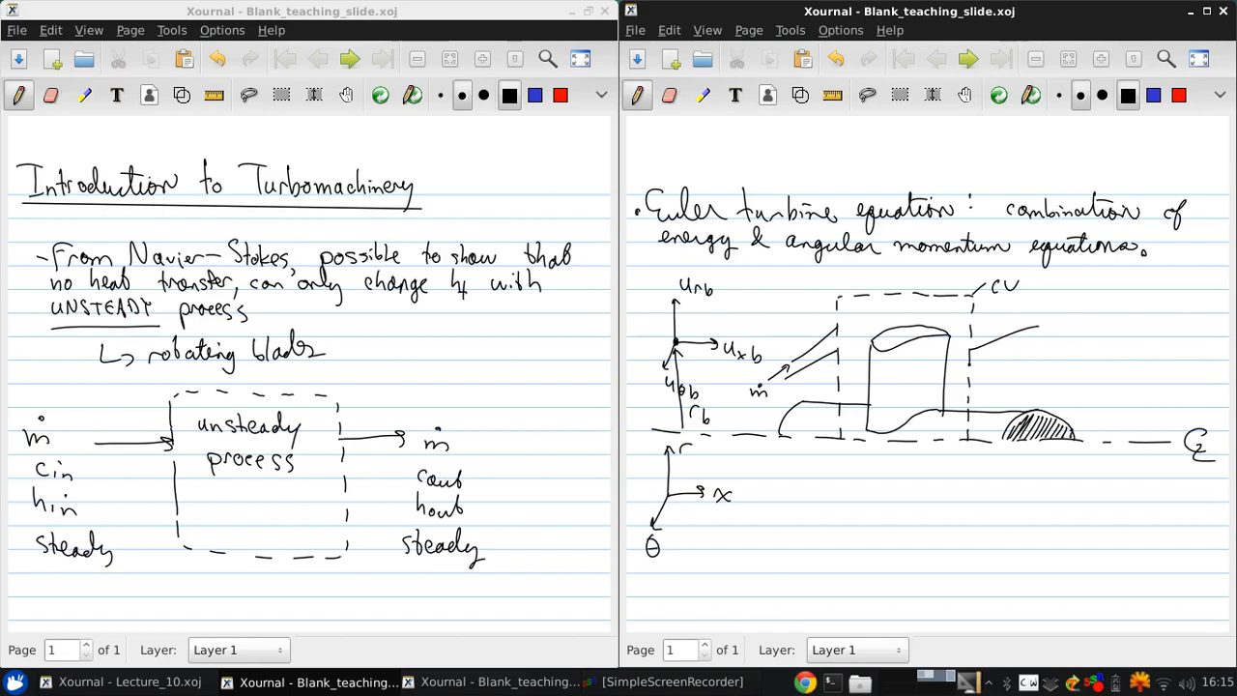
# Step: Label outlet mass flow ṁ, radius r_c and outlet components u_x,c, u_r,c, u_θ,c
pyautogui.moveTo(966, 352); pyautogui.dragTo(1040, 332)
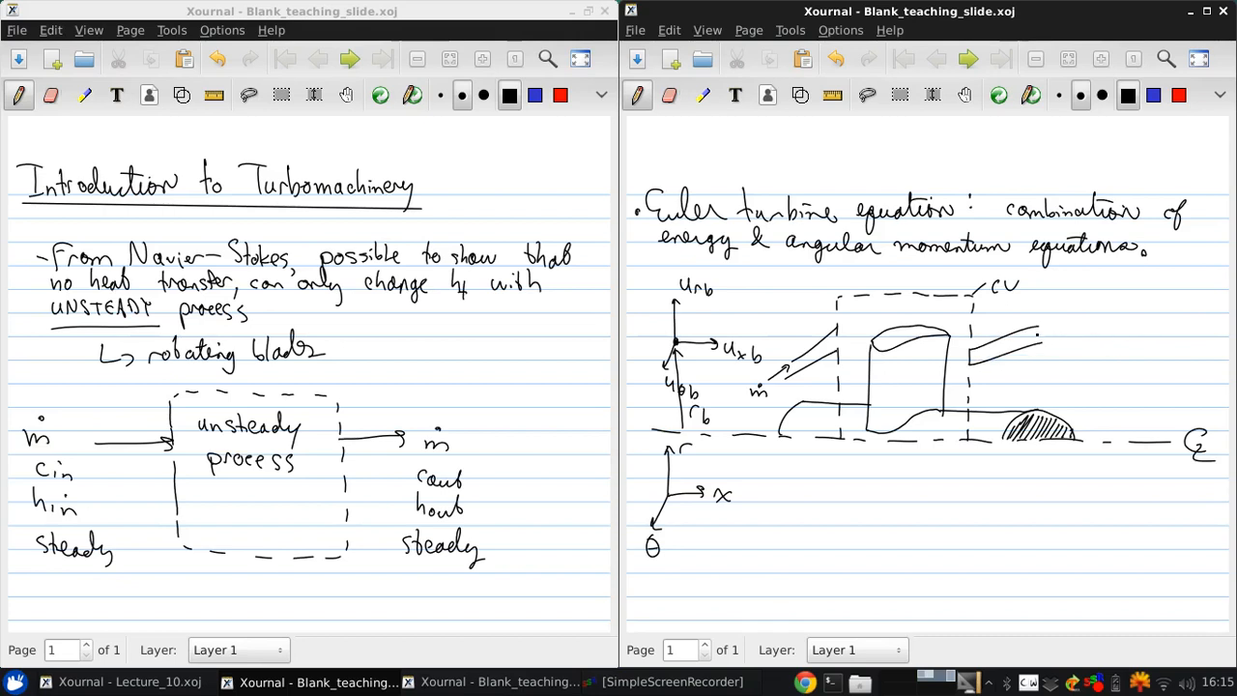
pyautogui.moveTo(1059, 318); pyautogui.dragTo(1086, 313)
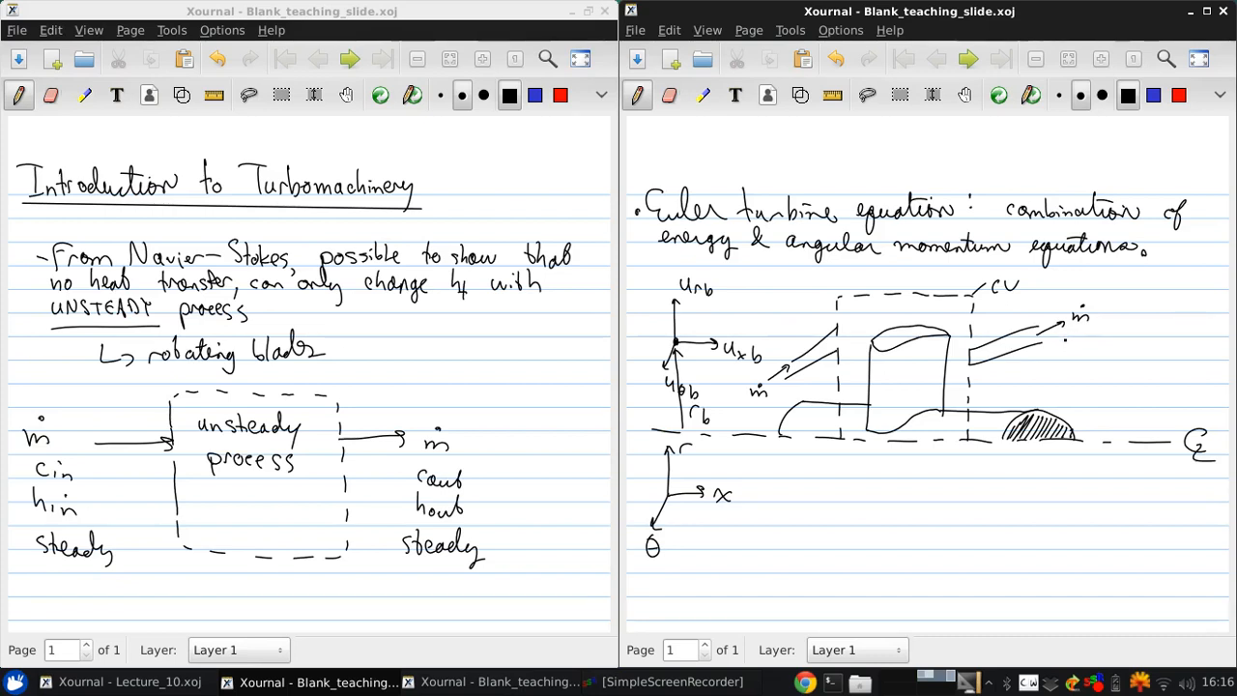
pyautogui.moveTo(1151, 371); pyautogui.dragTo(1152, 448)
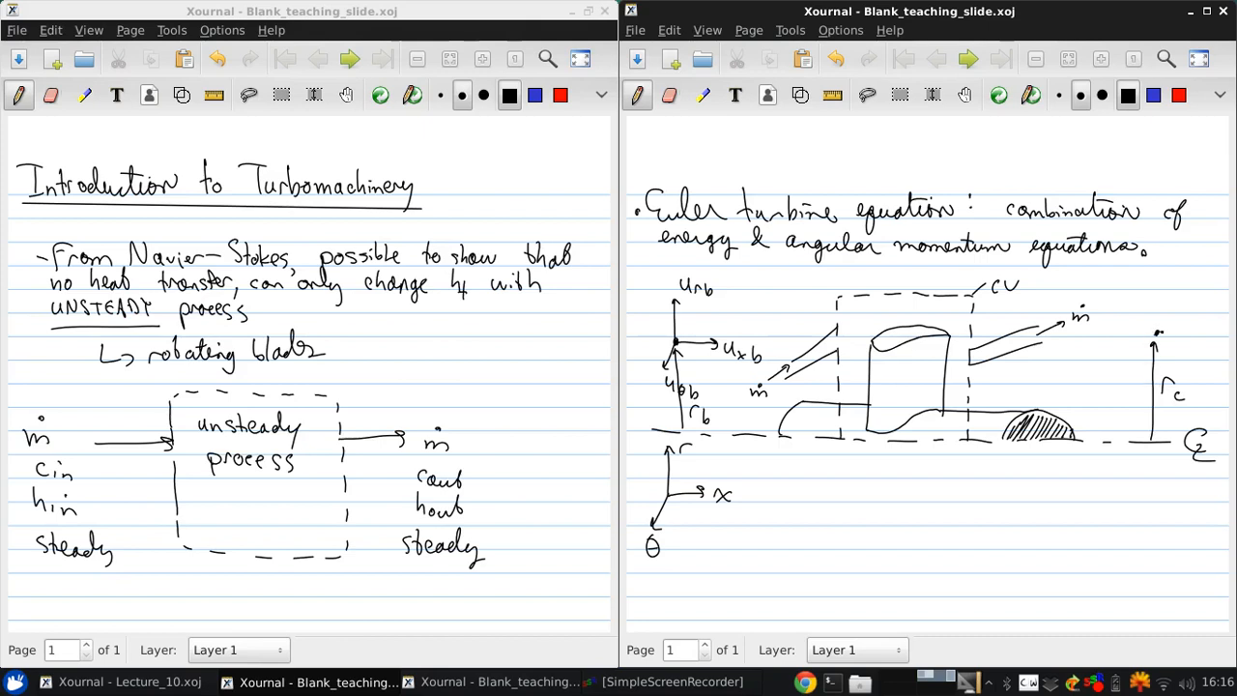
pyautogui.moveTo(1169, 332); pyautogui.dragTo(1198, 351)
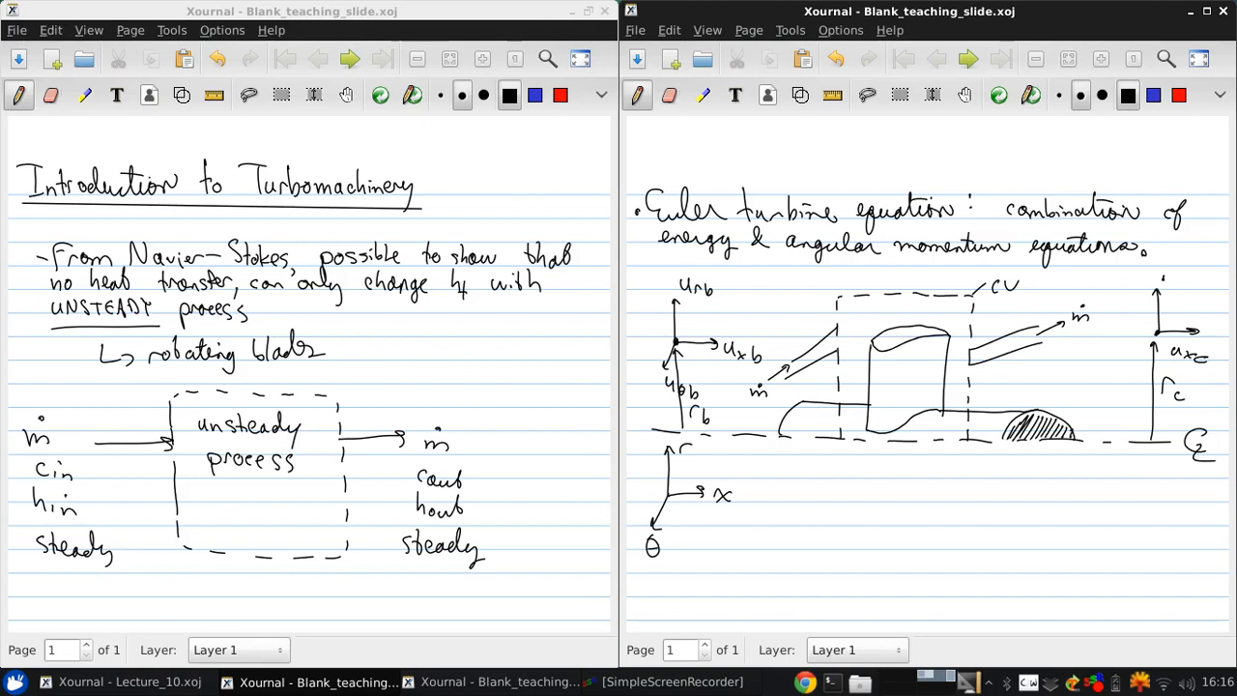
pyautogui.write('Urc')
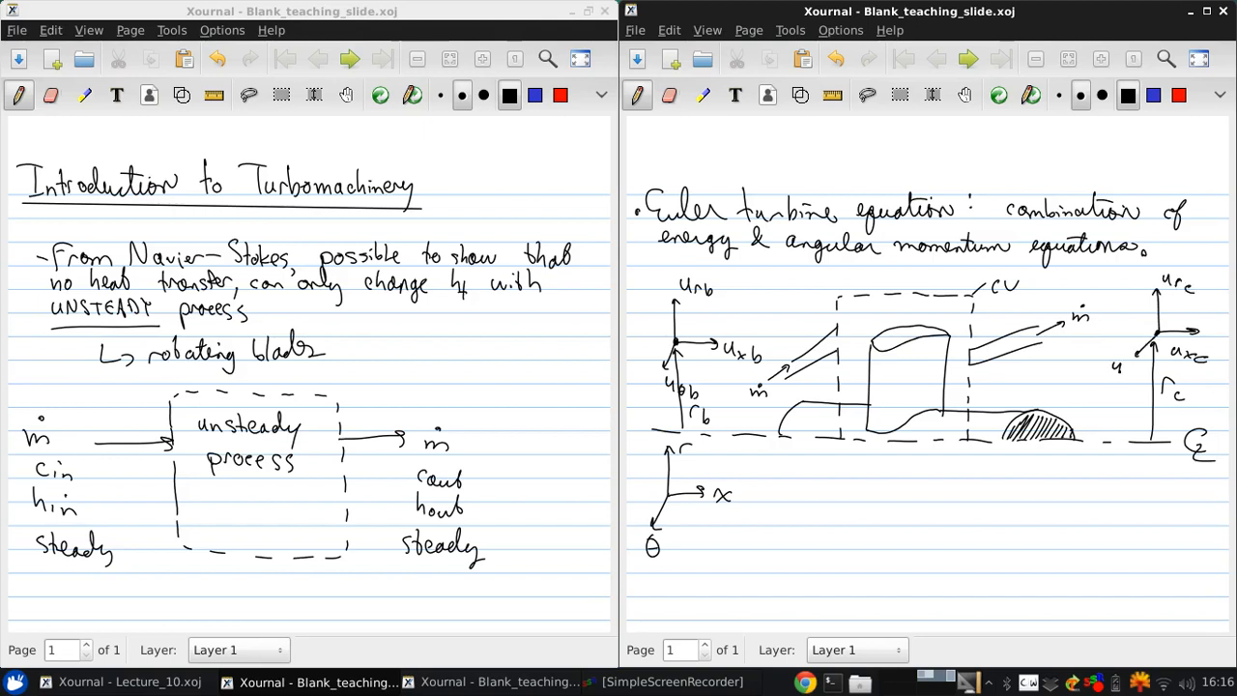
pyautogui.write('uθc')
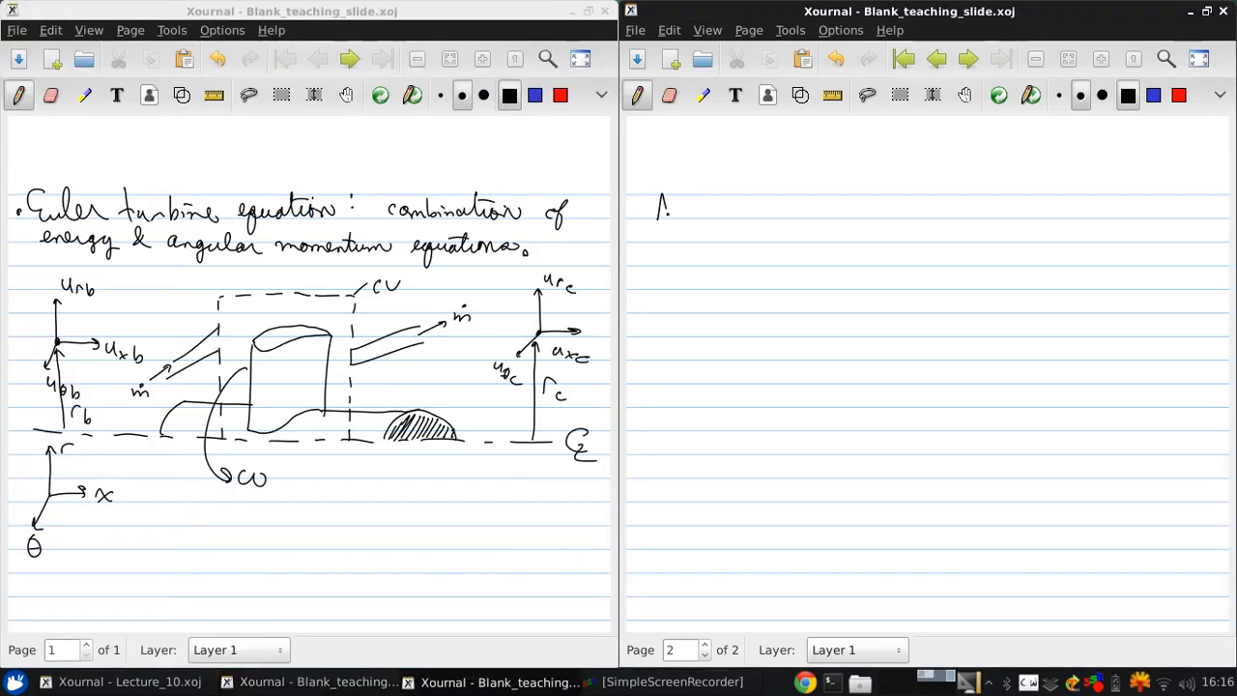
# Step: Write the 'Angular momentum:' heading and torque T = dH/dt
pyautogui.moveTo(666, 202); pyautogui.dragTo(724, 217)
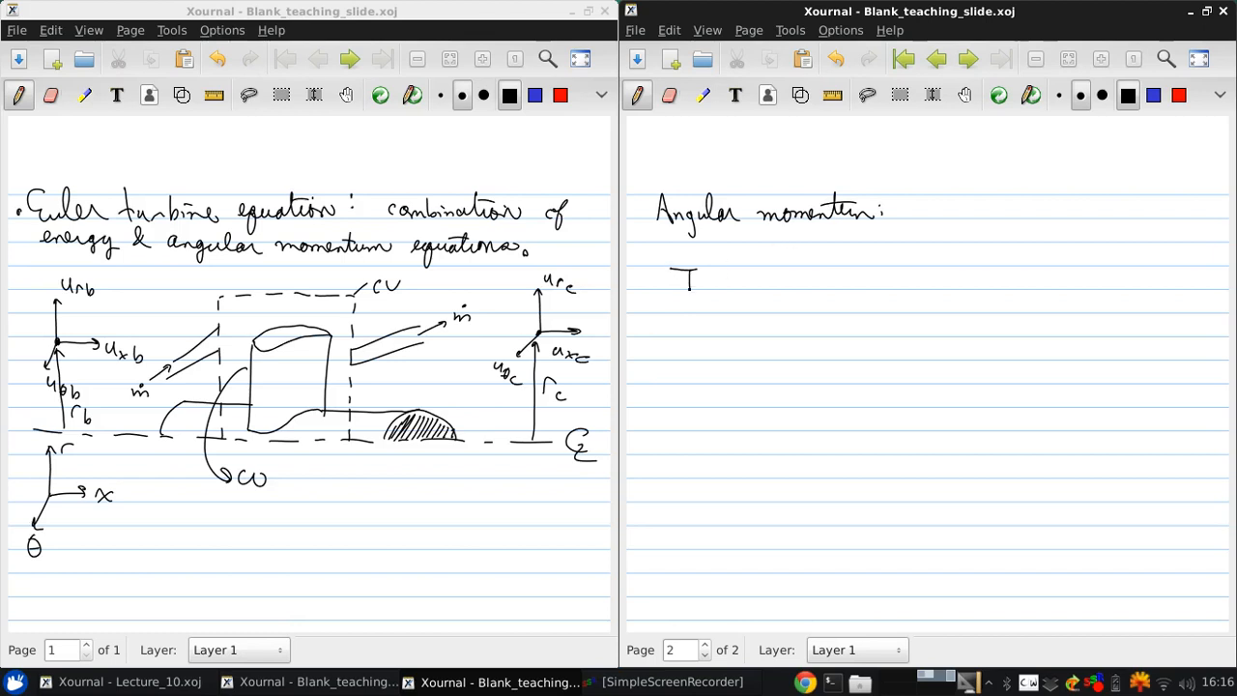
pyautogui.moveTo(676, 261); pyautogui.dragTo(734, 280)
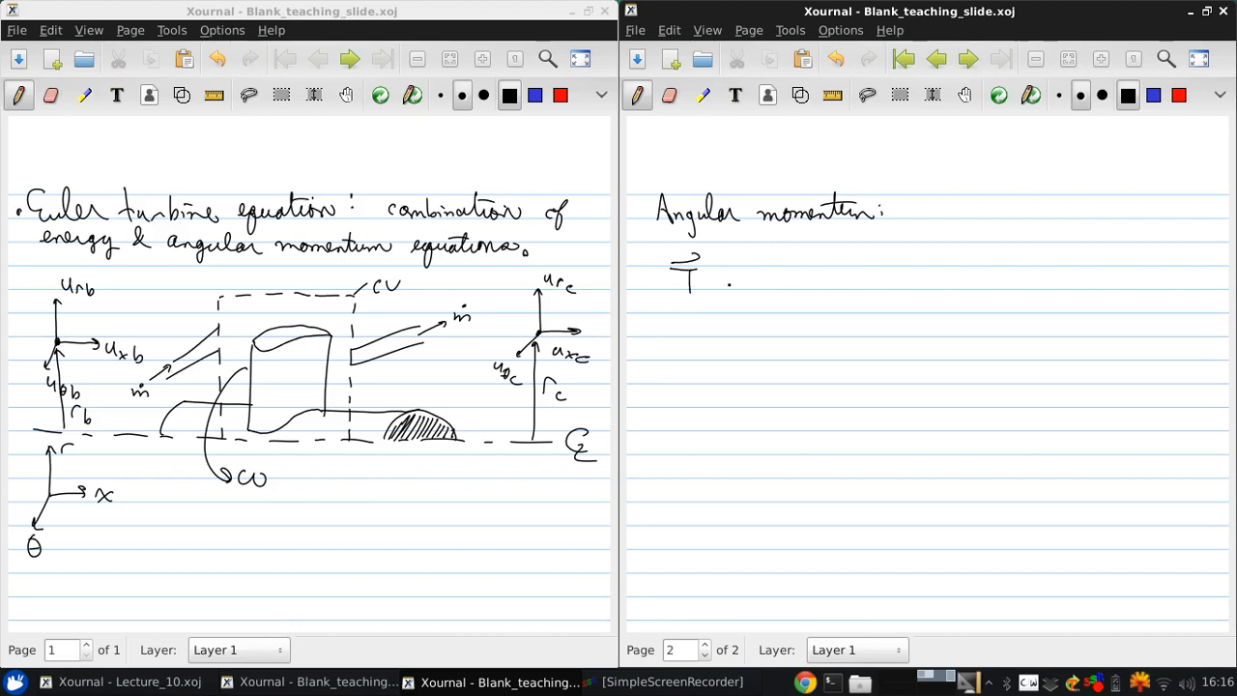
pyautogui.moveTo(724, 280); pyautogui.dragTo(802, 280)
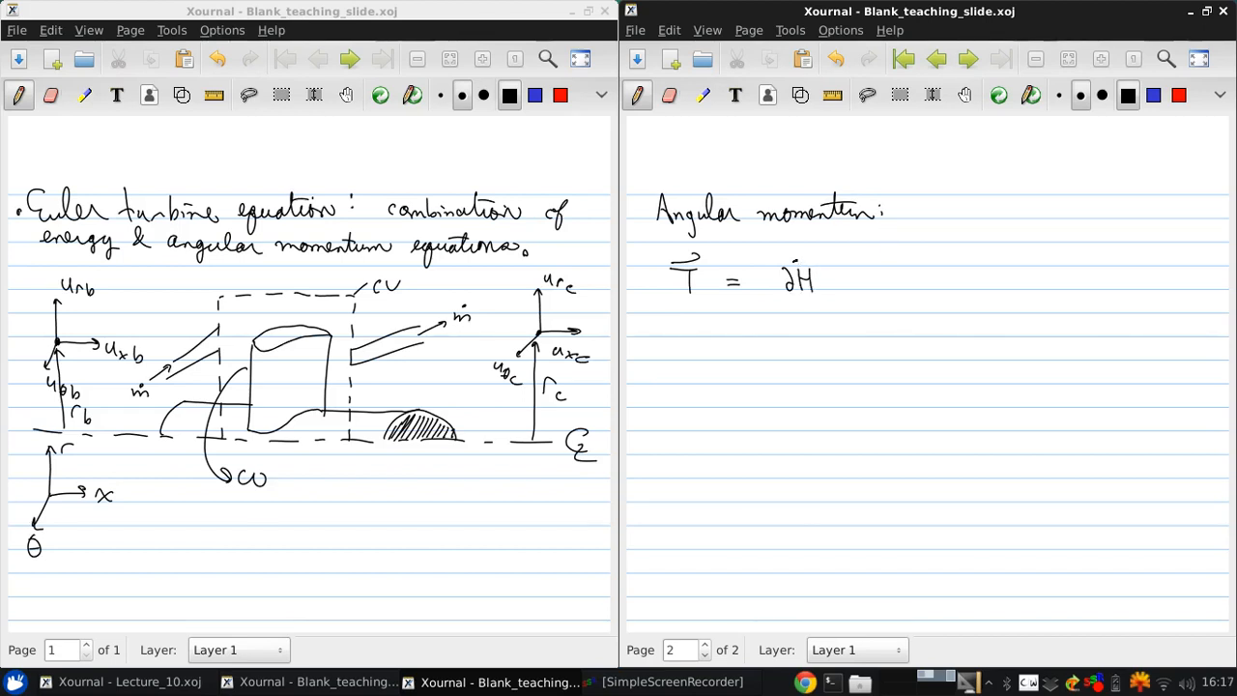
pyautogui.moveTo(773, 305); pyautogui.dragTo(821, 325)
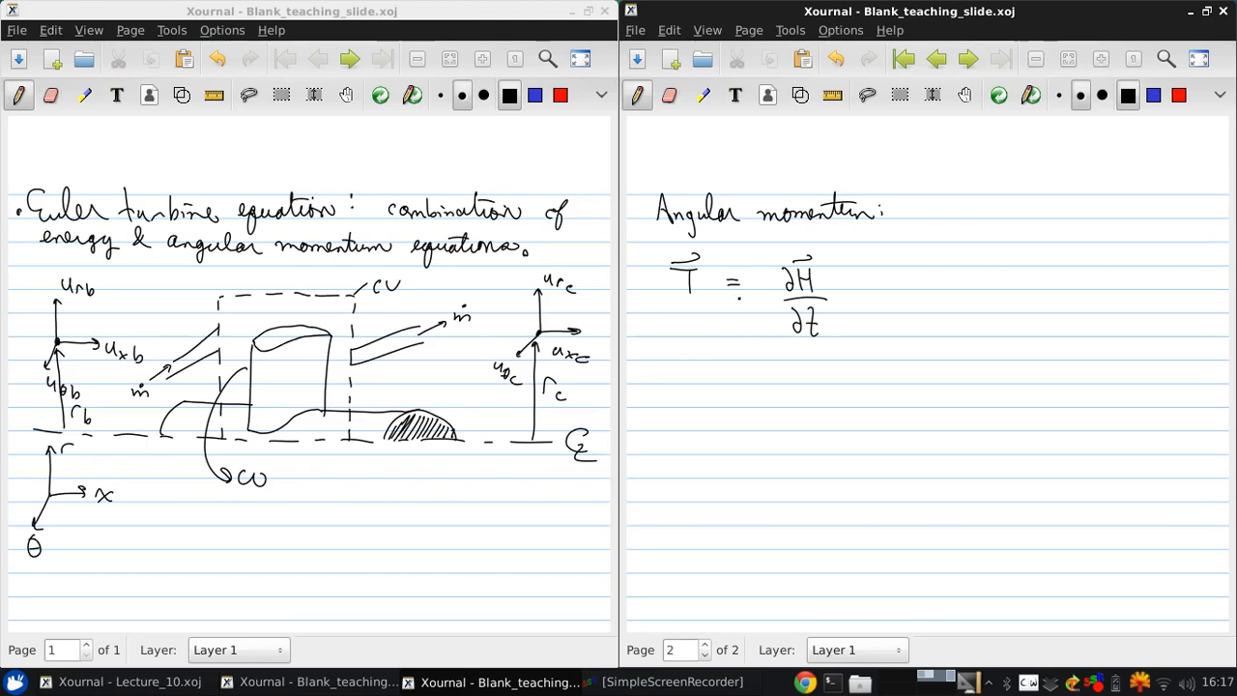
# Step: Write the tangential torque T_θ = ṁ(u_θc r_c − u_θb r_b)
pyautogui.moveTo(660, 367); pyautogui.dragTo(706, 387)
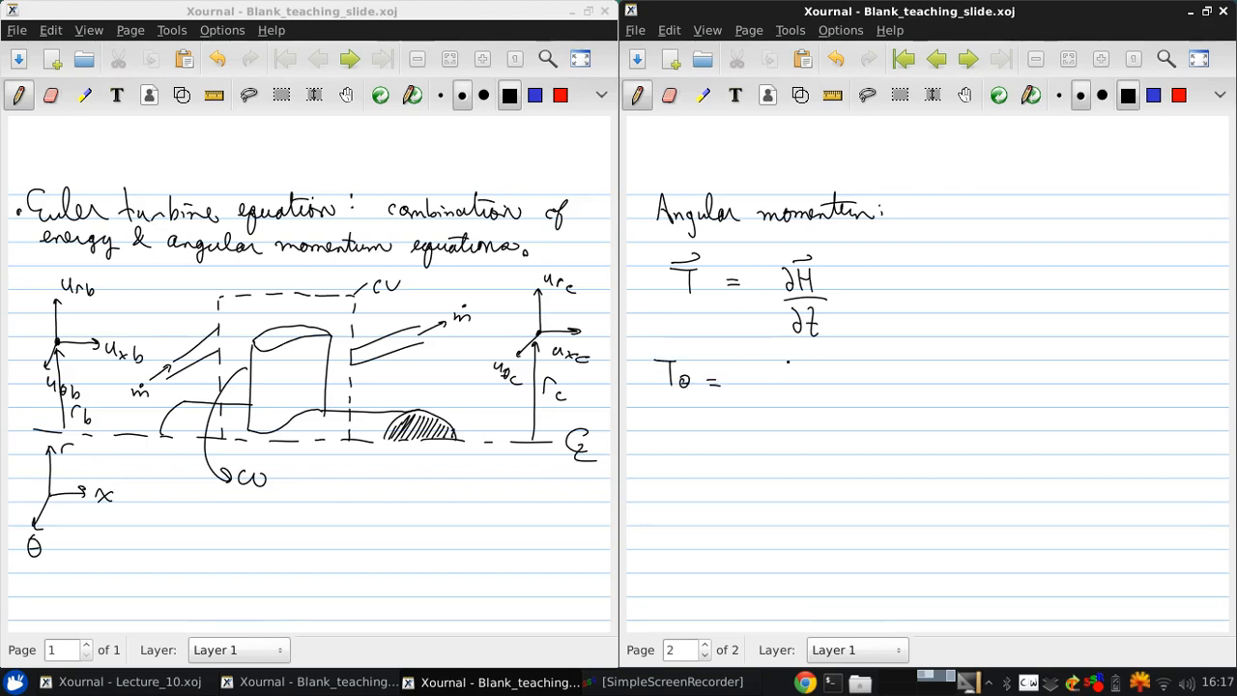
pyautogui.moveTo(750, 377); pyautogui.dragTo(773, 371)
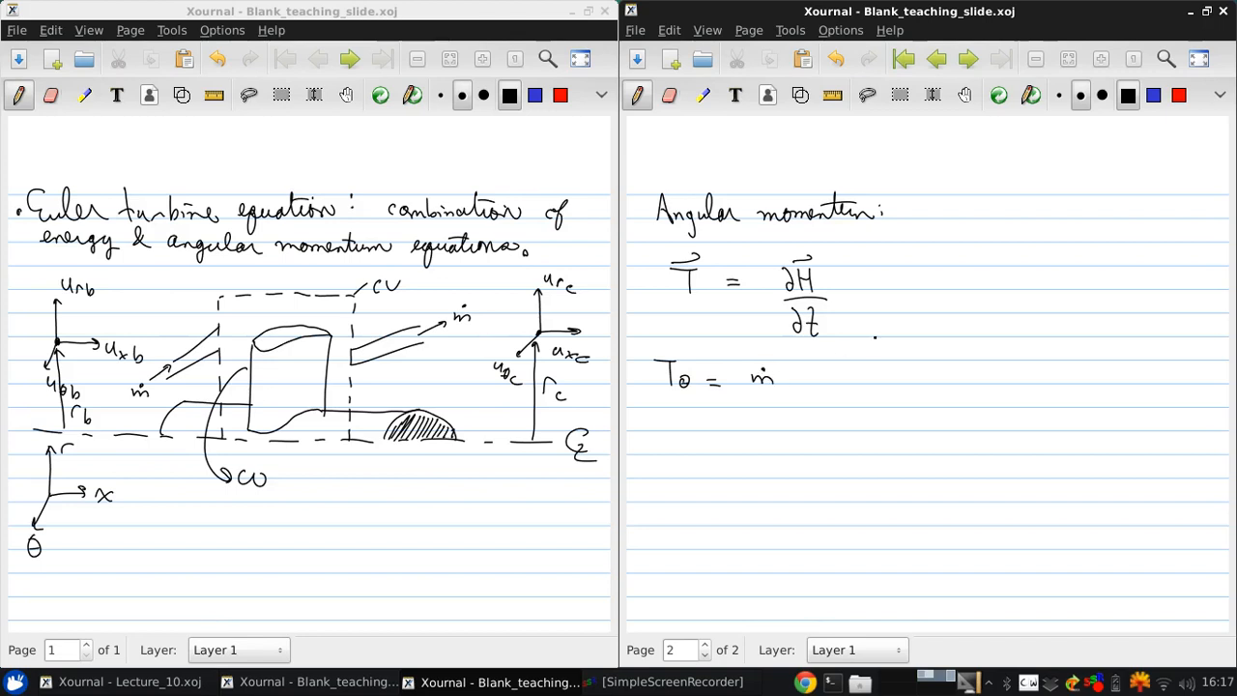
pyautogui.moveTo(792, 377); pyautogui.dragTo(831, 383)
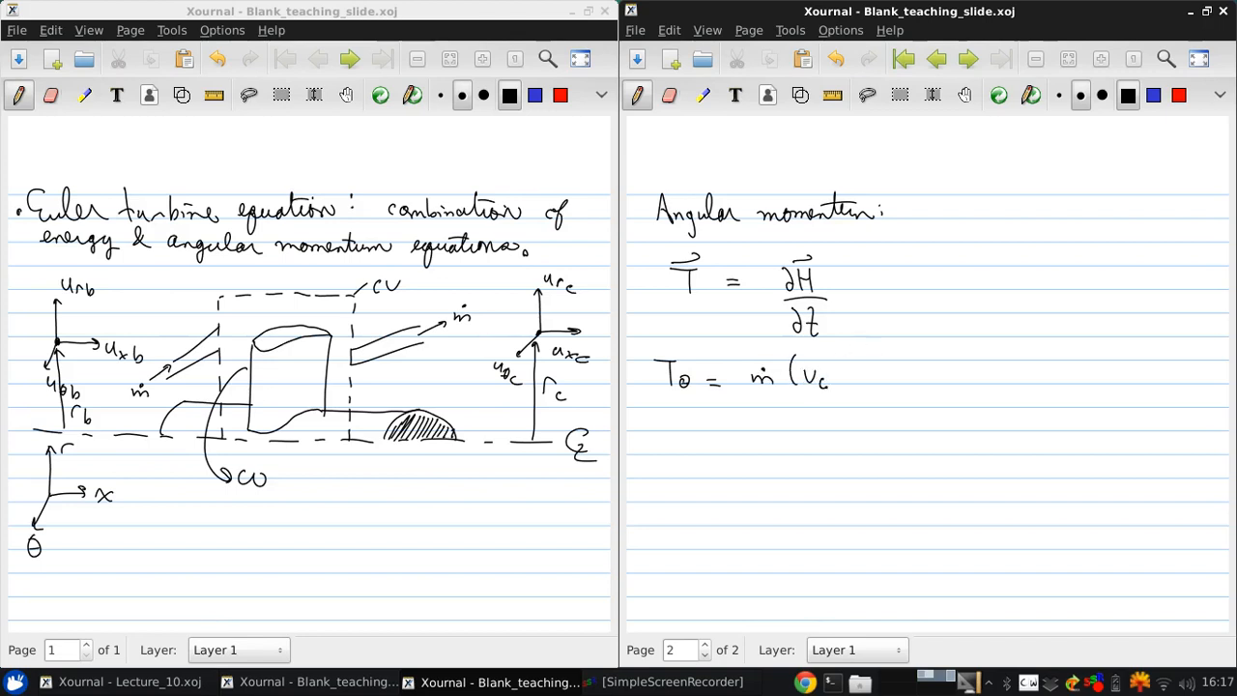
pyautogui.moveTo(819, 377); pyautogui.dragTo(842, 379)
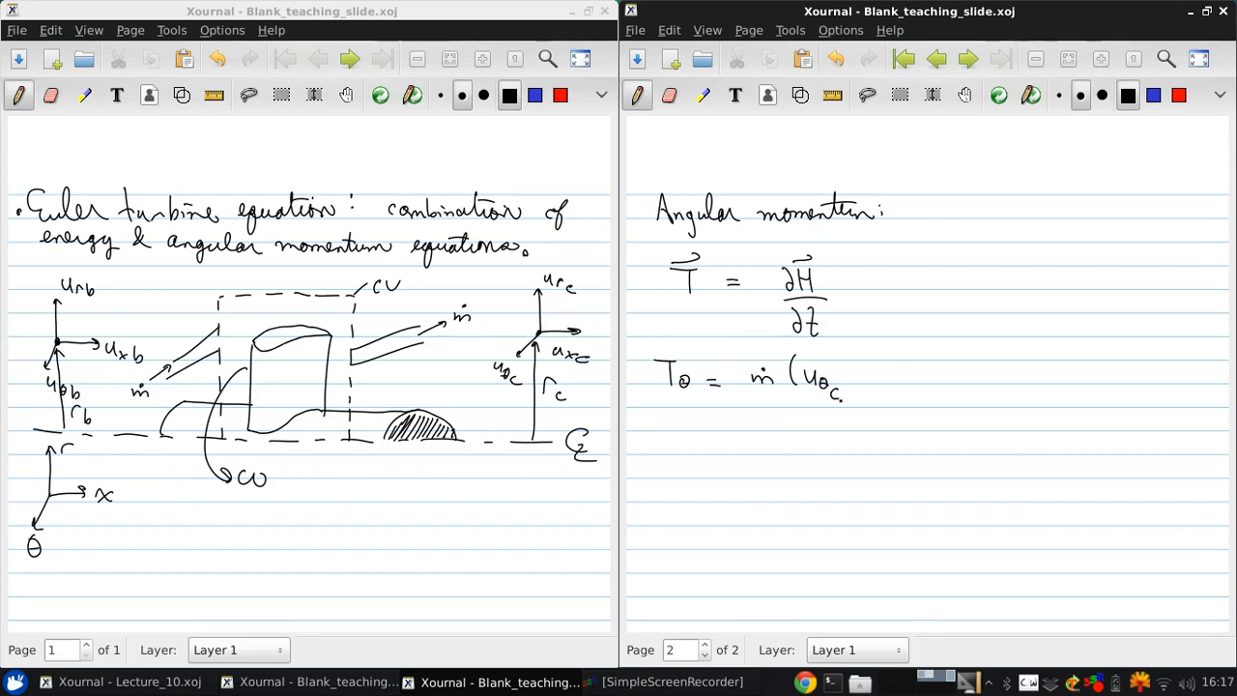
pyautogui.moveTo(851, 377); pyautogui.dragTo(866, 386)
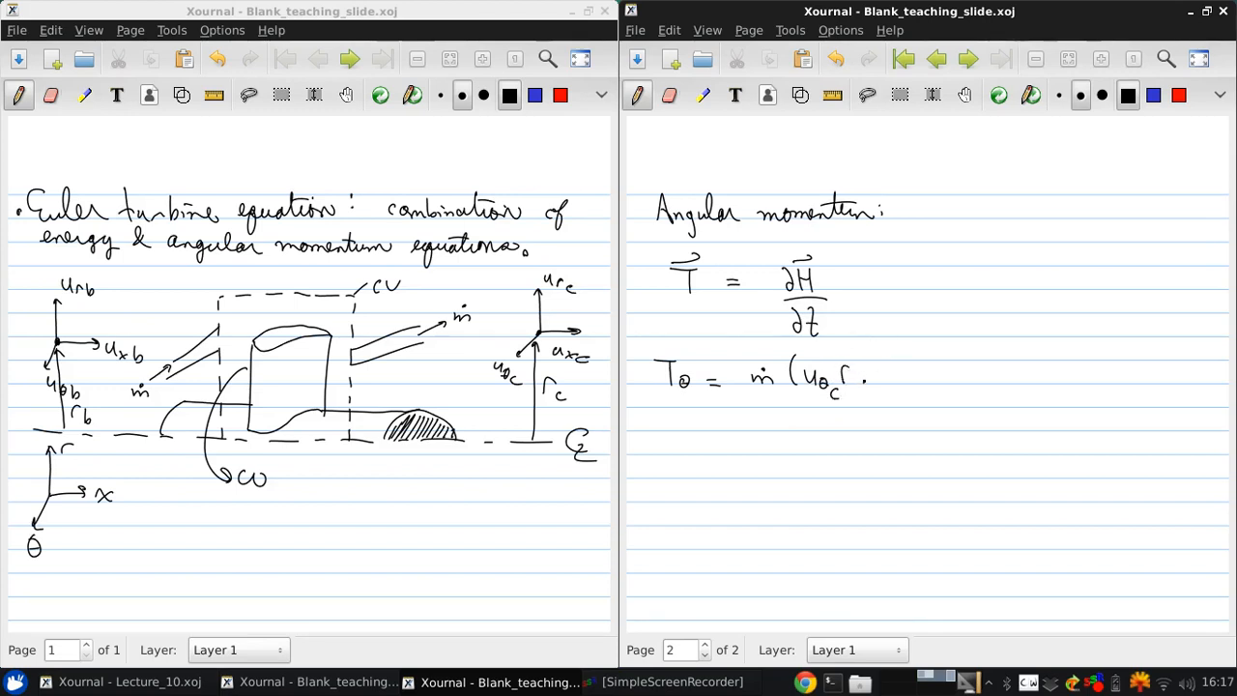
pyautogui.moveTo(851, 377); pyautogui.dragTo(928, 376)
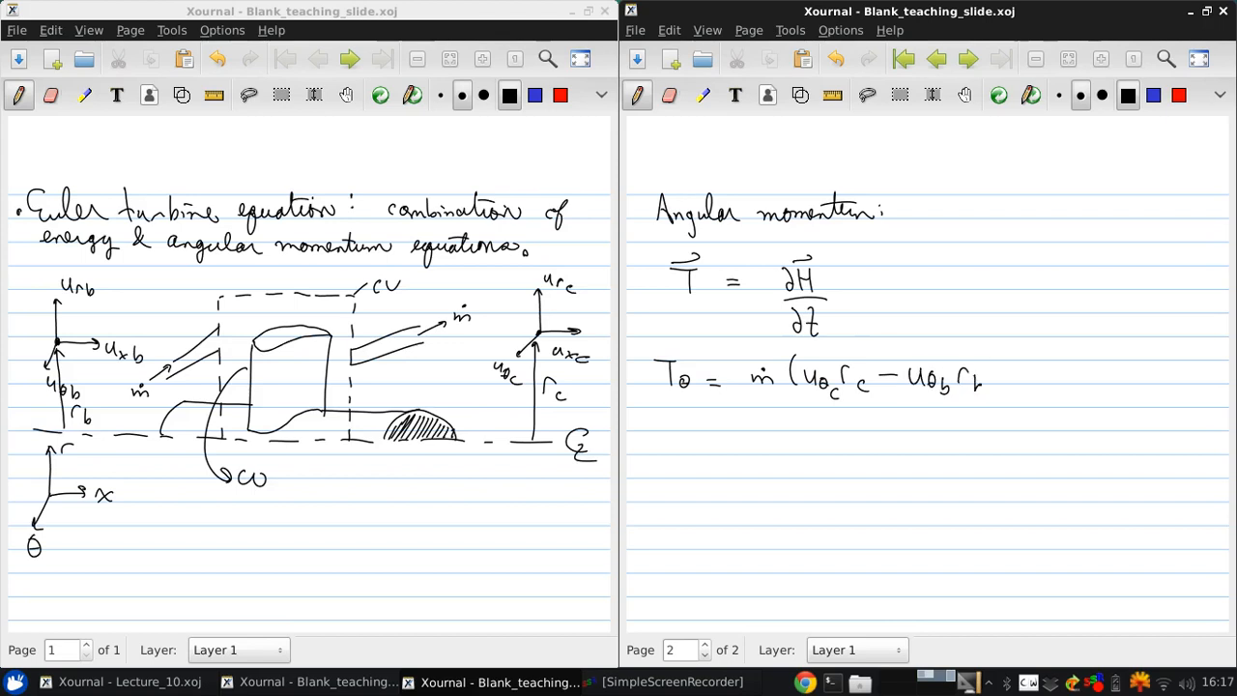
pyautogui.moveTo(976, 377); pyautogui.dragTo(1005, 386)
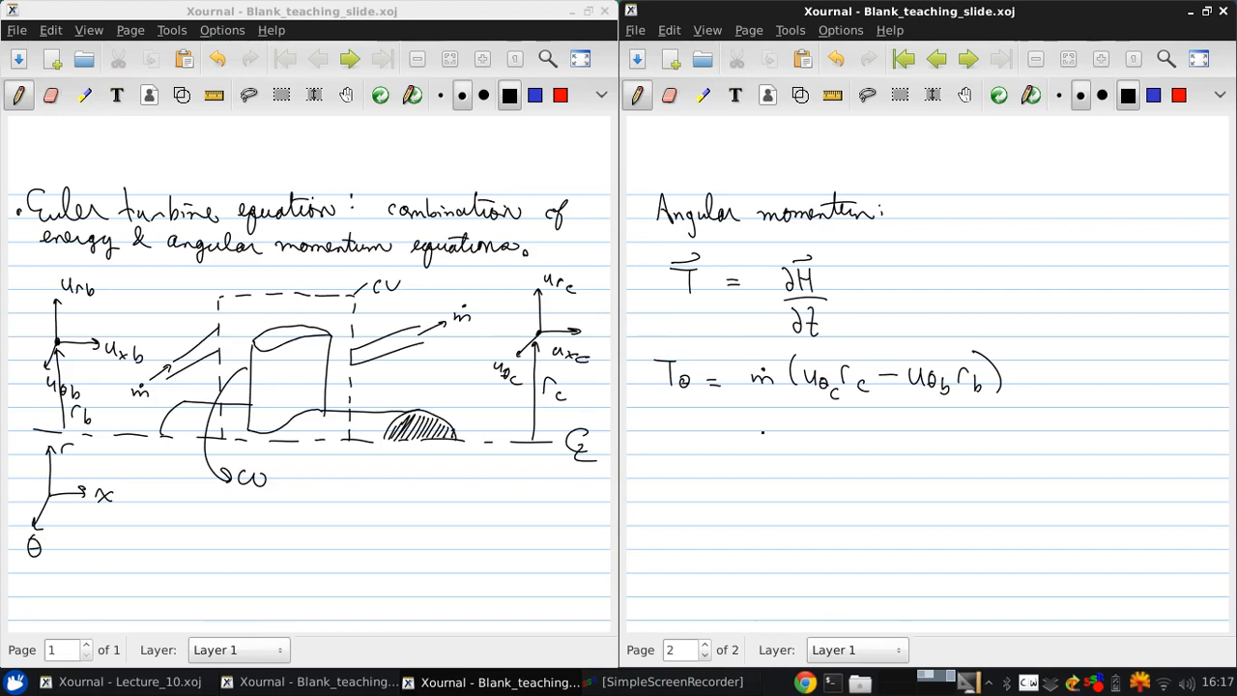
# Step: Note it holds whether blades rotate or not, and torque is positive when u_θc > u_θb
pyautogui.moveTo(738, 425); pyautogui.dragTo(827, 425)
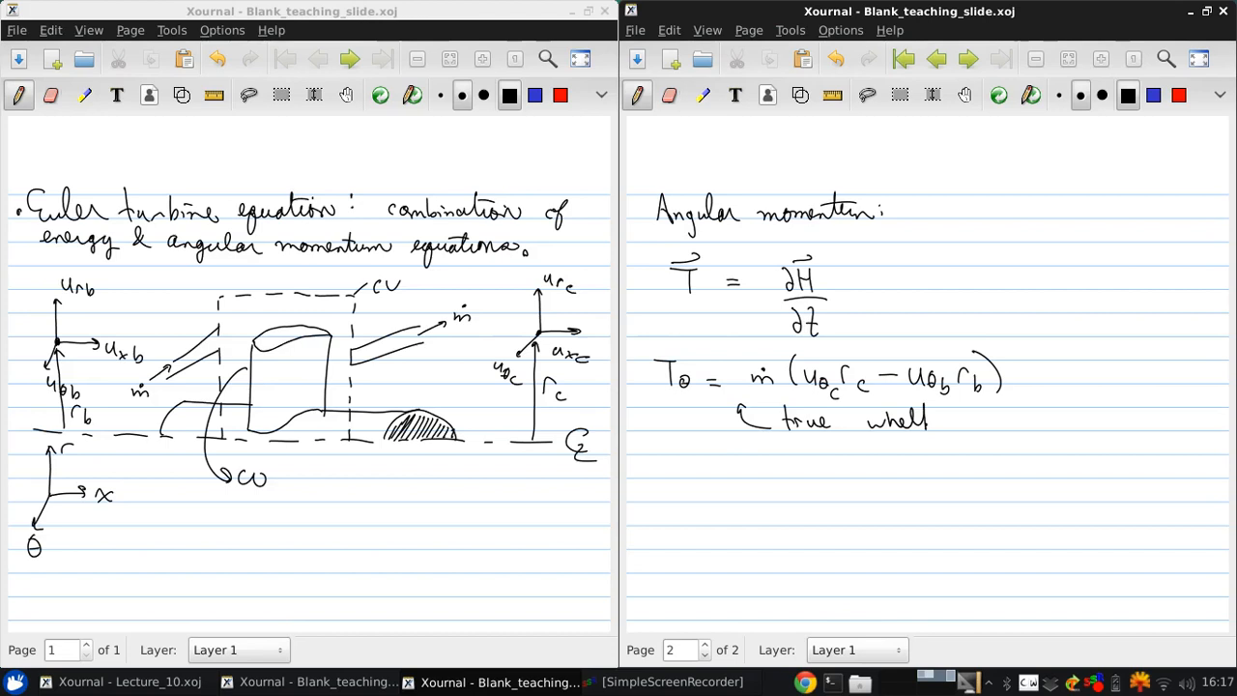
pyautogui.moveTo(927, 421); pyautogui.dragTo(986, 421)
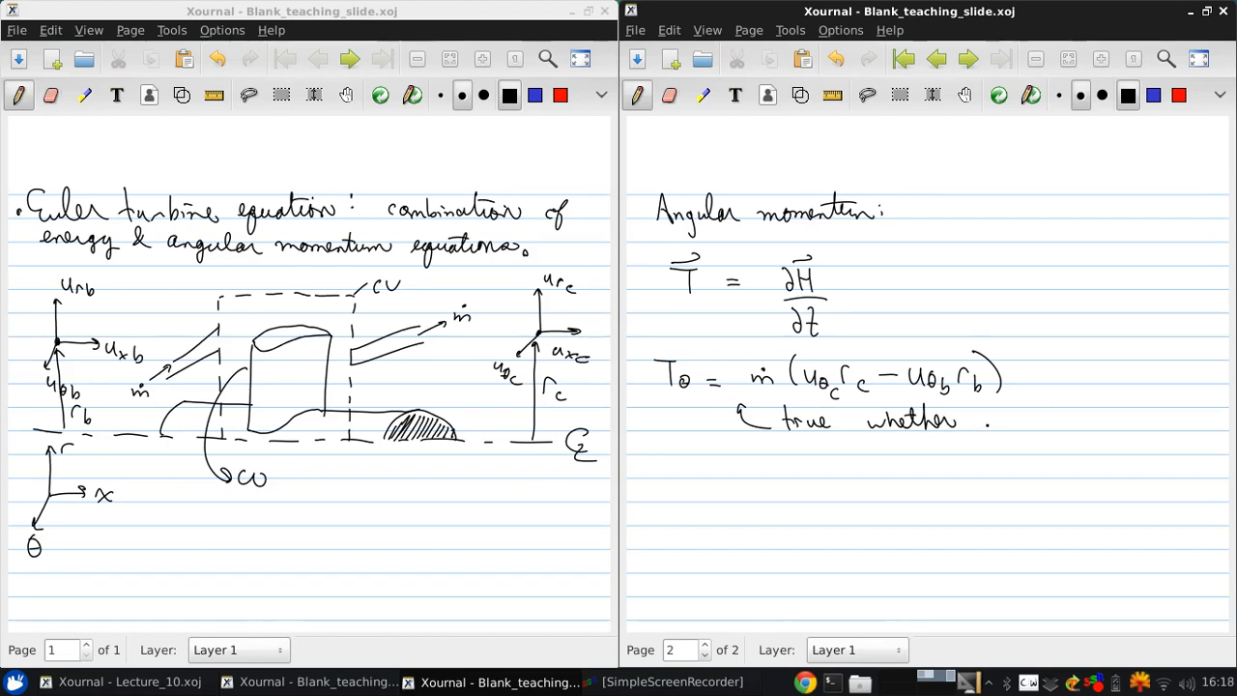
pyautogui.moveTo(976, 421); pyautogui.dragTo(1040, 421)
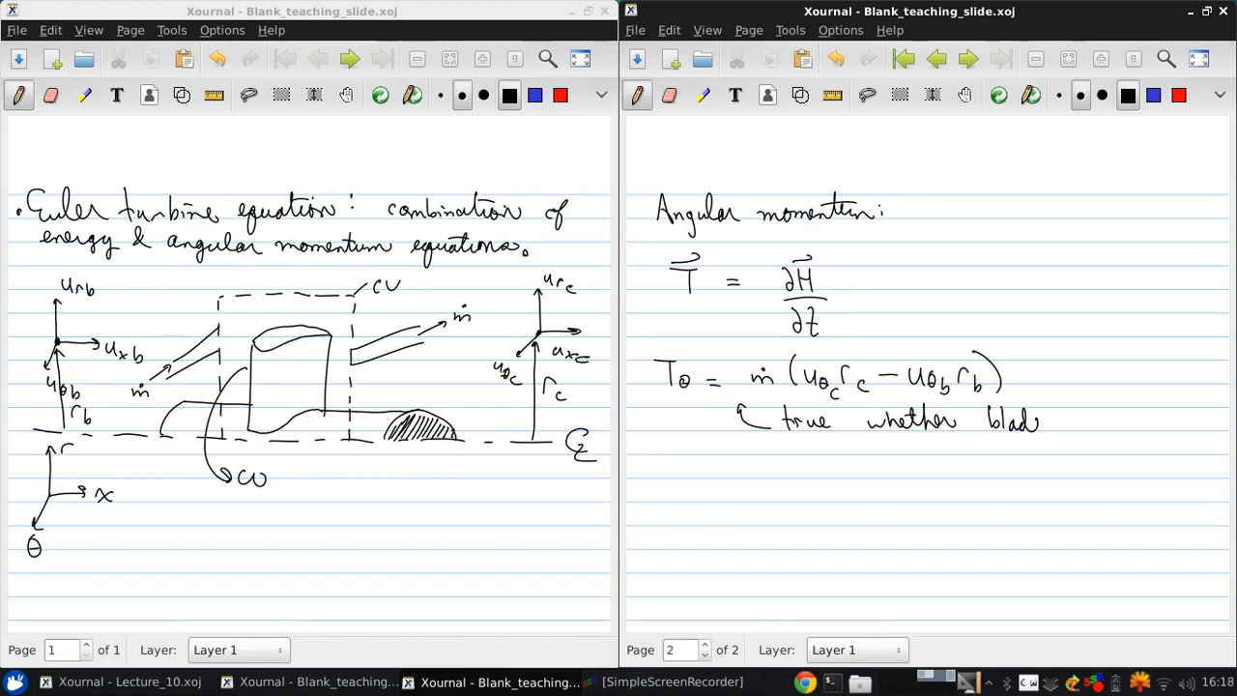
pyautogui.moveTo(1048, 421); pyautogui.dragTo(1144, 421)
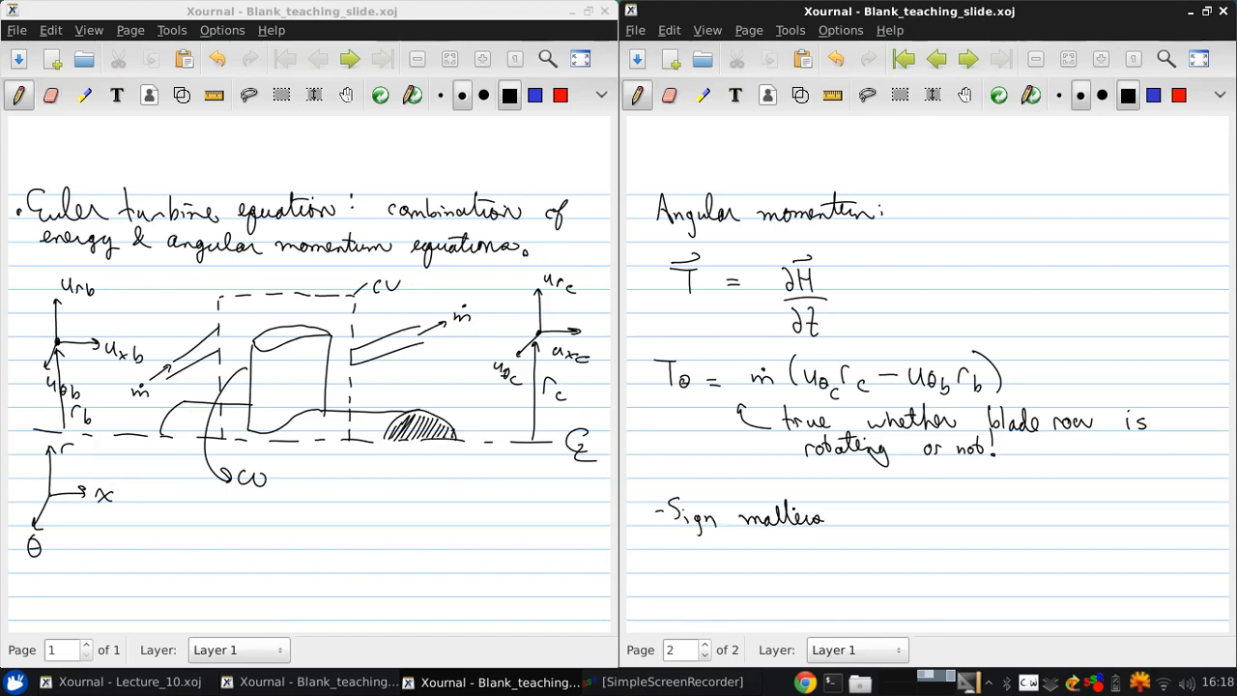
pyautogui.moveTo(831, 518); pyautogui.dragTo(908, 512)
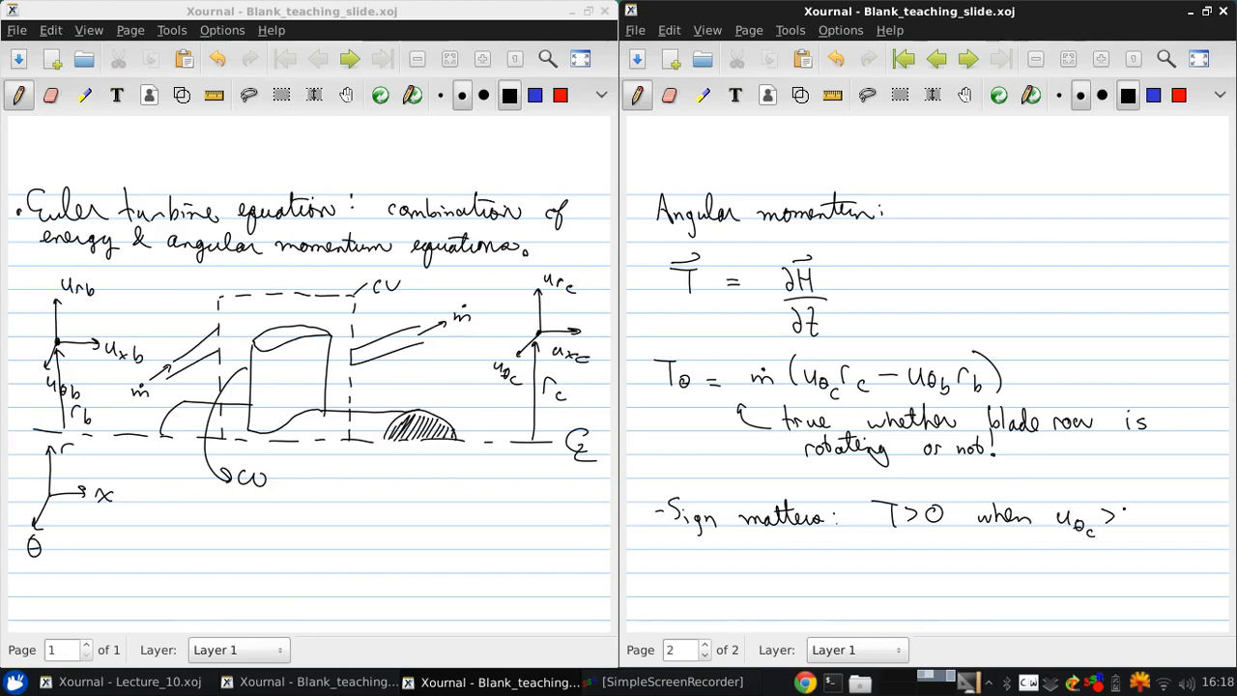
pyautogui.write('Uθb')
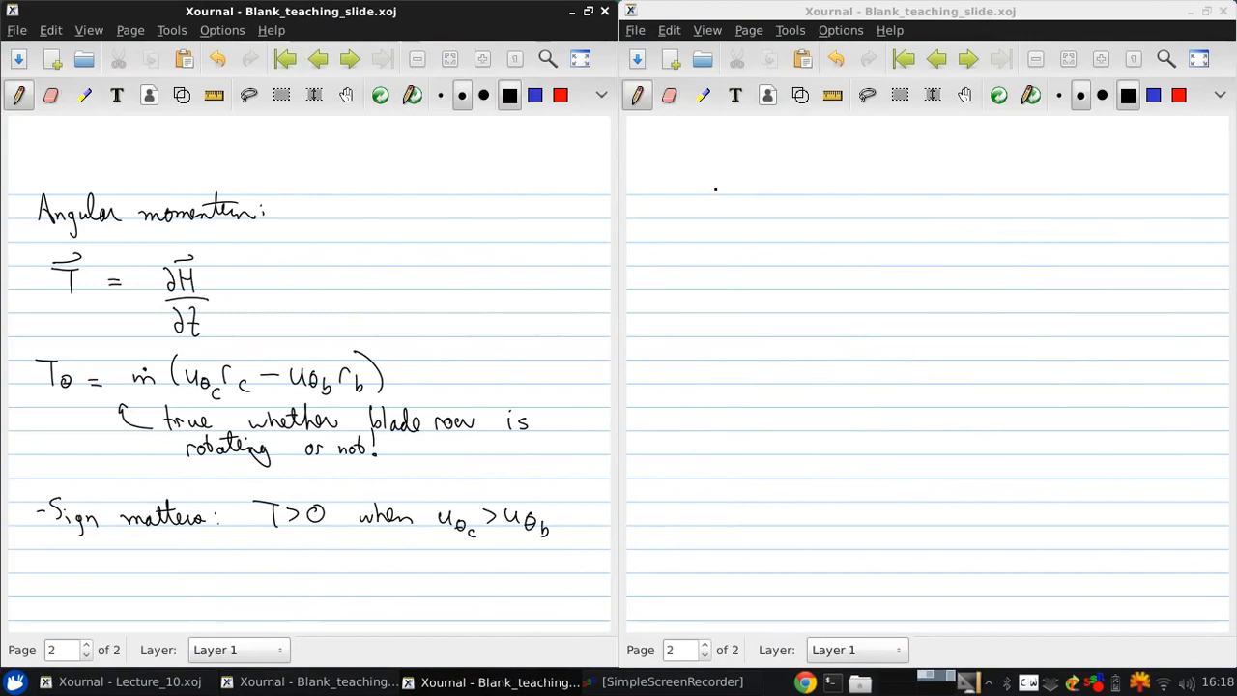
# Step: Write the condition ω ≠ 0 and that power is the rate work is done
pyautogui.moveTo(672, 212); pyautogui.dragTo(719, 213)
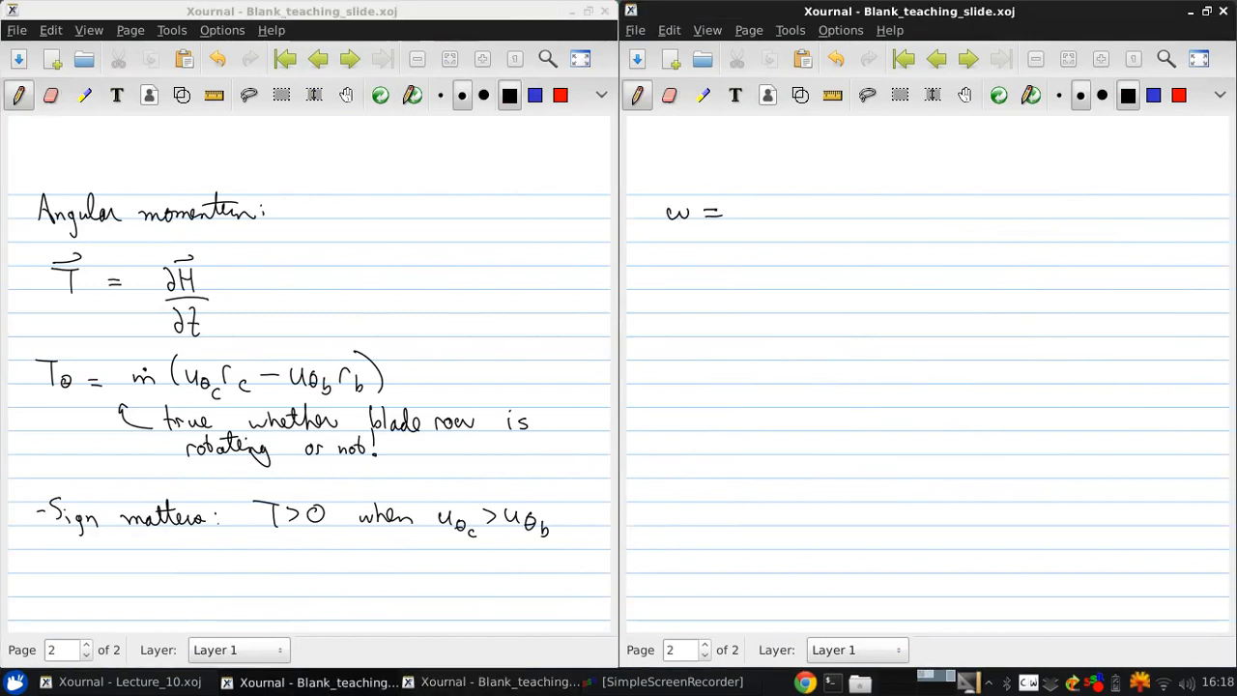
pyautogui.write('≠0')
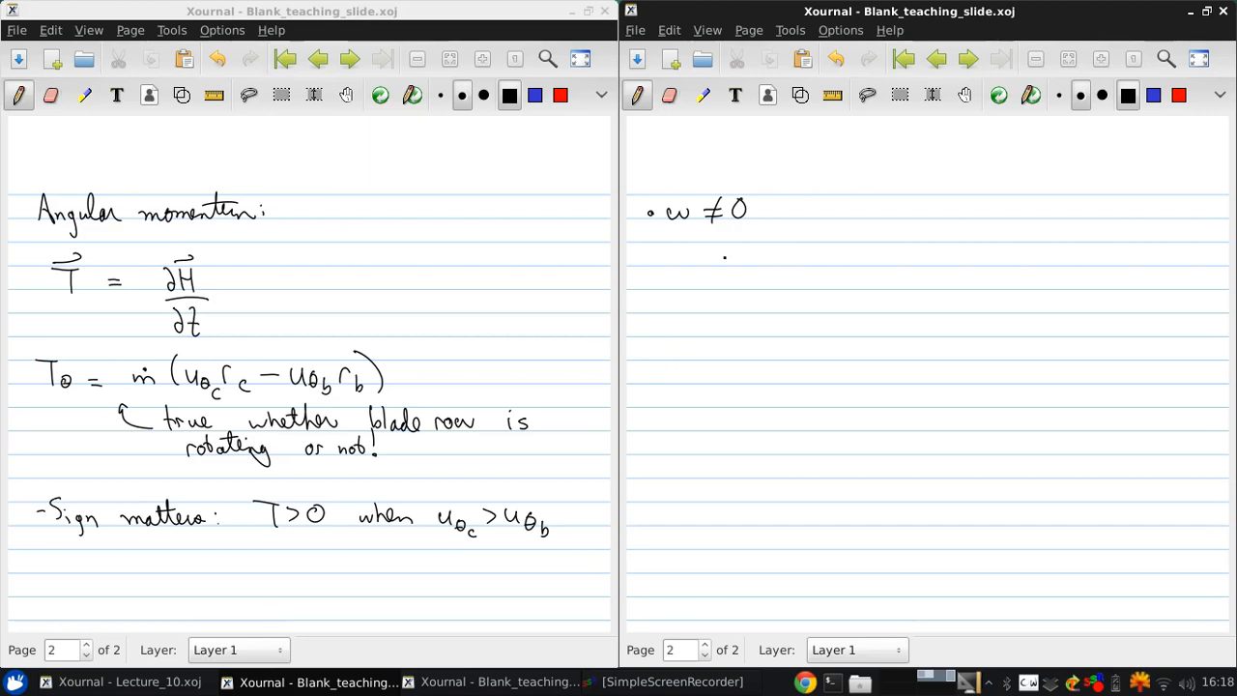
pyautogui.moveTo(667, 280); pyautogui.dragTo(750, 280)
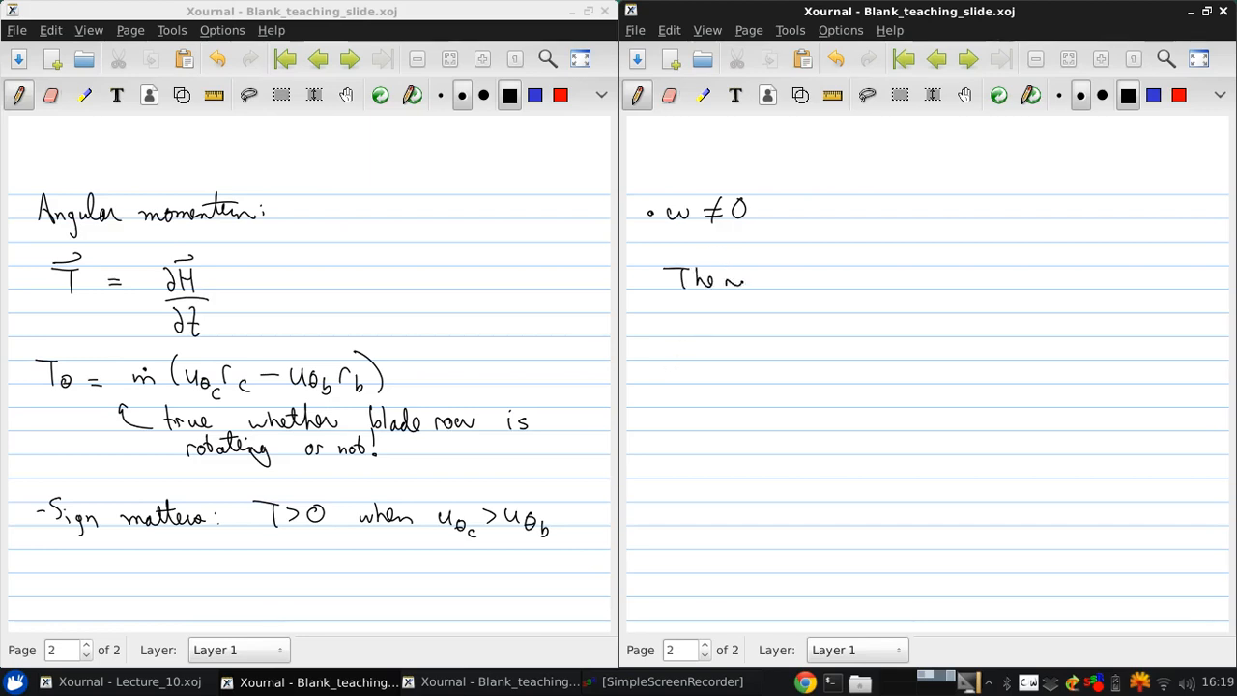
pyautogui.moveTo(730, 280); pyautogui.dragTo(772, 280)
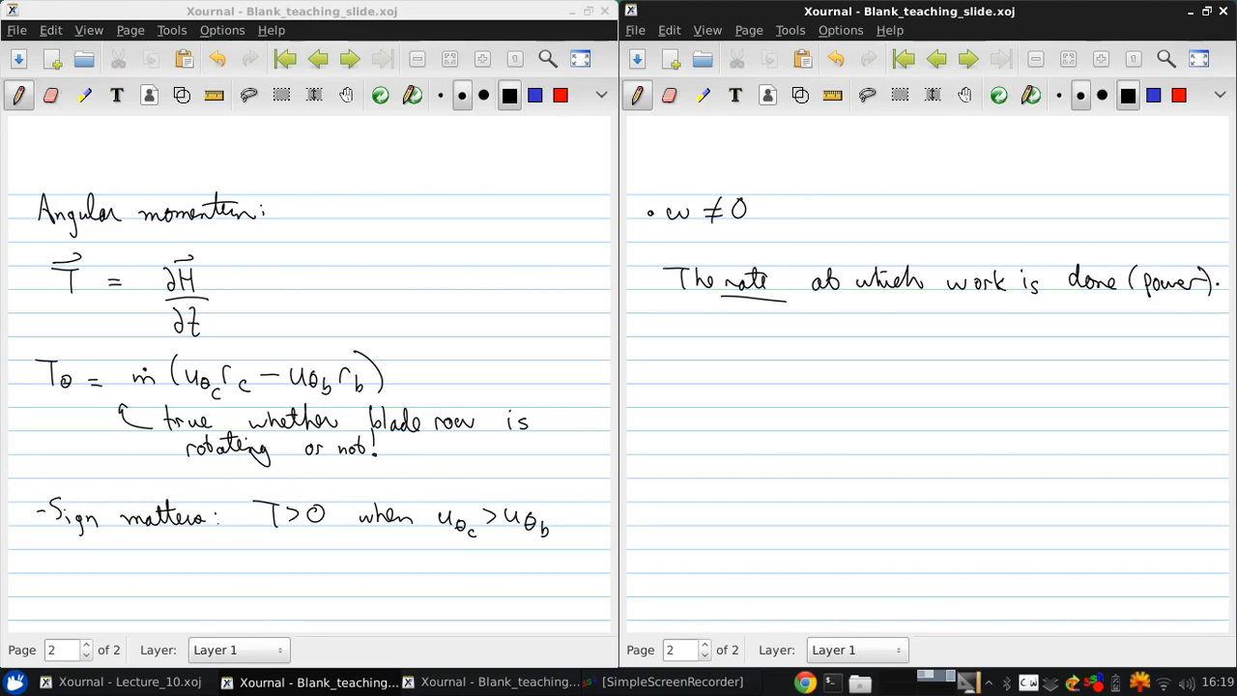
# Step: Write the power equation P = Tω = ωṁ(u_θc r_c − u_θb r_b)
pyautogui.moveTo(695, 344); pyautogui.dragTo(699, 364)
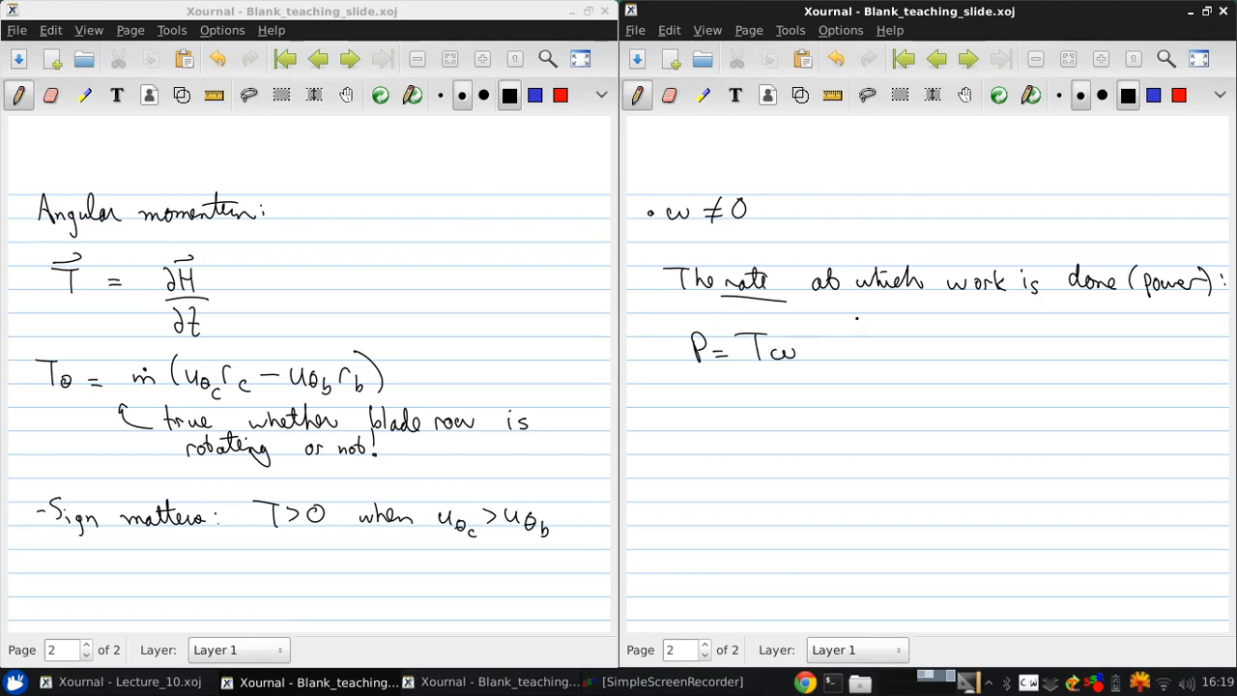
pyautogui.moveTo(827, 351); pyautogui.dragTo(899, 352)
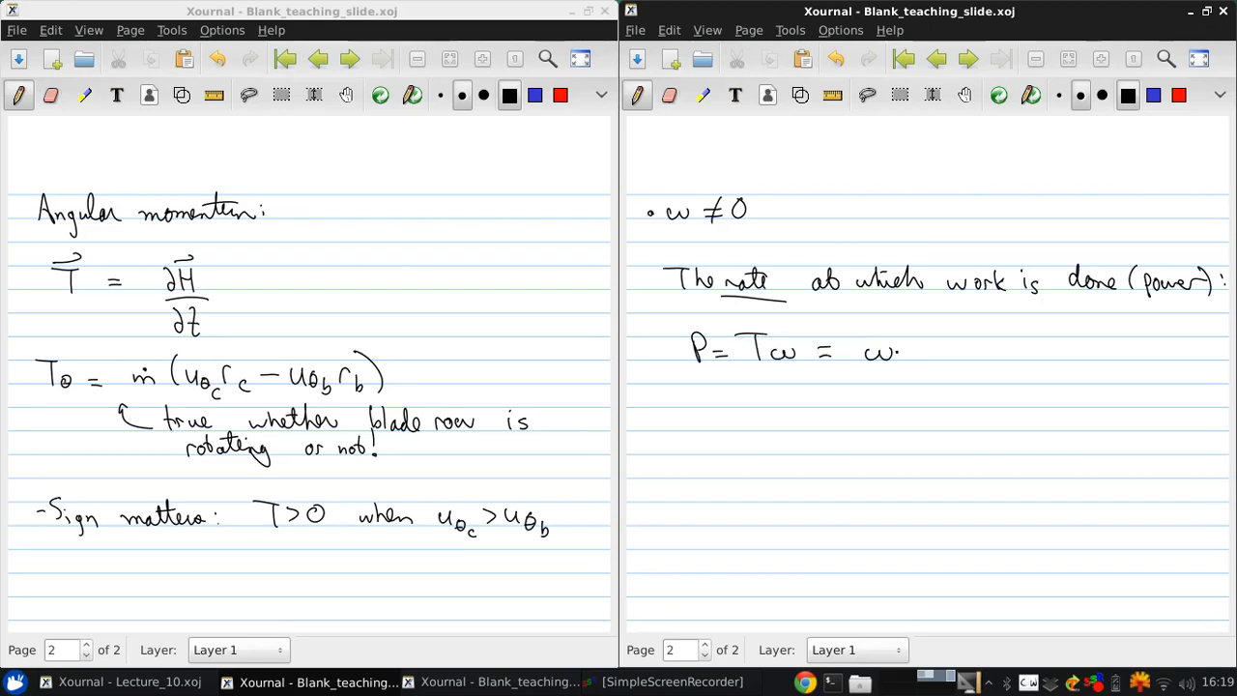
pyautogui.moveTo(889, 347); pyautogui.dragTo(918, 363)
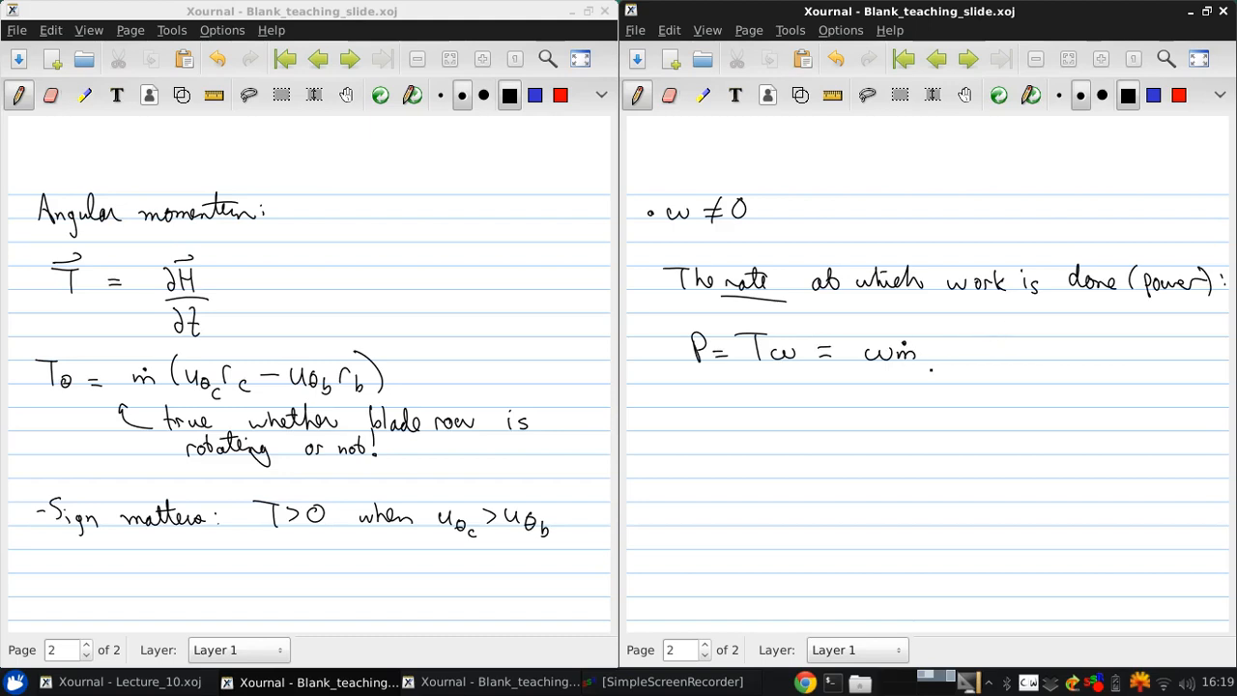
pyautogui.moveTo(932, 351); pyautogui.dragTo(982, 357)
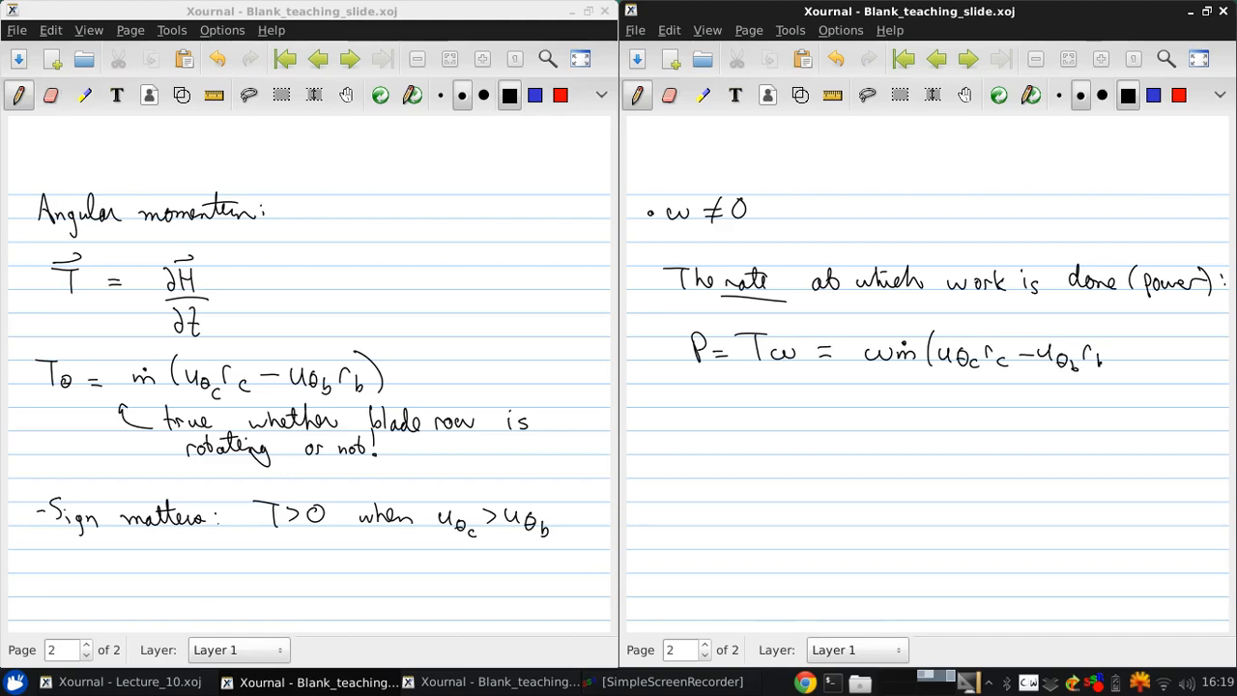
pyautogui.moveTo(1102, 348); pyautogui.dragTo(1121, 367)
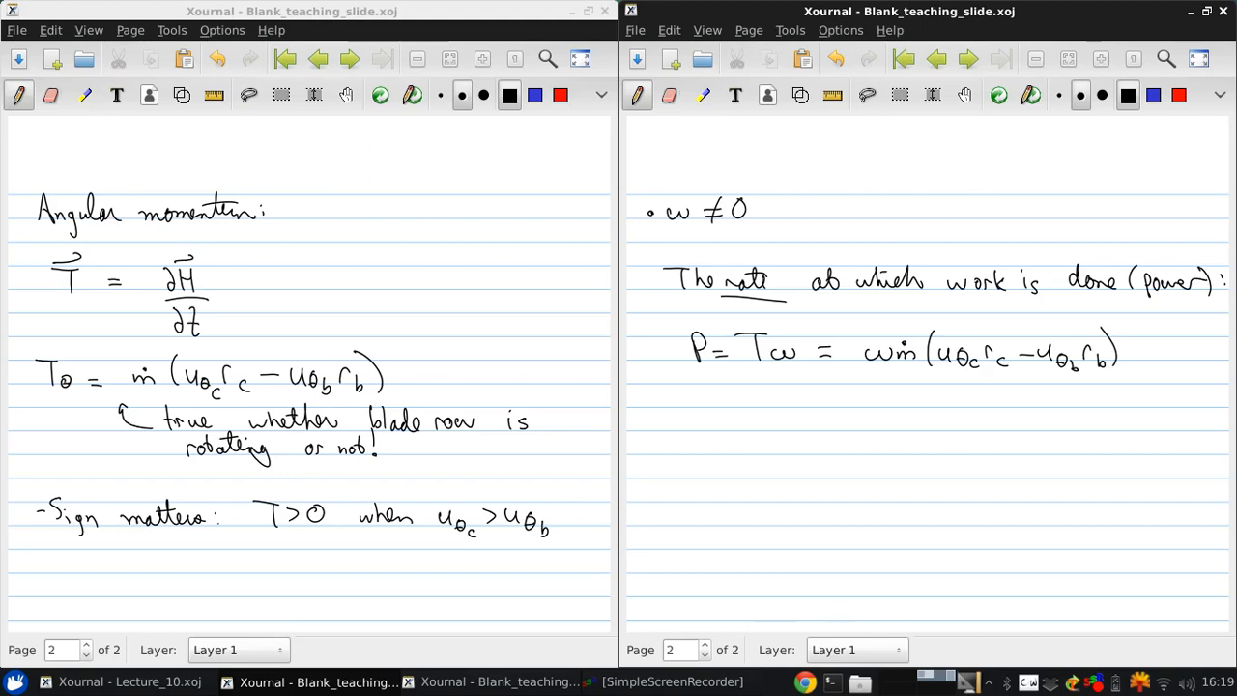
pyautogui.click(715, 414)
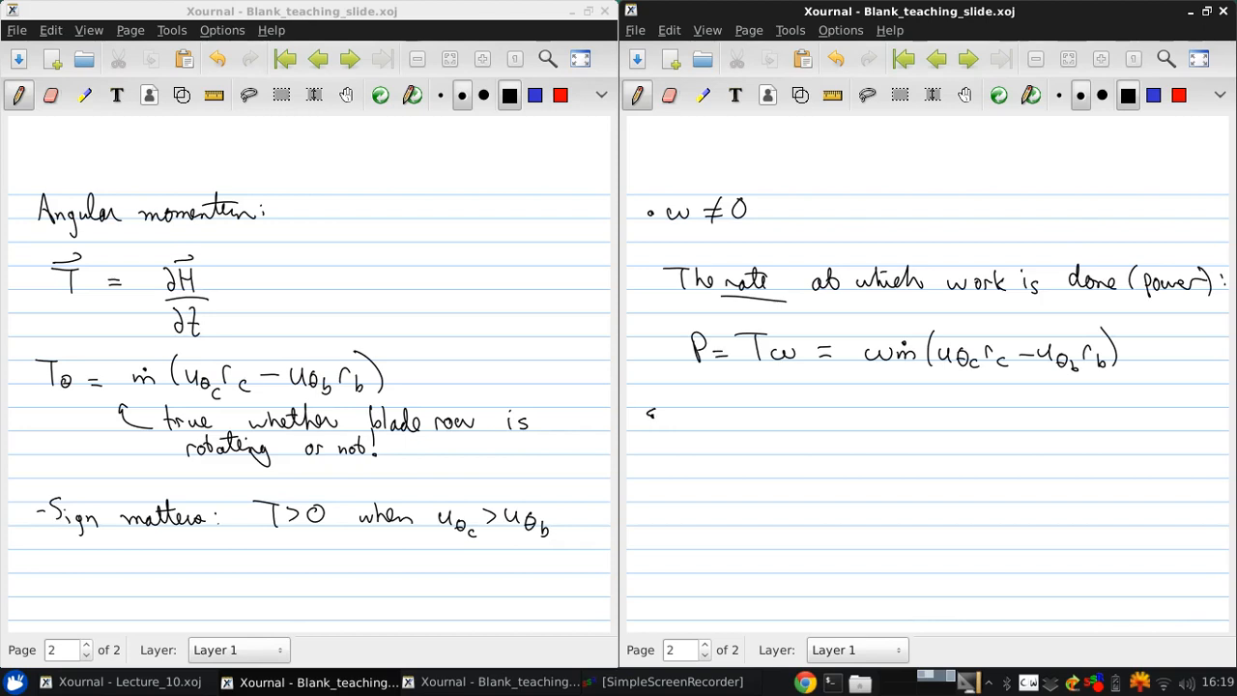
# Step: Write the cases: ω/(u_θc r_c − u_θb r_b) > 0 gives P>0, work on fluid (compressor); < 0 work by fluid (turbine)
pyautogui.moveTo(649, 410); pyautogui.dragTo(680, 425)
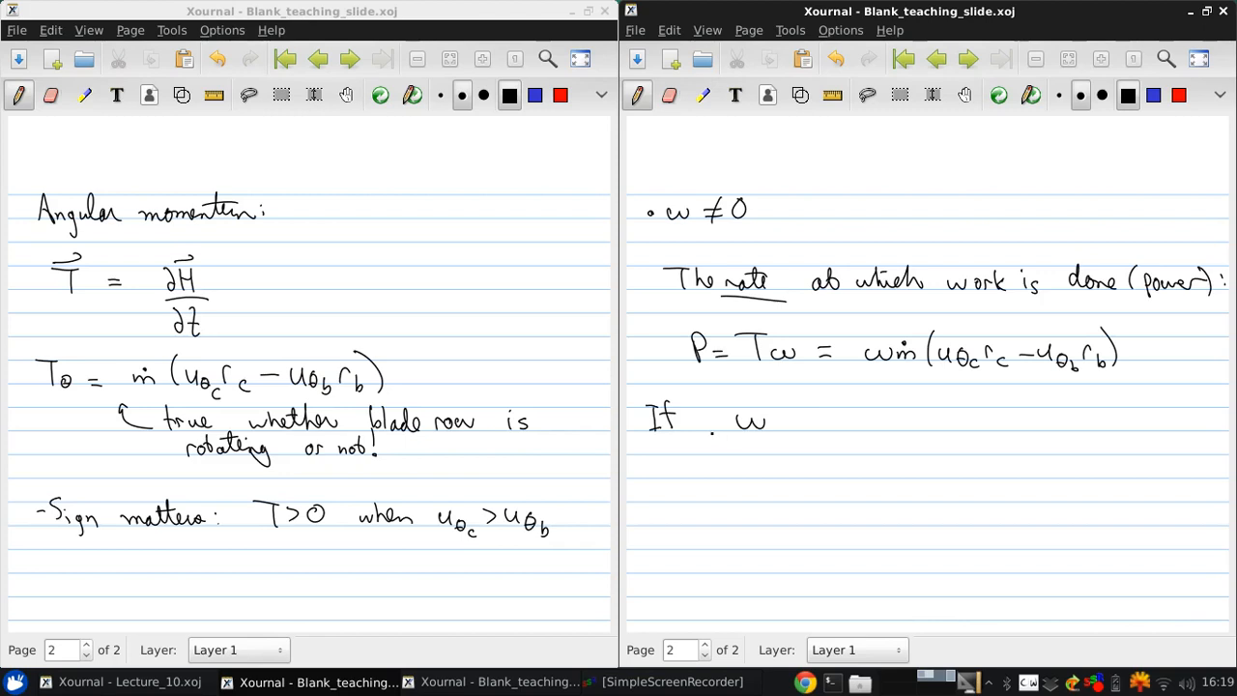
pyautogui.moveTo(711, 447); pyautogui.dragTo(867, 446)
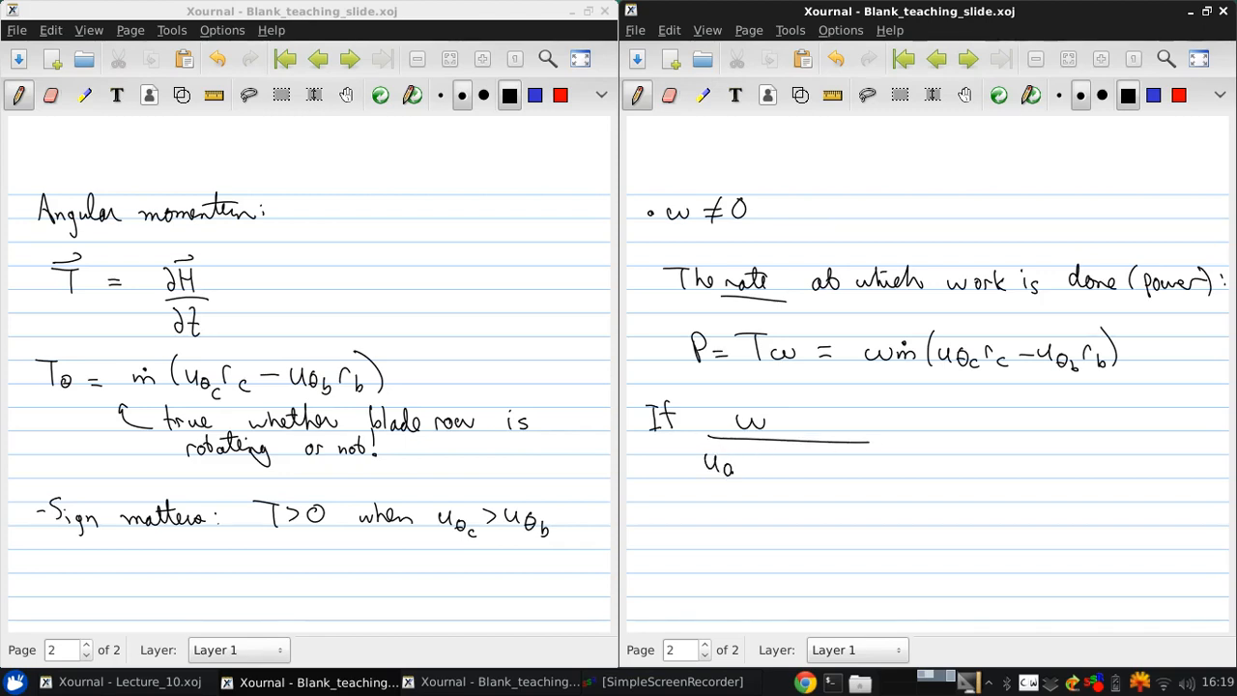
pyautogui.moveTo(734, 469); pyautogui.dragTo(788, 471)
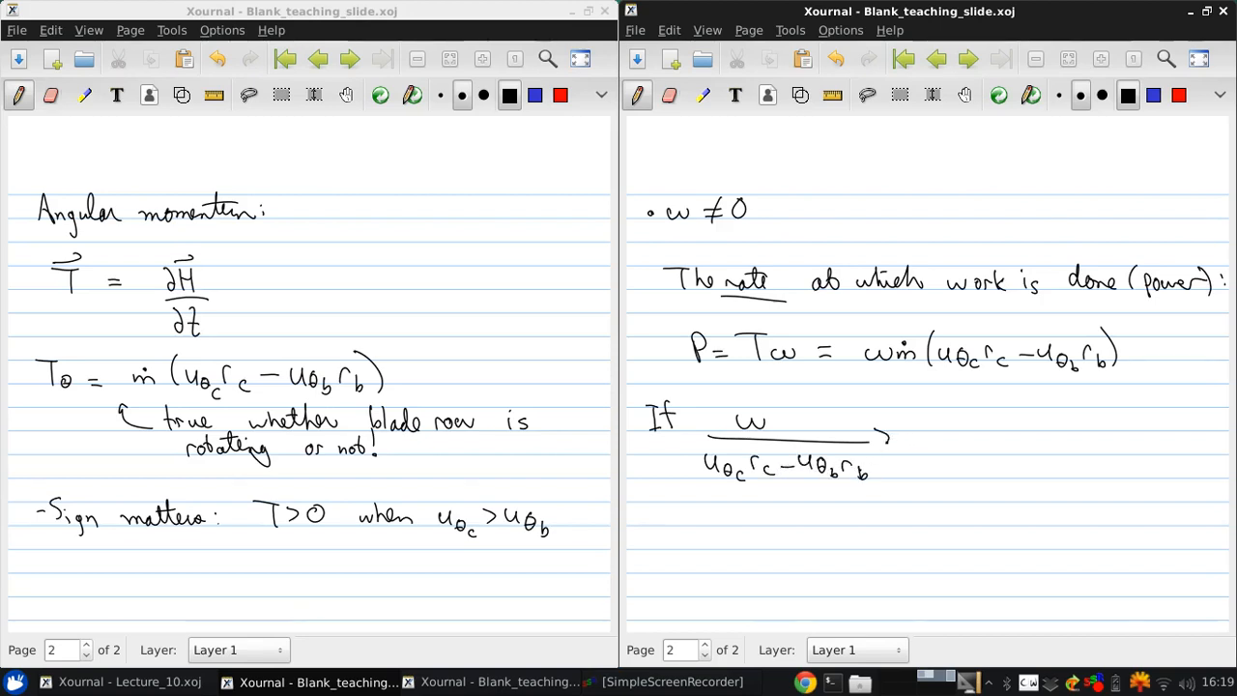
pyautogui.write('>0 =')
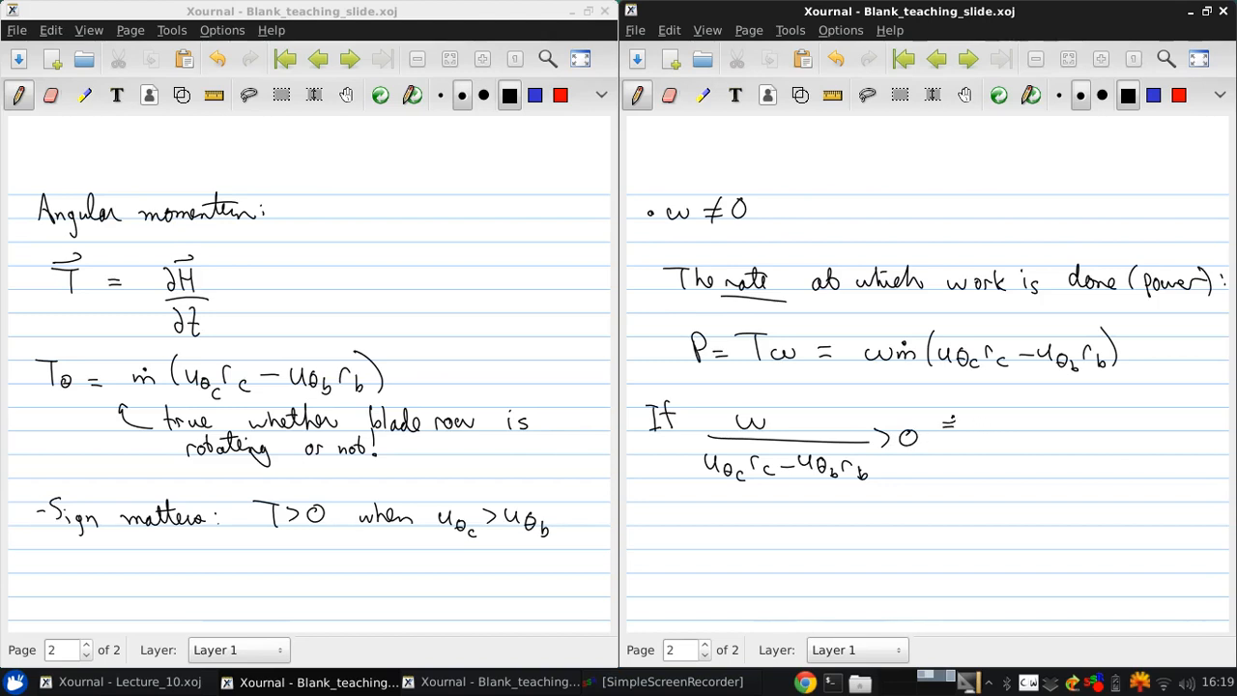
pyautogui.moveTo(946, 416); pyautogui.dragTo(1043, 415)
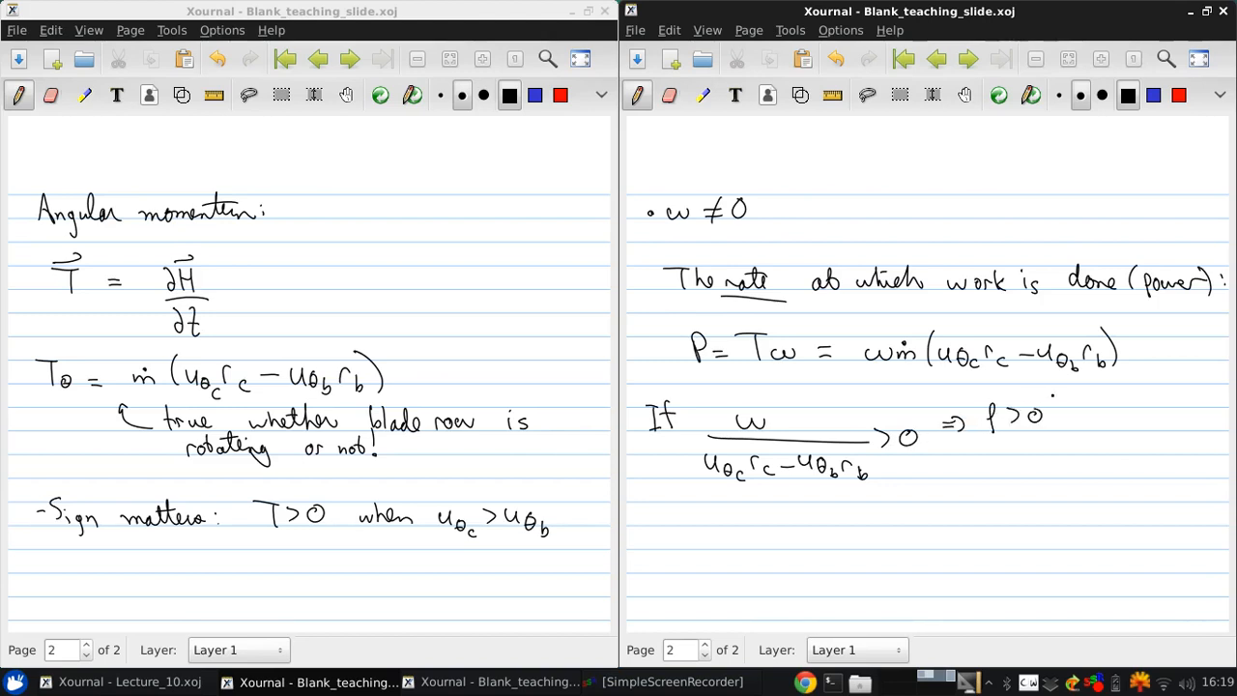
pyautogui.moveTo(1059, 417); pyautogui.dragTo(1082, 417)
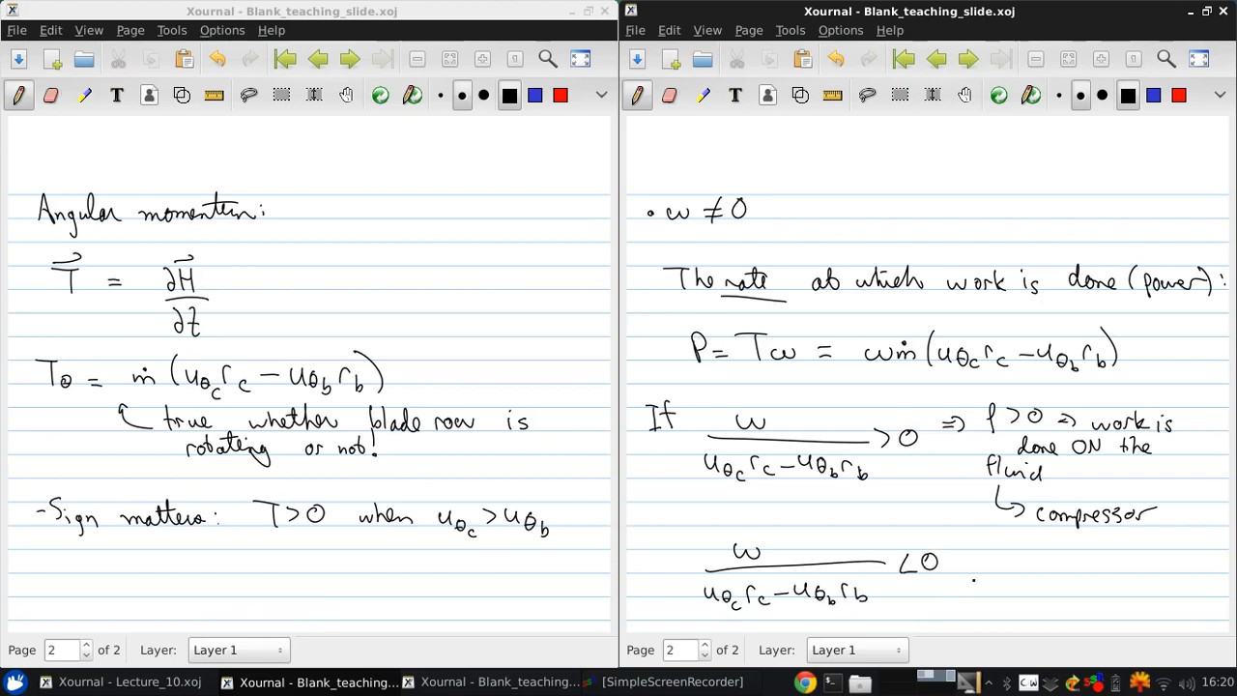
pyautogui.moveTo(957, 561); pyautogui.dragTo(1005, 550)
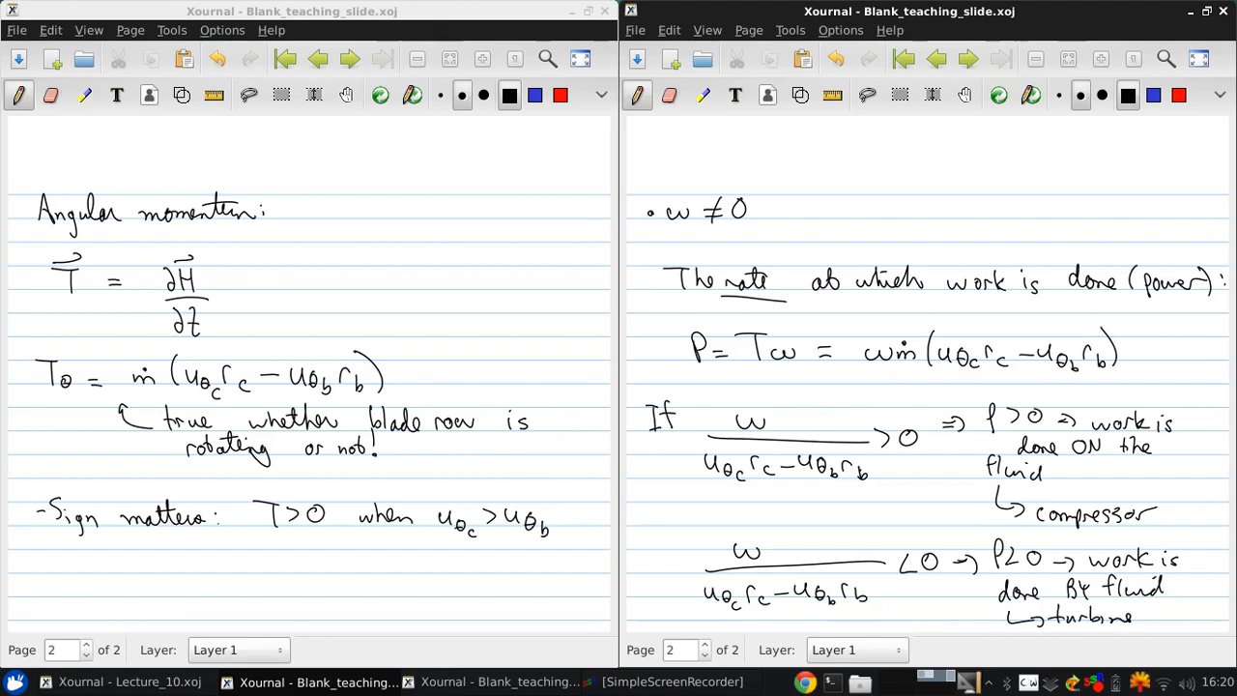
pyautogui.moveTo(889, 31)
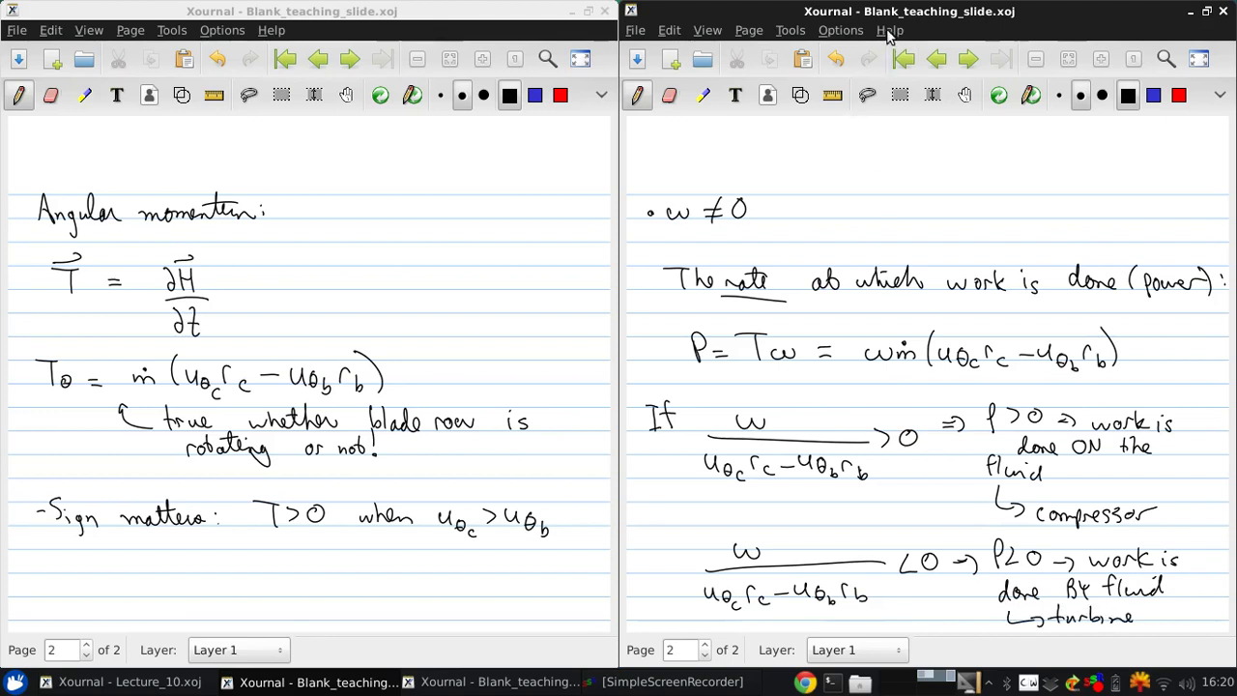
pyautogui.click(1221, 13)
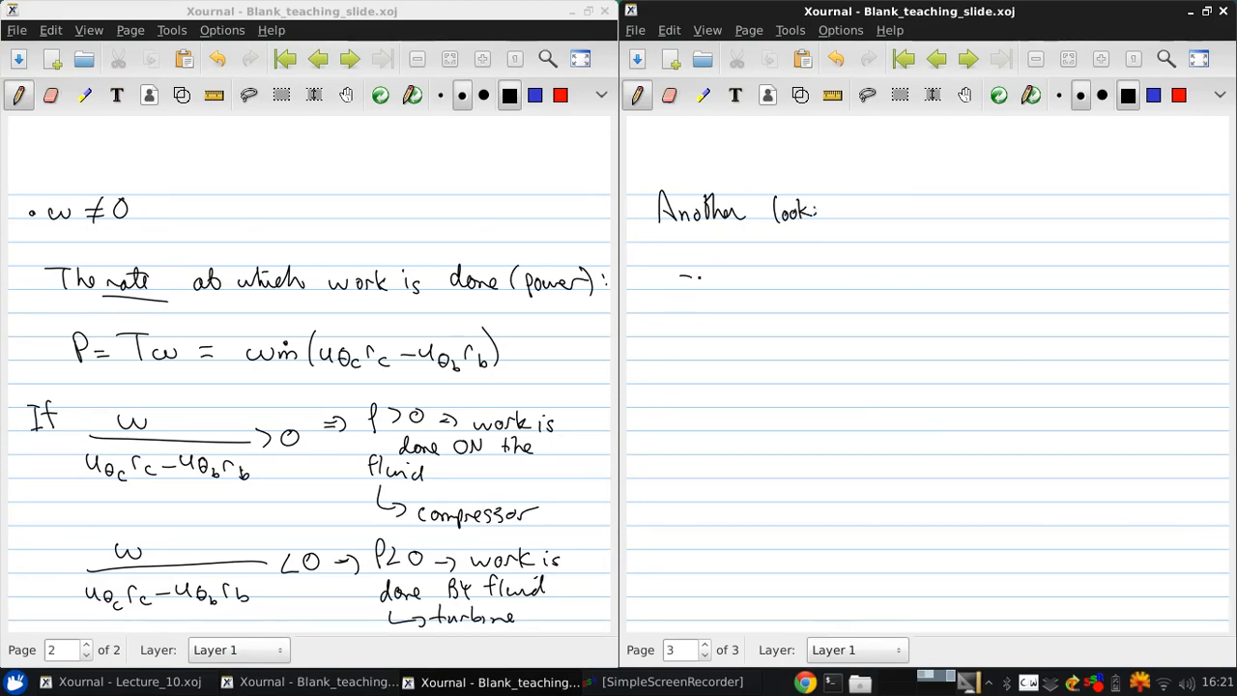
# Step: Write the first bullet: uθ rising across a blade row adds work, hence compressor
pyautogui.moveTo(696, 275); pyautogui.dragTo(793, 290)
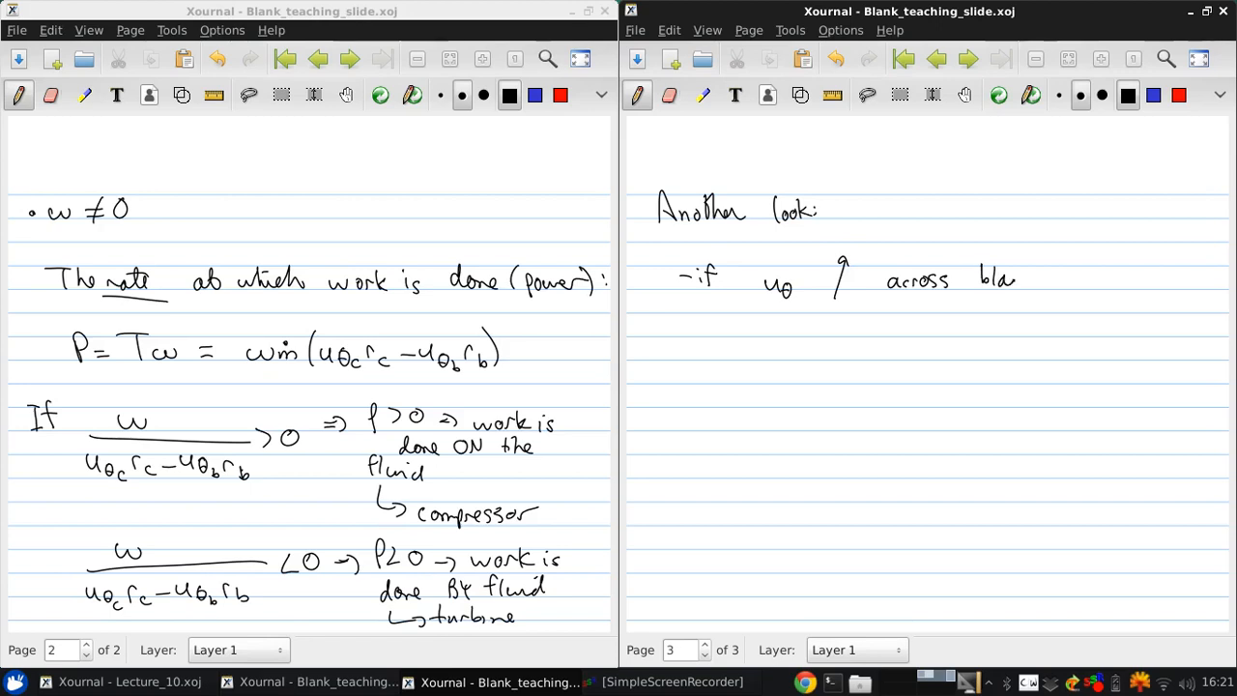
pyautogui.moveTo(1005, 280); pyautogui.dragTo(1092, 281)
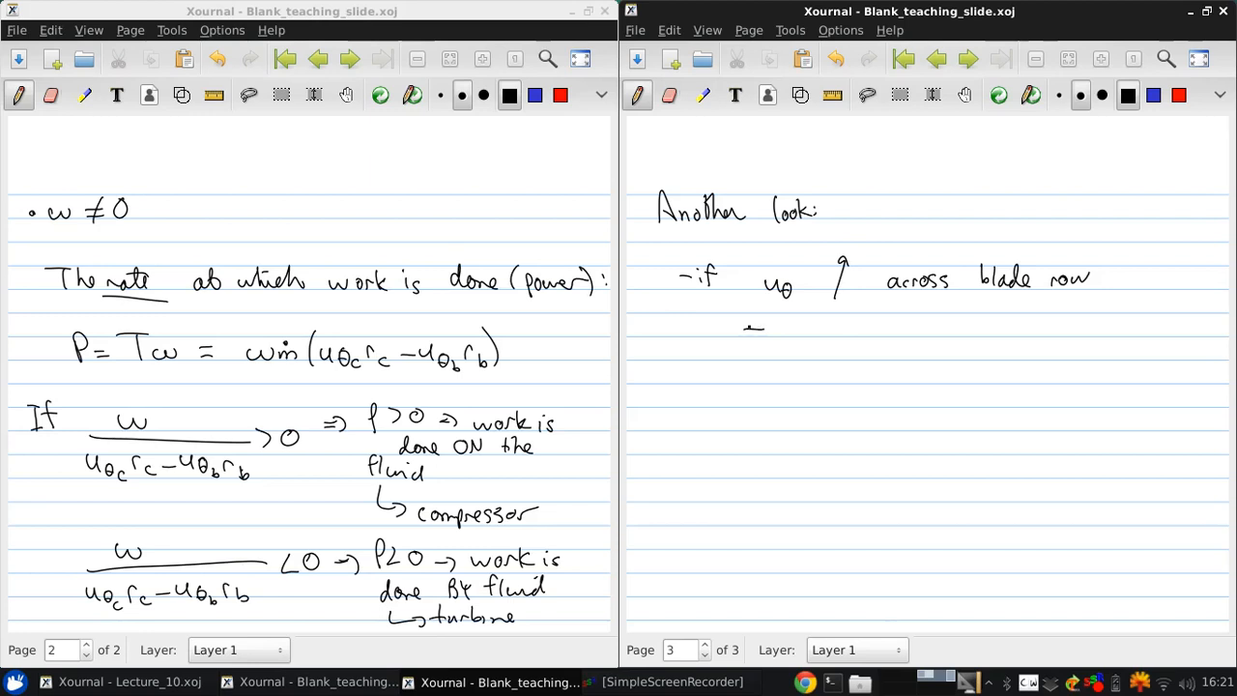
pyautogui.moveTo(749, 326); pyautogui.dragTo(802, 330)
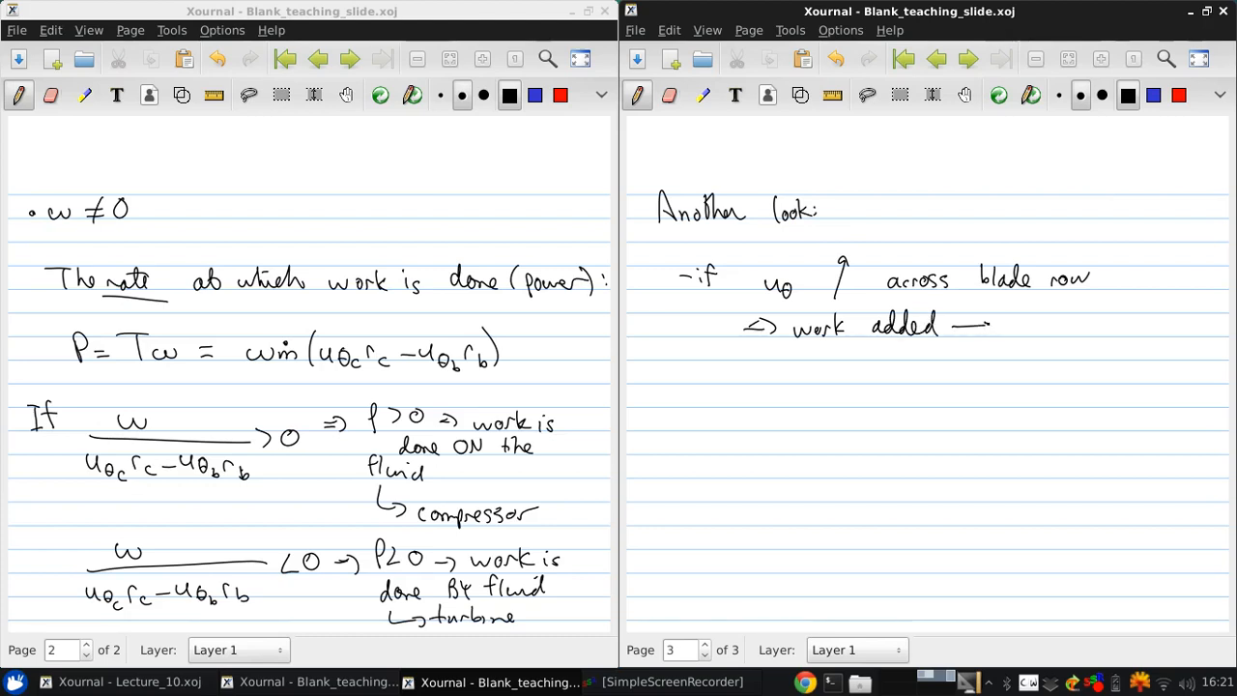
pyautogui.moveTo(1005, 327); pyautogui.dragTo(1066, 327)
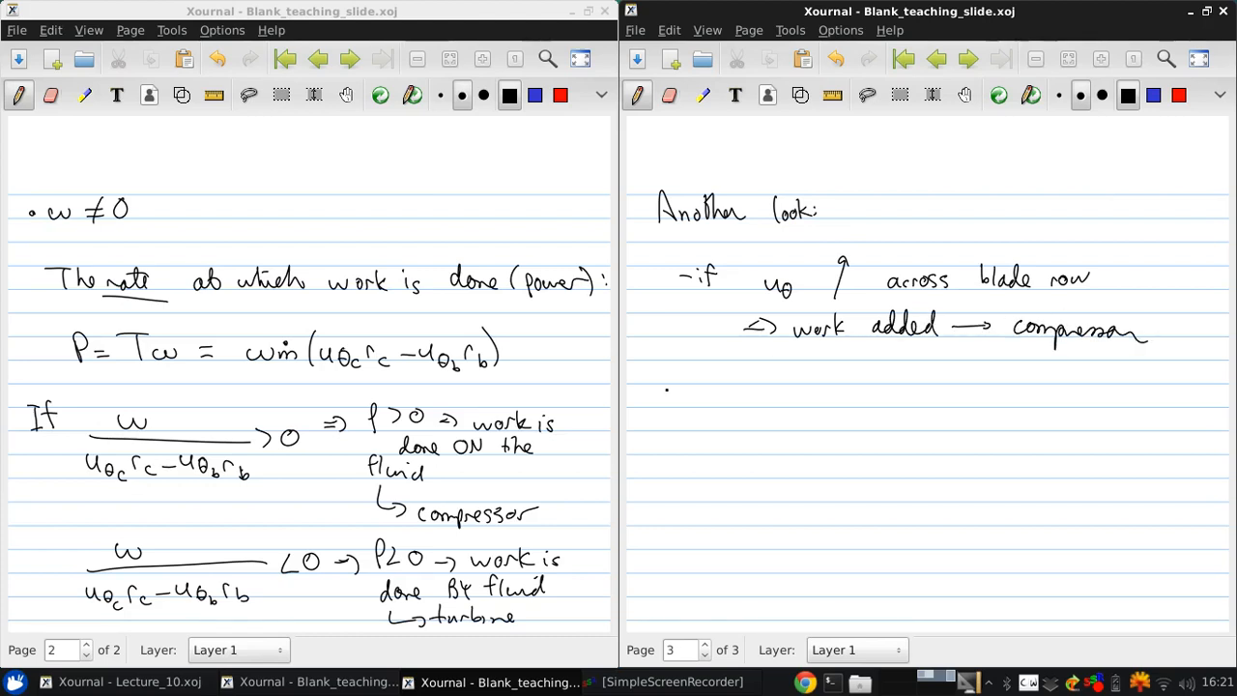
# Step: Write the second bullet: uθ falling removes work, hence turbine, and start the 1st law heading
pyautogui.moveTo(676, 397); pyautogui.dragTo(783, 396)
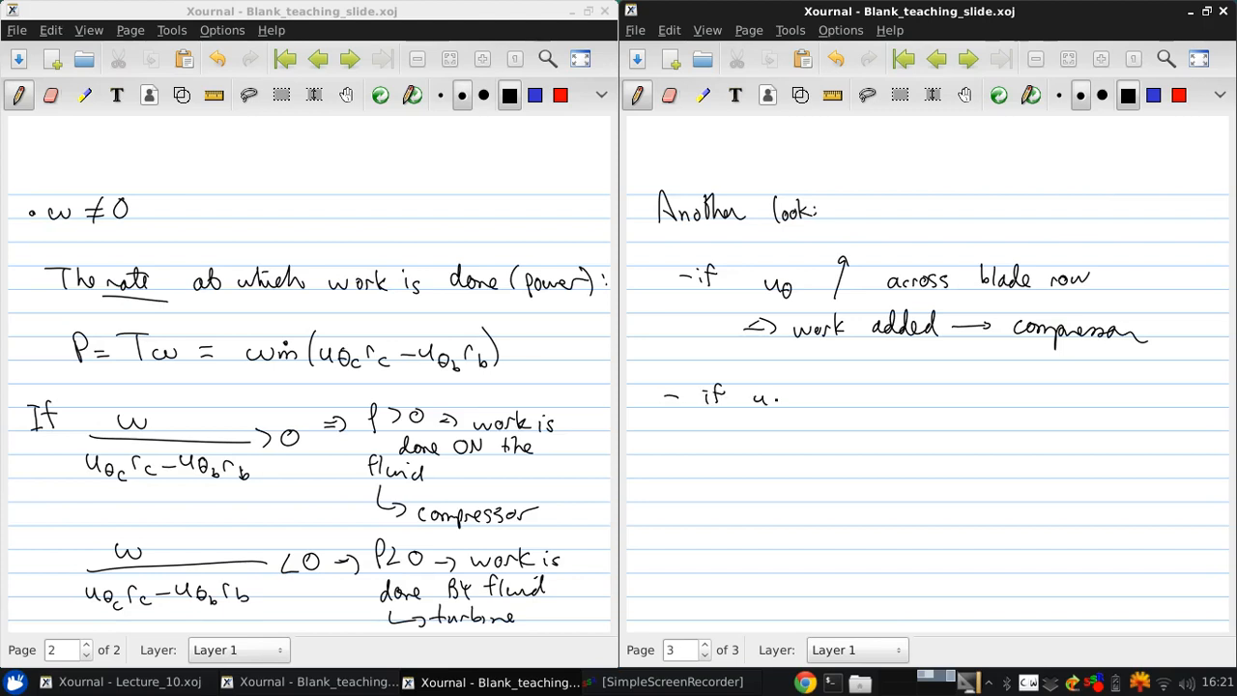
pyautogui.moveTo(763, 397); pyautogui.dragTo(811, 410)
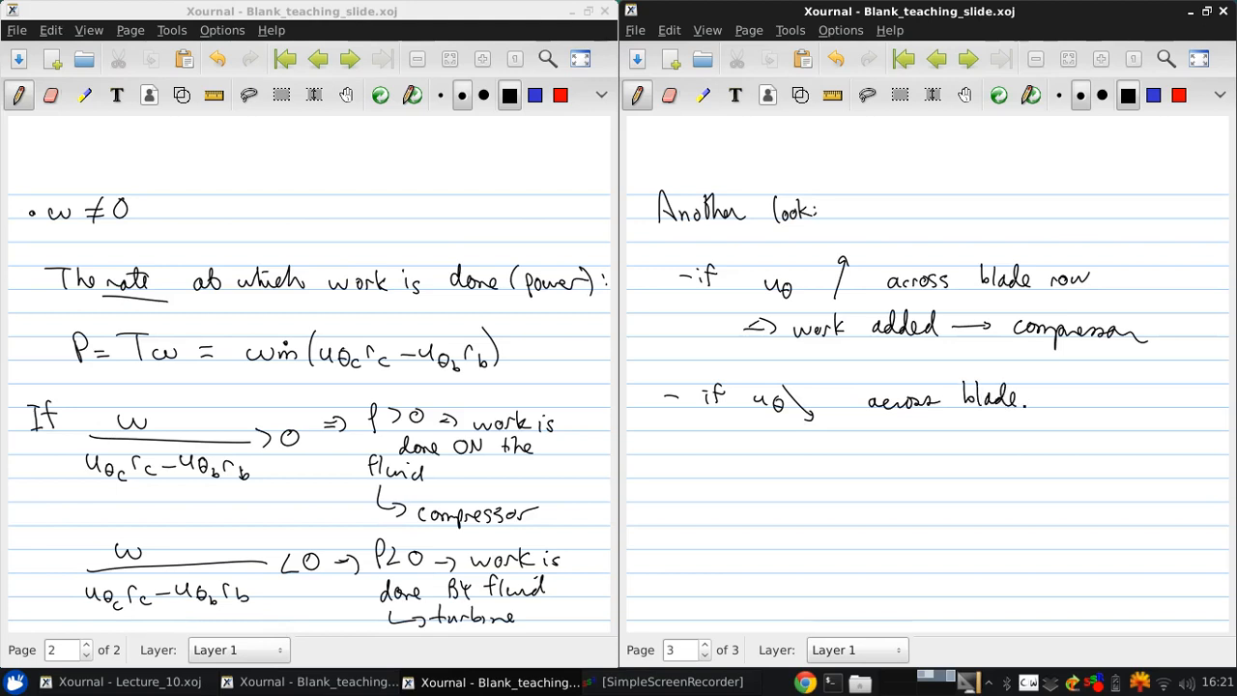
pyautogui.moveTo(1040, 396); pyautogui.dragTo(1092, 400)
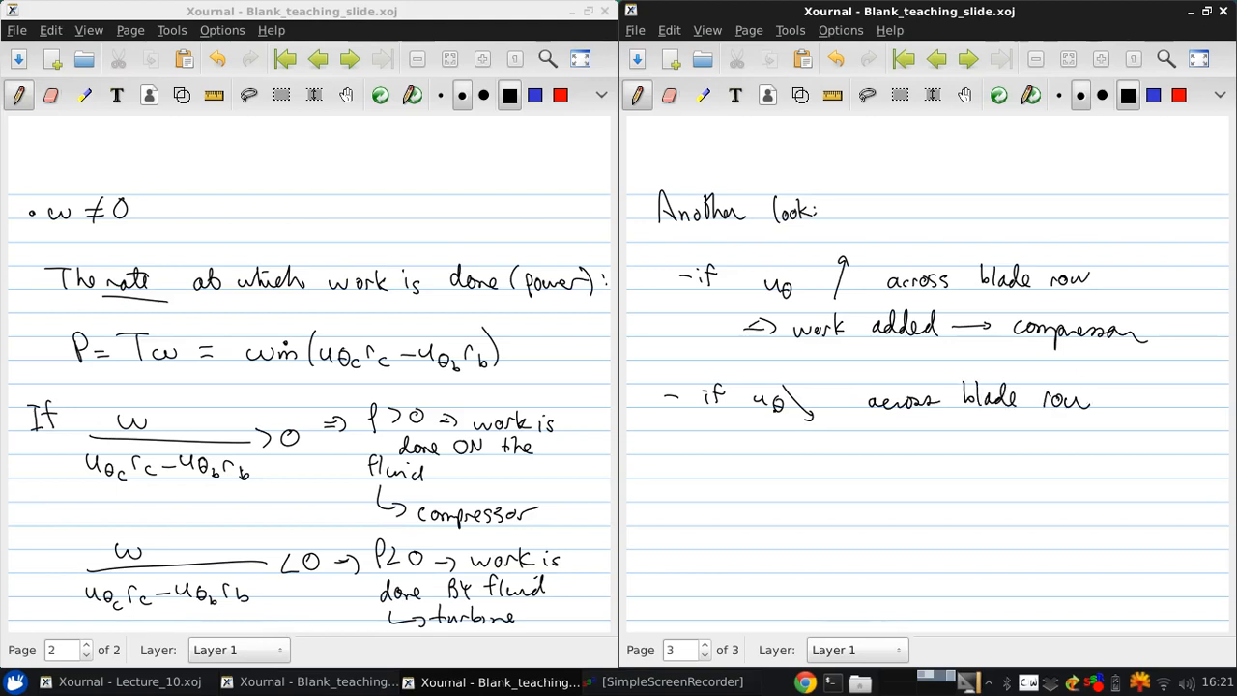
pyautogui.moveTo(738, 454); pyautogui.dragTo(773, 464)
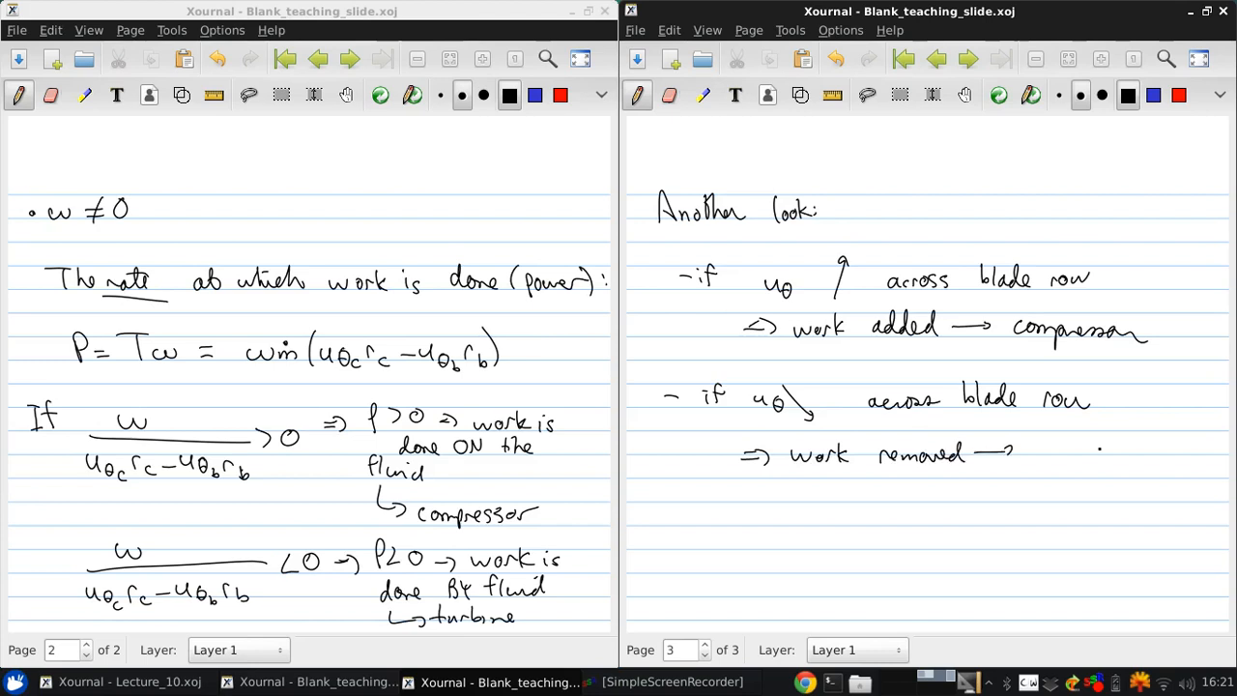
pyautogui.moveTo(1043, 448); pyautogui.dragTo(1111, 448)
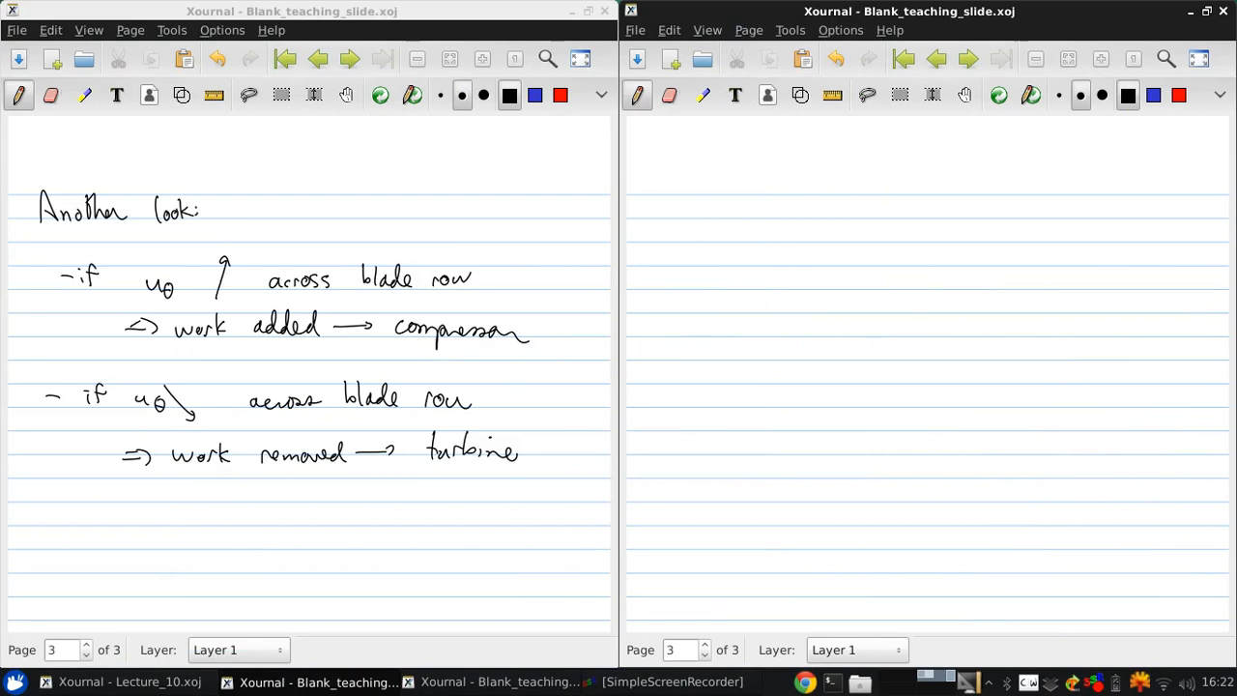
pyautogui.moveTo(641, 203); pyautogui.dragTo(686, 193)
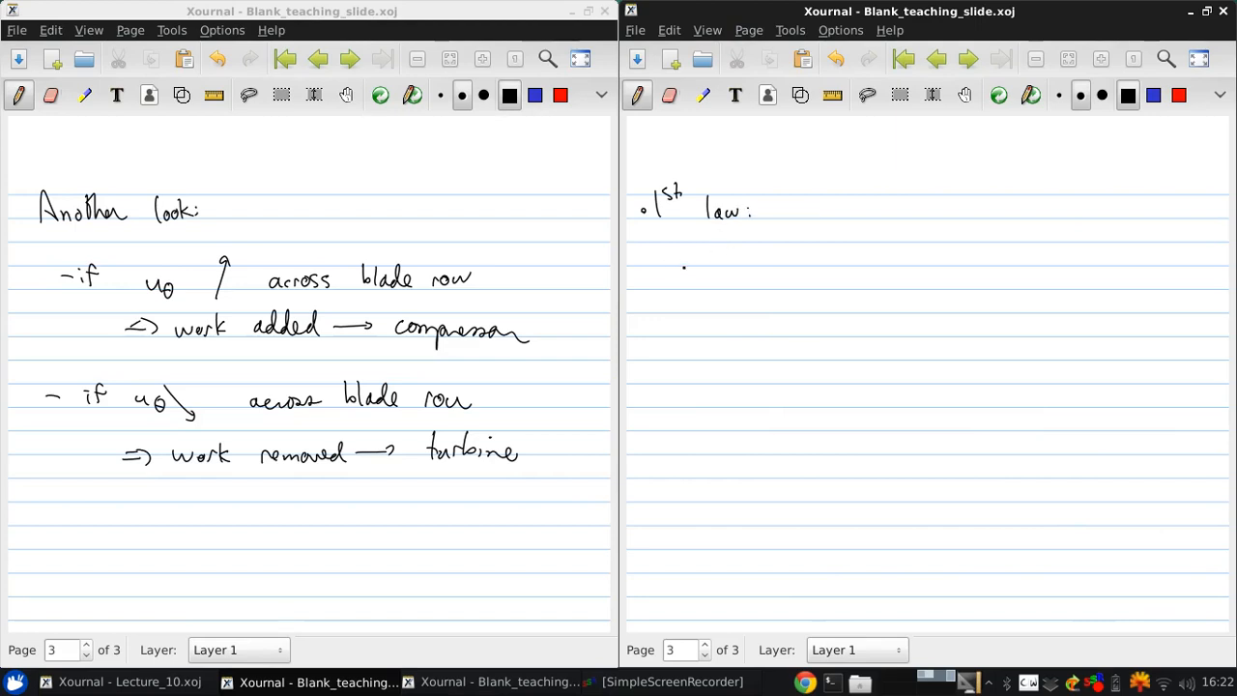
# Step: Write the energy balance ṁΔht = Ẇs + Q̇ with Q̇ = 0, Ẇs = P, and P = ṁ(htc − htb)
pyautogui.moveTo(677, 261); pyautogui.dragTo(731, 261)
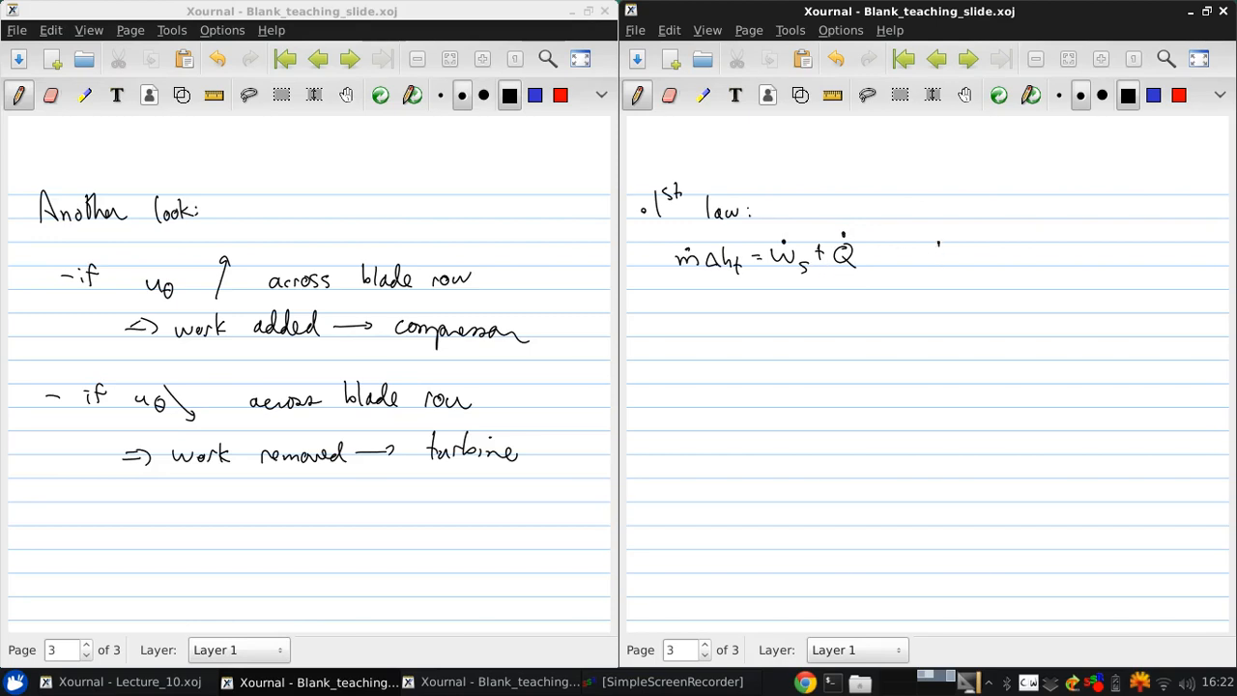
pyautogui.moveTo(931, 252); pyautogui.dragTo(1028, 261)
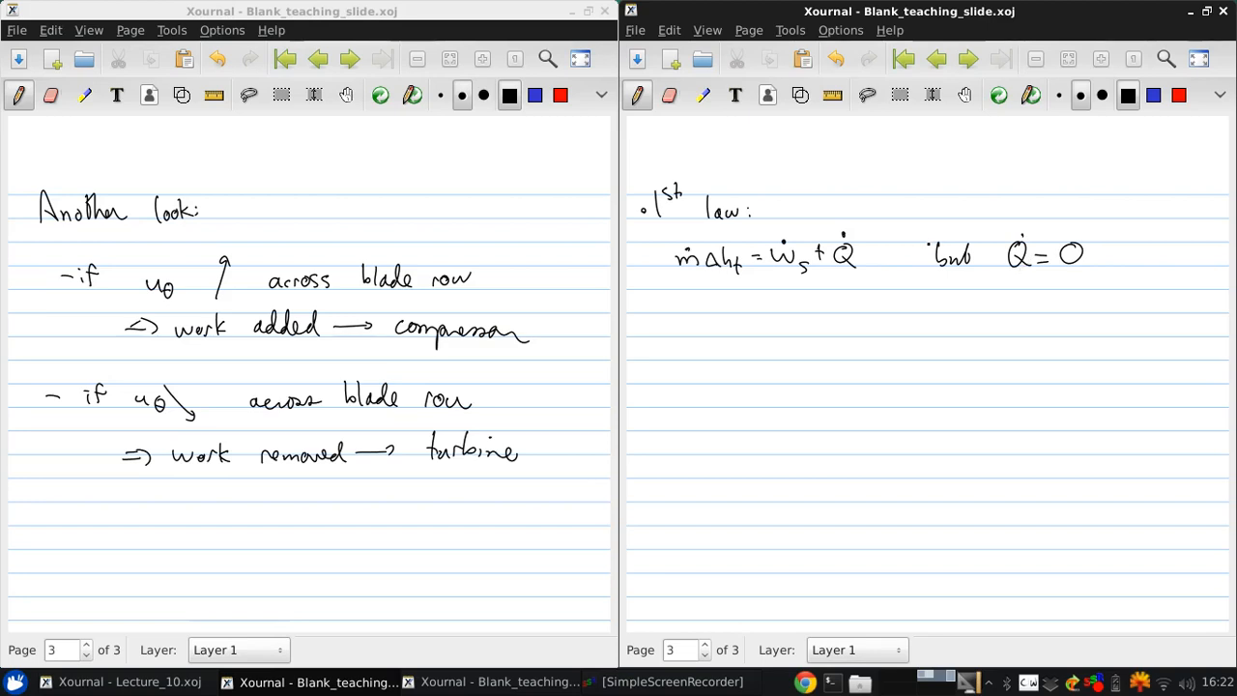
pyautogui.moveTo(905, 294); pyautogui.dragTo(916, 305)
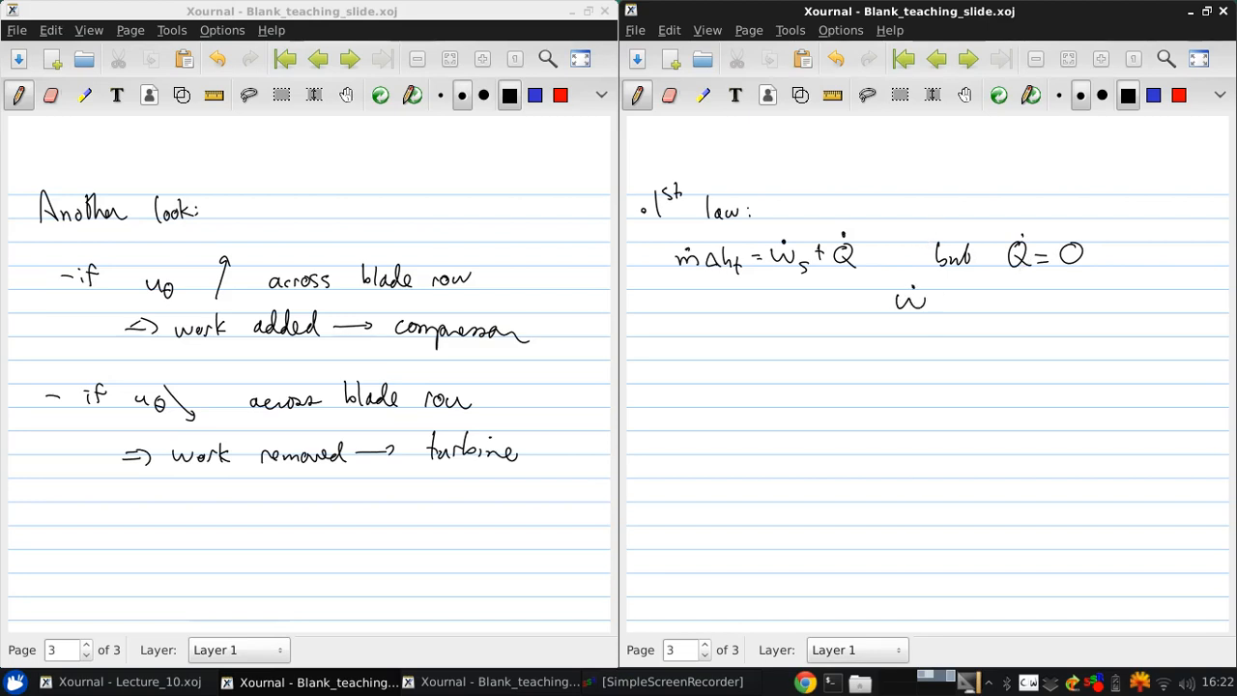
pyautogui.moveTo(913, 299); pyautogui.dragTo(986, 305)
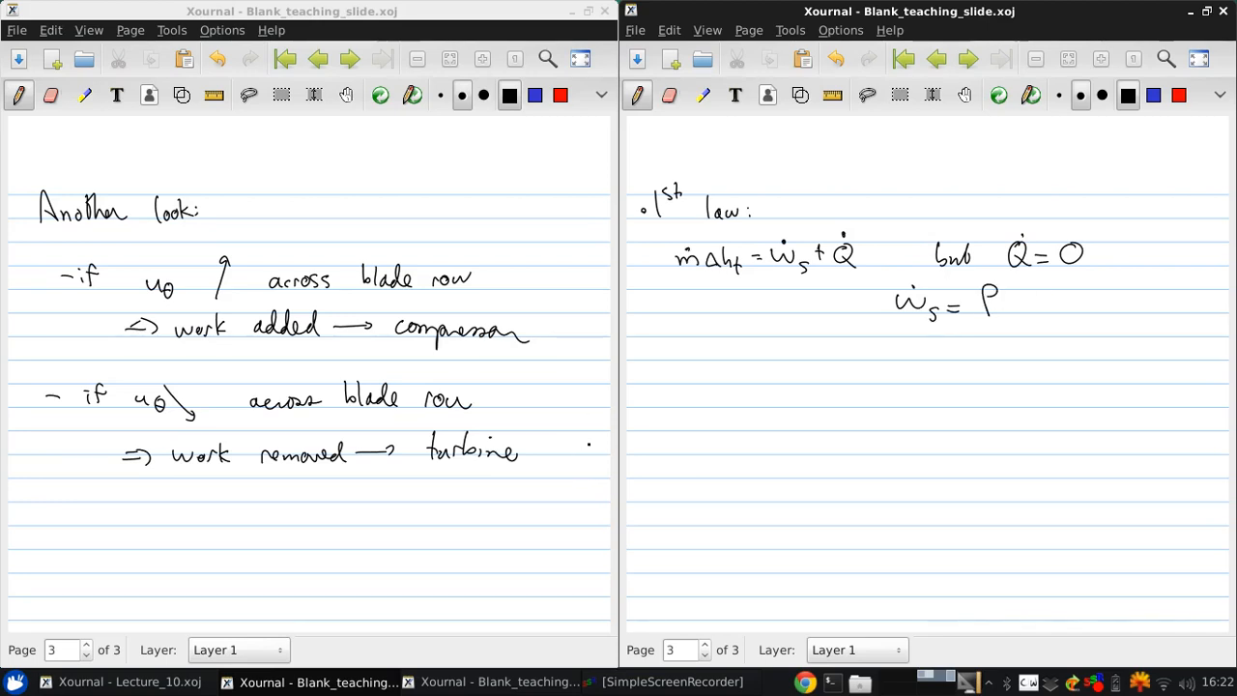
pyautogui.moveTo(673, 357); pyautogui.dragTo(731, 377)
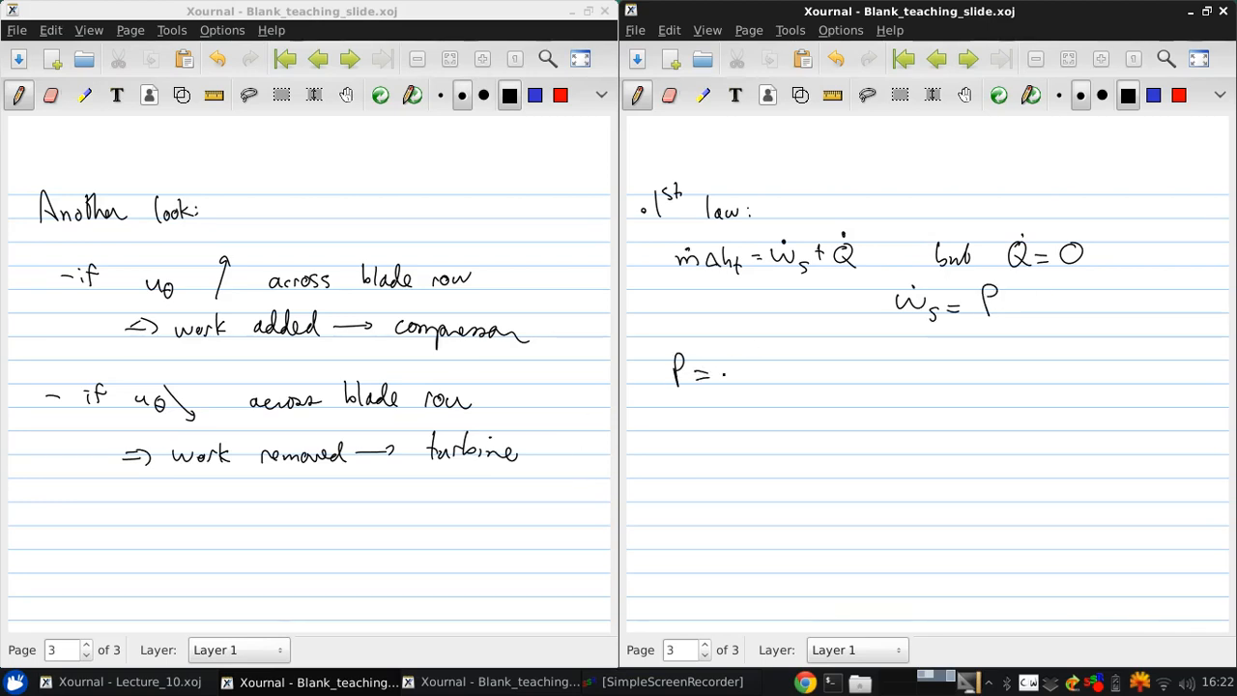
pyautogui.moveTo(734, 375); pyautogui.dragTo(796, 375)
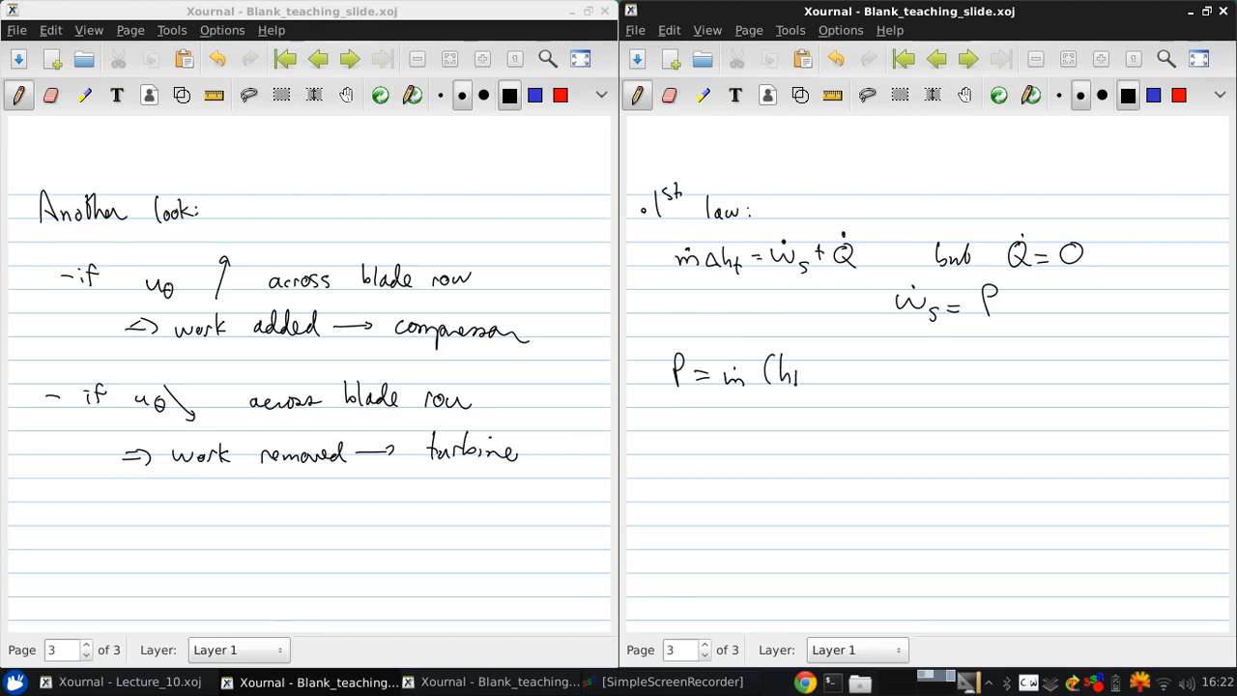
pyautogui.moveTo(796, 377); pyautogui.dragTo(850, 383)
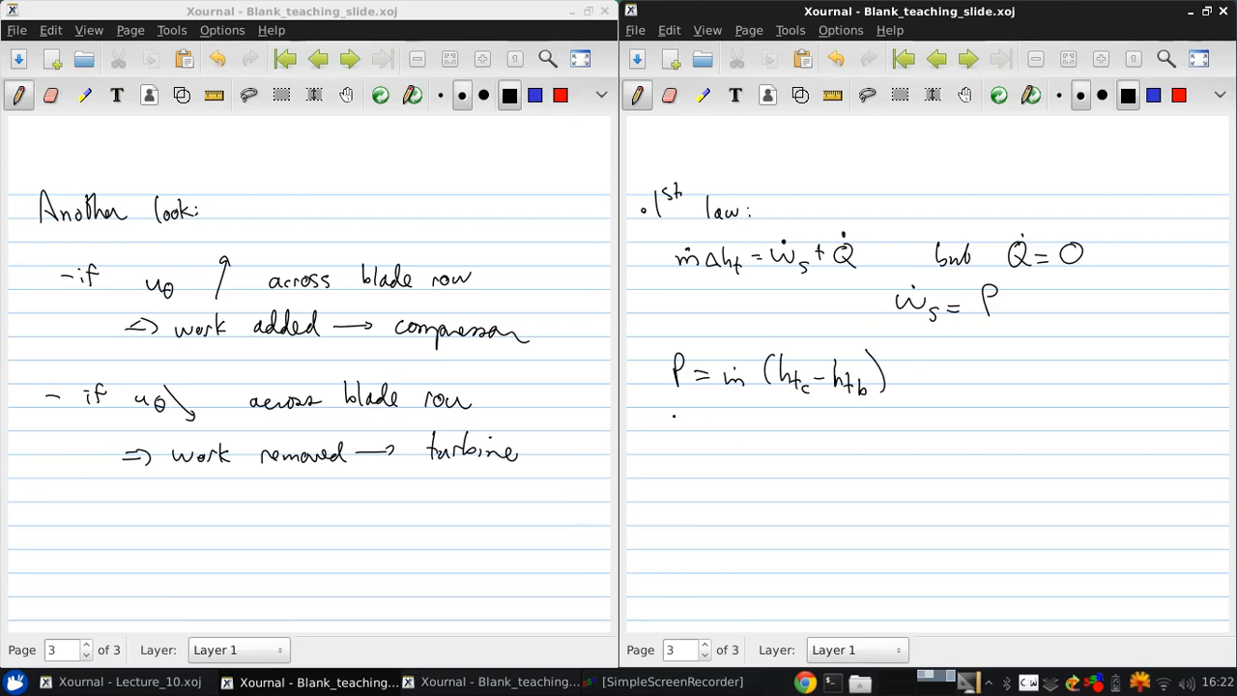
# Step: Write htc − htb = ω(r_c uθc − r_b uθb) and box the equation
pyautogui.moveTo(661, 425); pyautogui.dragTo(661, 448)
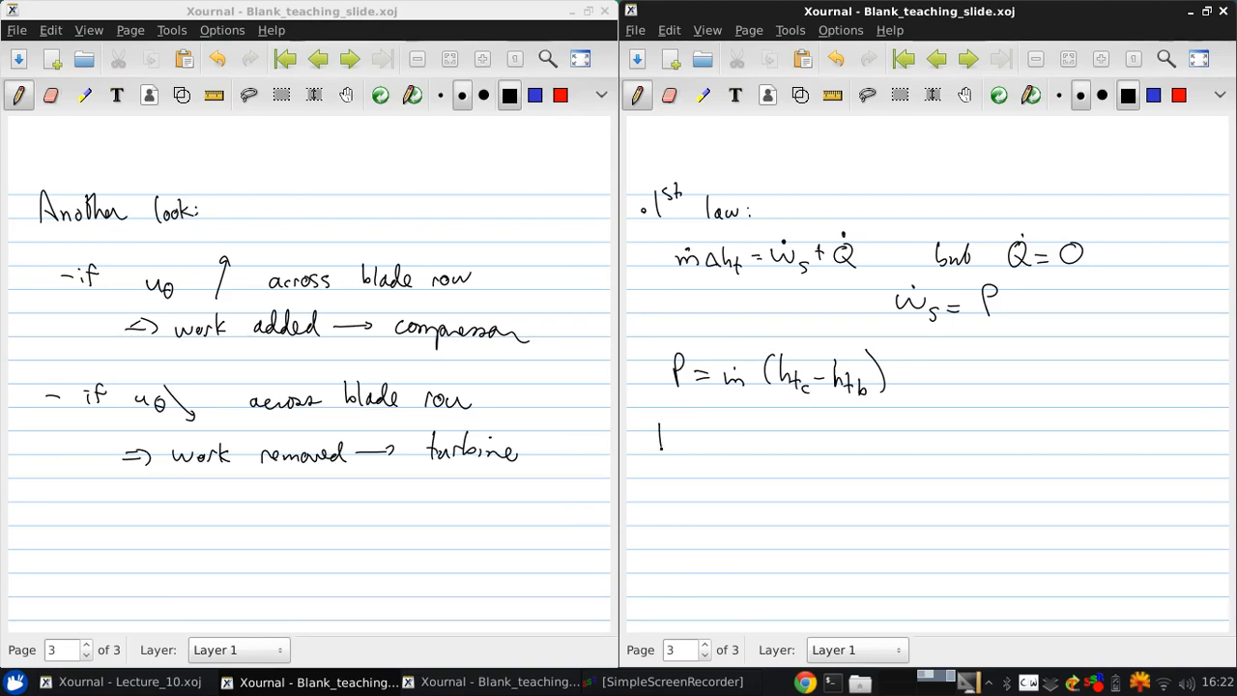
pyautogui.moveTo(657, 444); pyautogui.dragTo(744, 444)
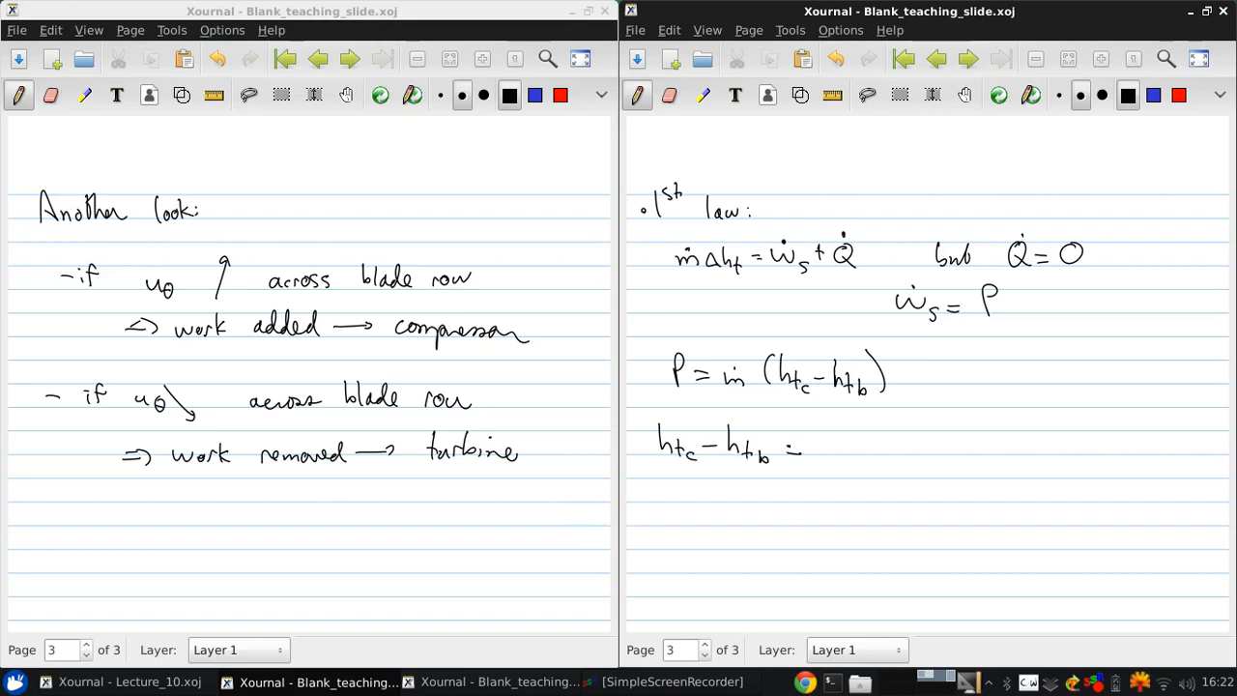
pyautogui.moveTo(821, 444); pyautogui.dragTo(869, 444)
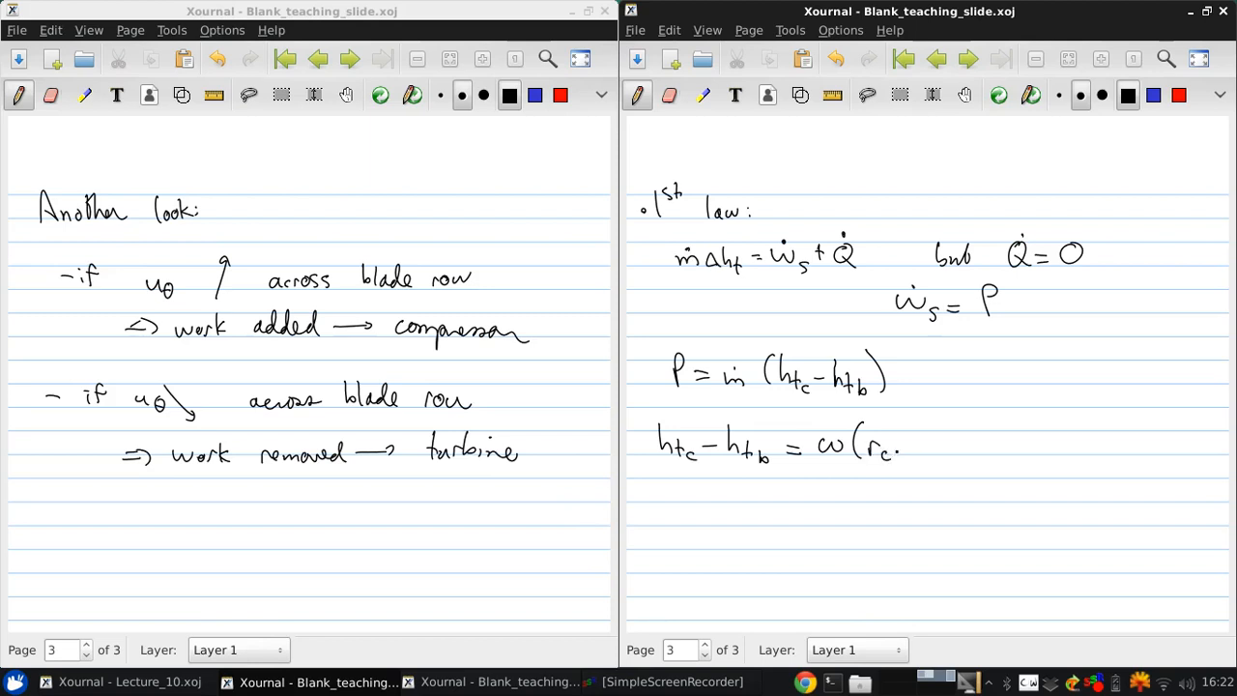
pyautogui.moveTo(904, 444); pyautogui.dragTo(937, 448)
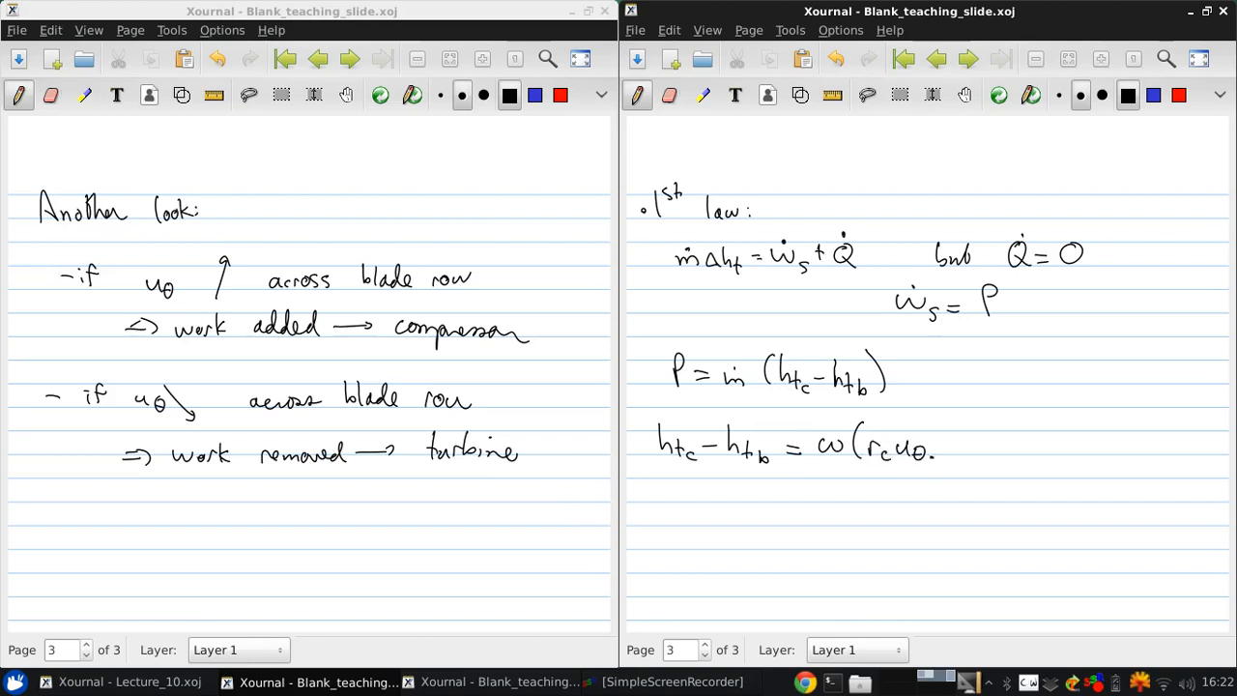
pyautogui.moveTo(947, 449); pyautogui.dragTo(1008, 448)
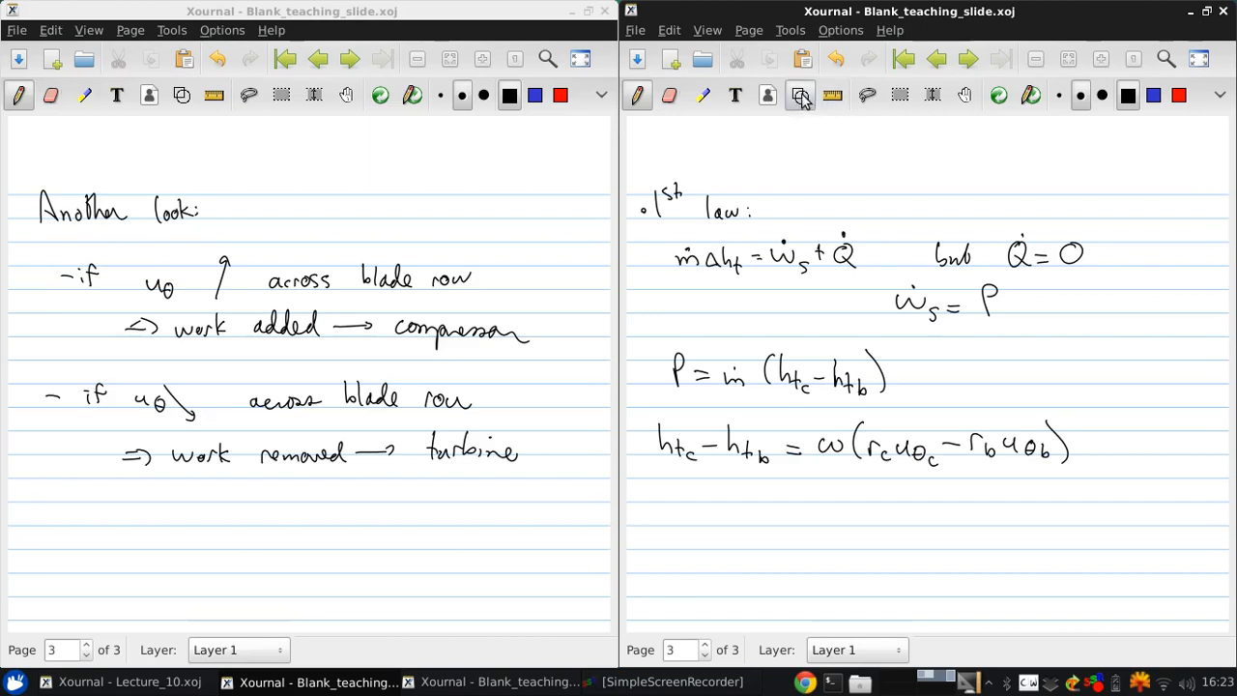
pyautogui.moveTo(656, 415); pyautogui.dragTo(1082, 487)
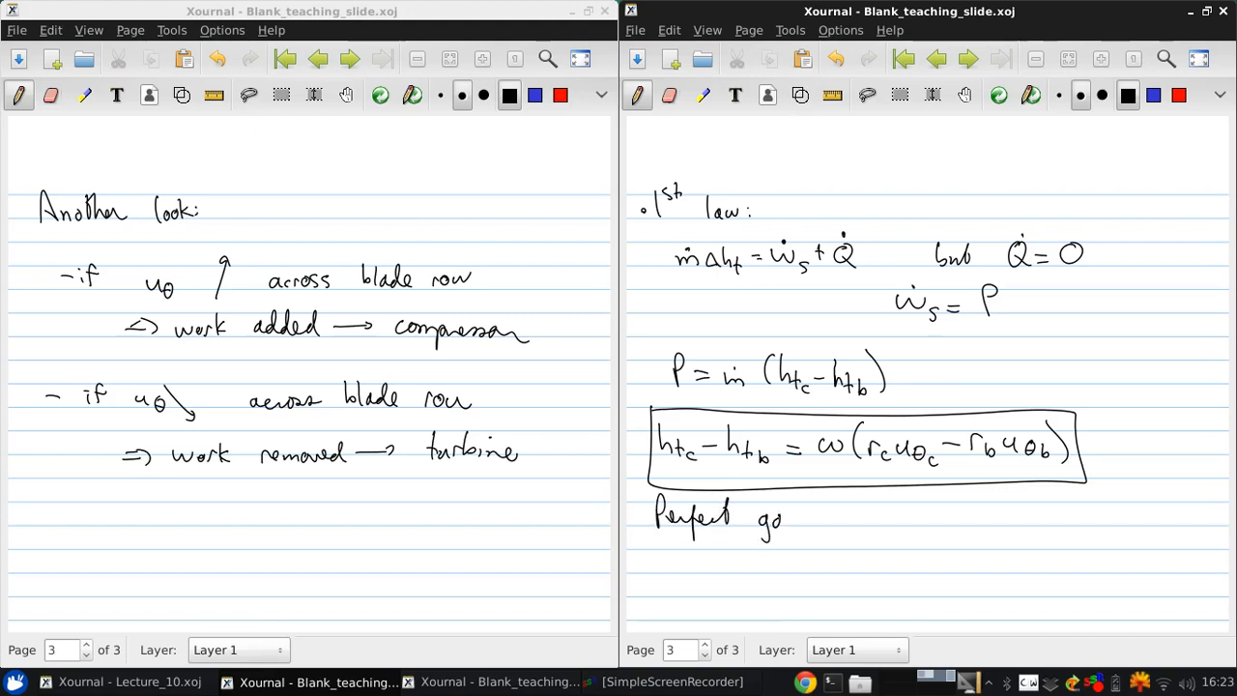
# Step: Write Perfect gas (cp = const), cp(T_tc − T_tb) = ω(r_c uθc − r_b uθb), box it and label Euler Turbine
pyautogui.moveTo(783, 518); pyautogui.dragTo(898, 518)
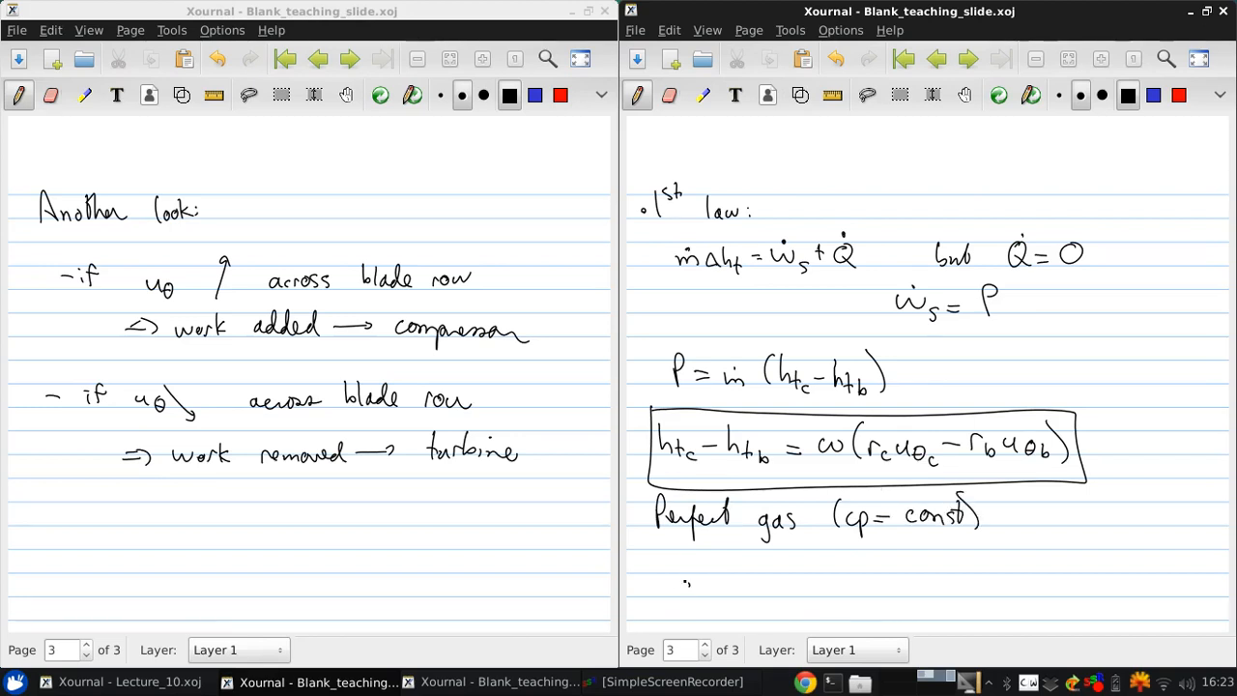
pyautogui.moveTo(676, 579); pyautogui.dragTo(763, 589)
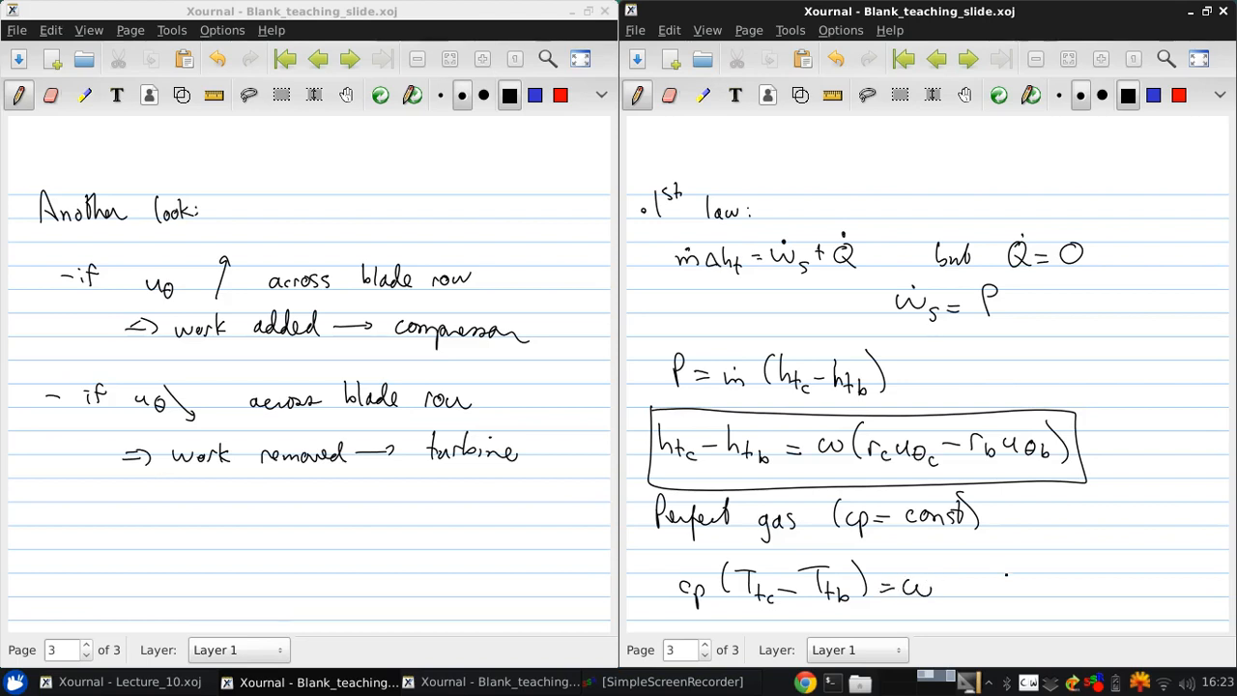
pyautogui.moveTo(950, 584); pyautogui.dragTo(1014, 590)
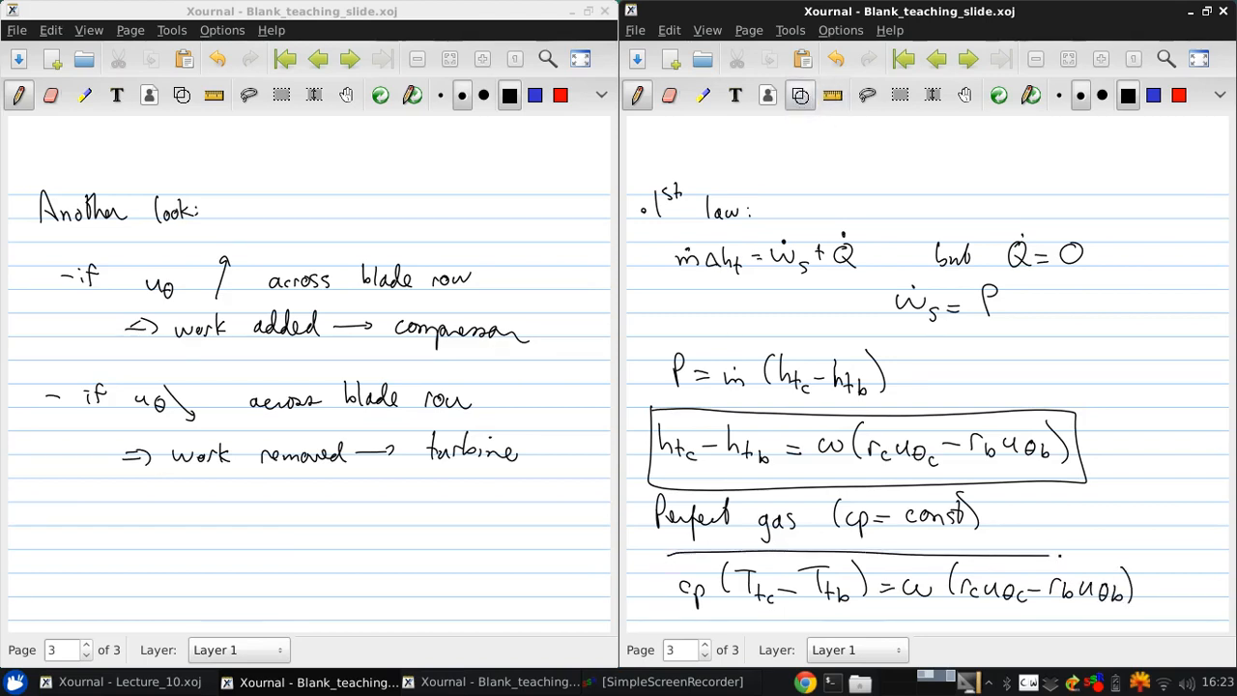
pyautogui.moveTo(661, 564); pyautogui.dragTo(1149, 618)
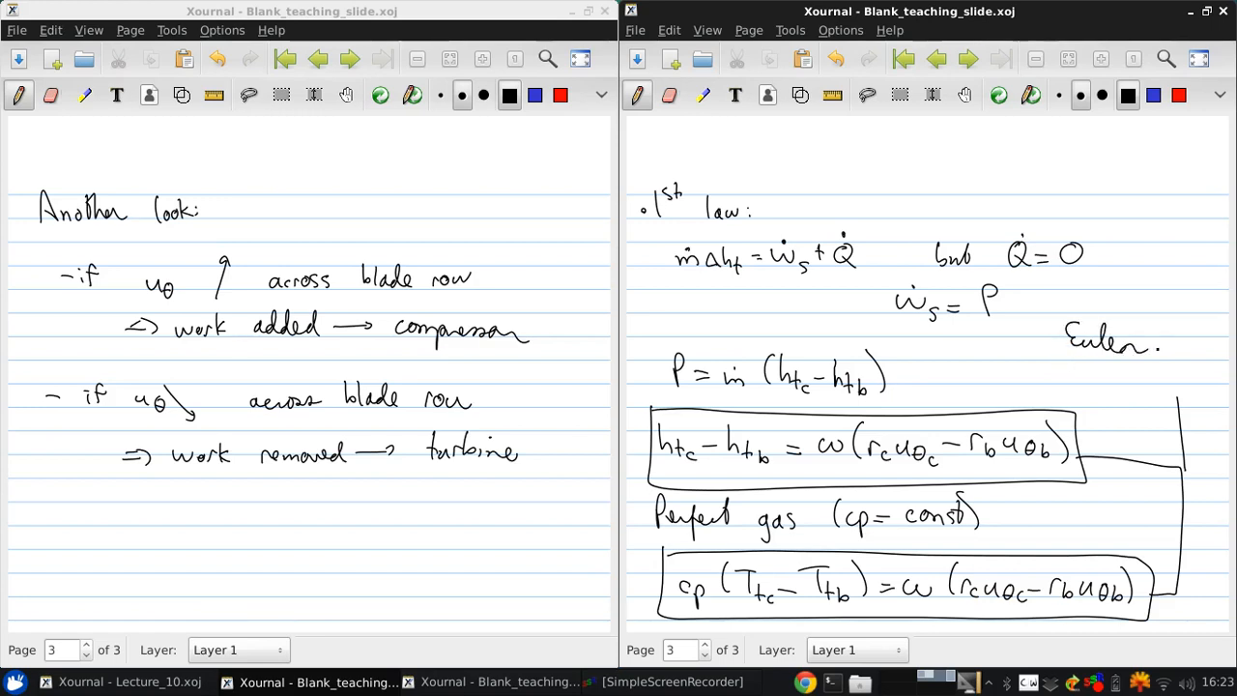
pyautogui.write('Turbine')
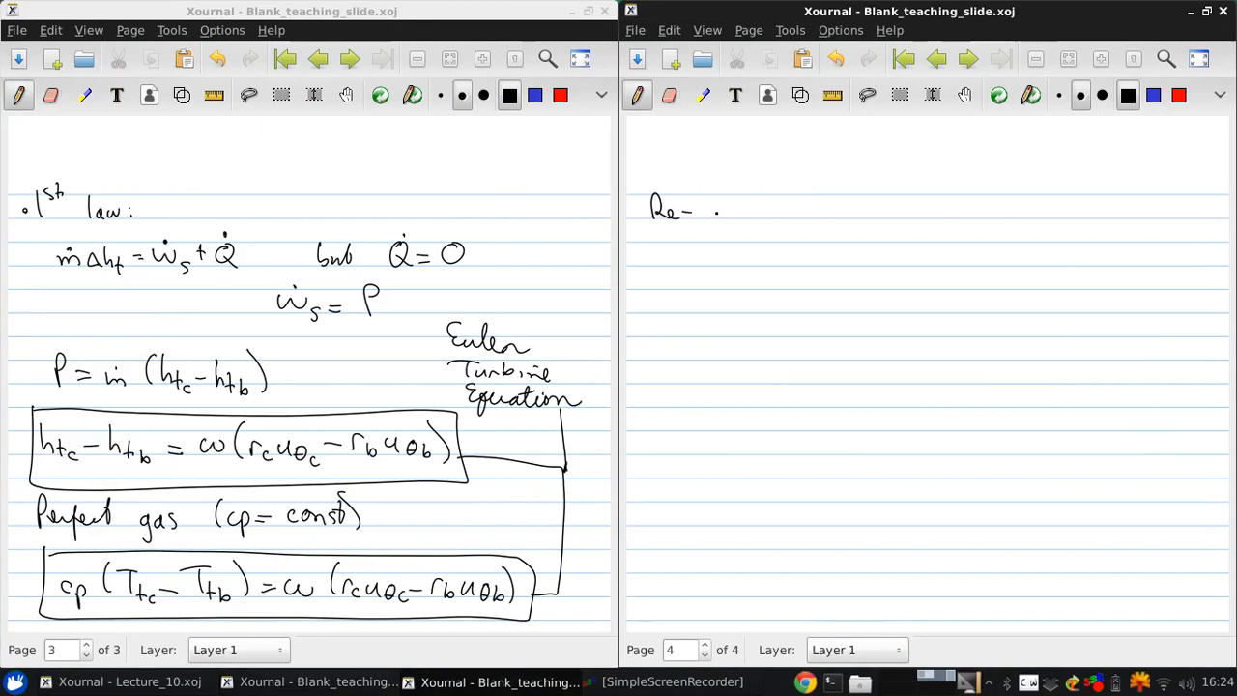
# Step: On the new page write Re-write as: cp T_tb(T_tc/T_tb − 1) = ω(...)
pyautogui.moveTo(719, 209); pyautogui.dragTo(752, 209)
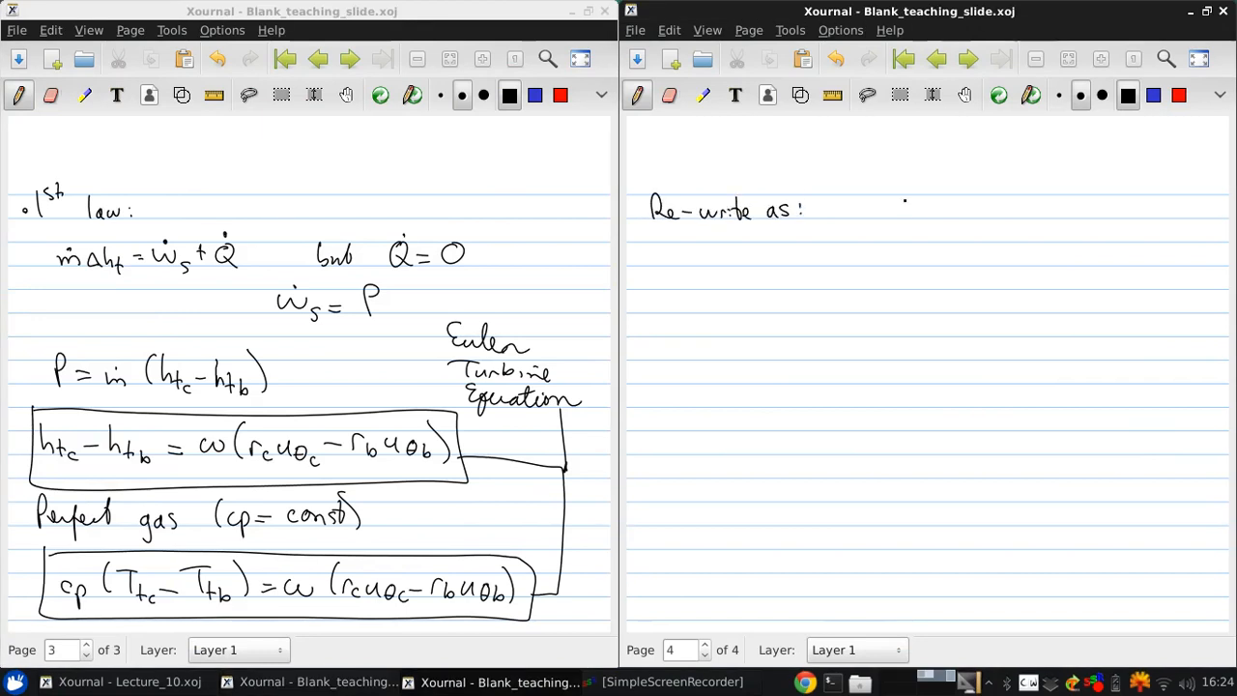
pyautogui.moveTo(840, 209); pyautogui.dragTo(869, 217)
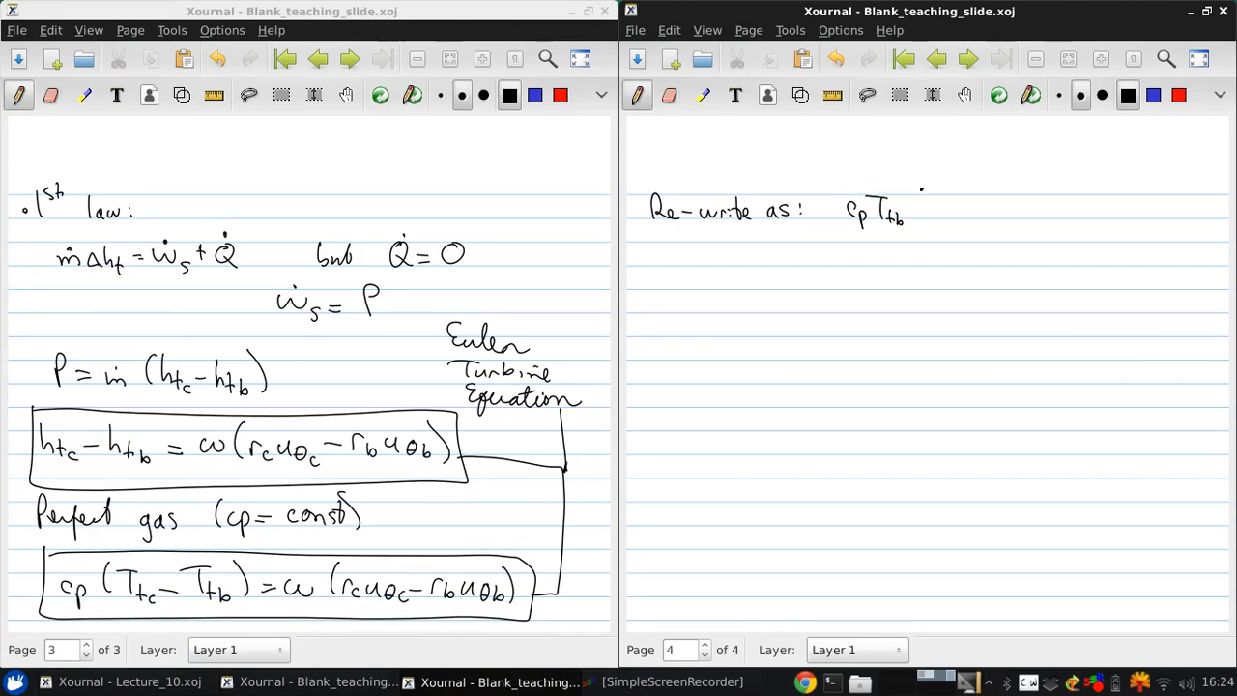
pyautogui.moveTo(912, 193); pyautogui.dragTo(966, 217)
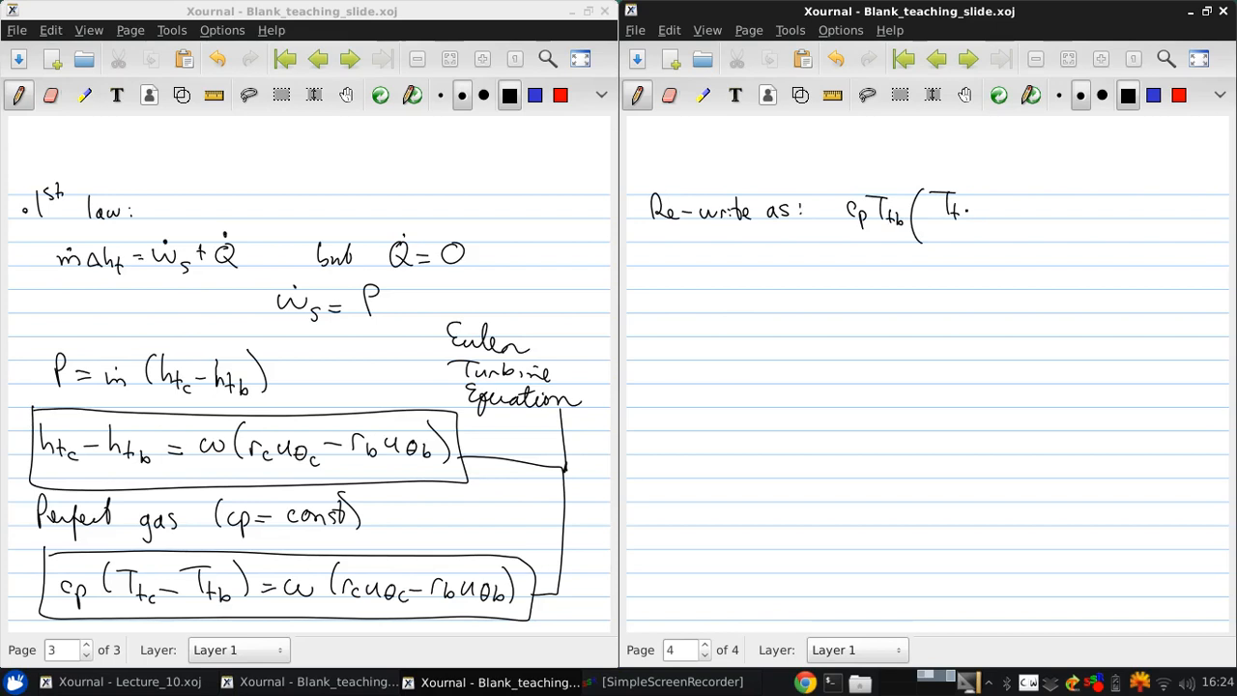
pyautogui.moveTo(947, 203); pyautogui.dragTo(957, 247)
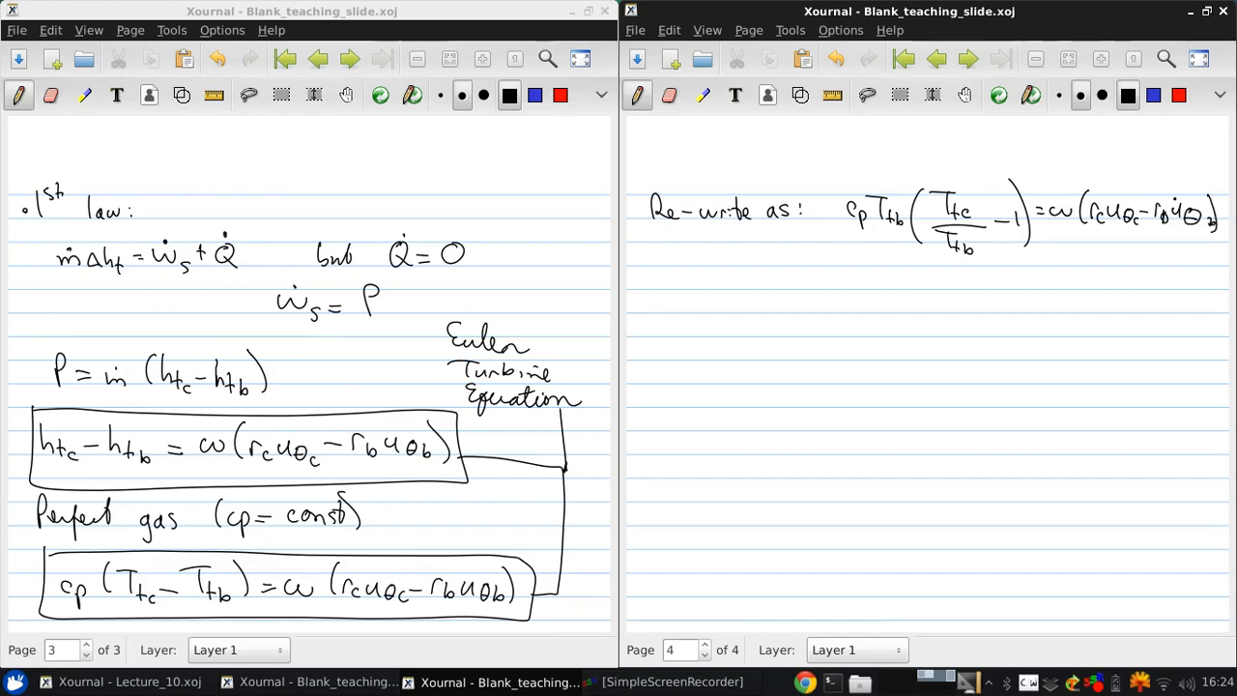
# Step: Underline the temperature ratio with an arrow labelling it T_c like
pyautogui.moveTo(943, 270); pyautogui.dragTo(982, 270)
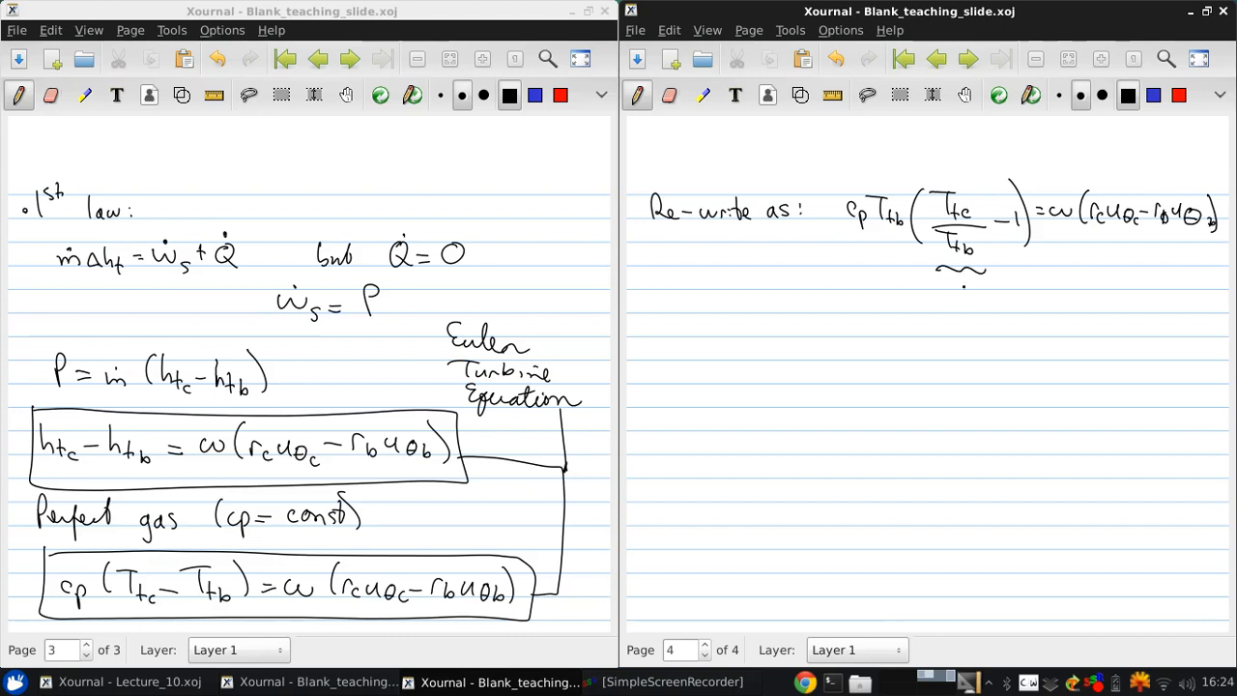
pyautogui.moveTo(962, 281); pyautogui.dragTo(957, 348)
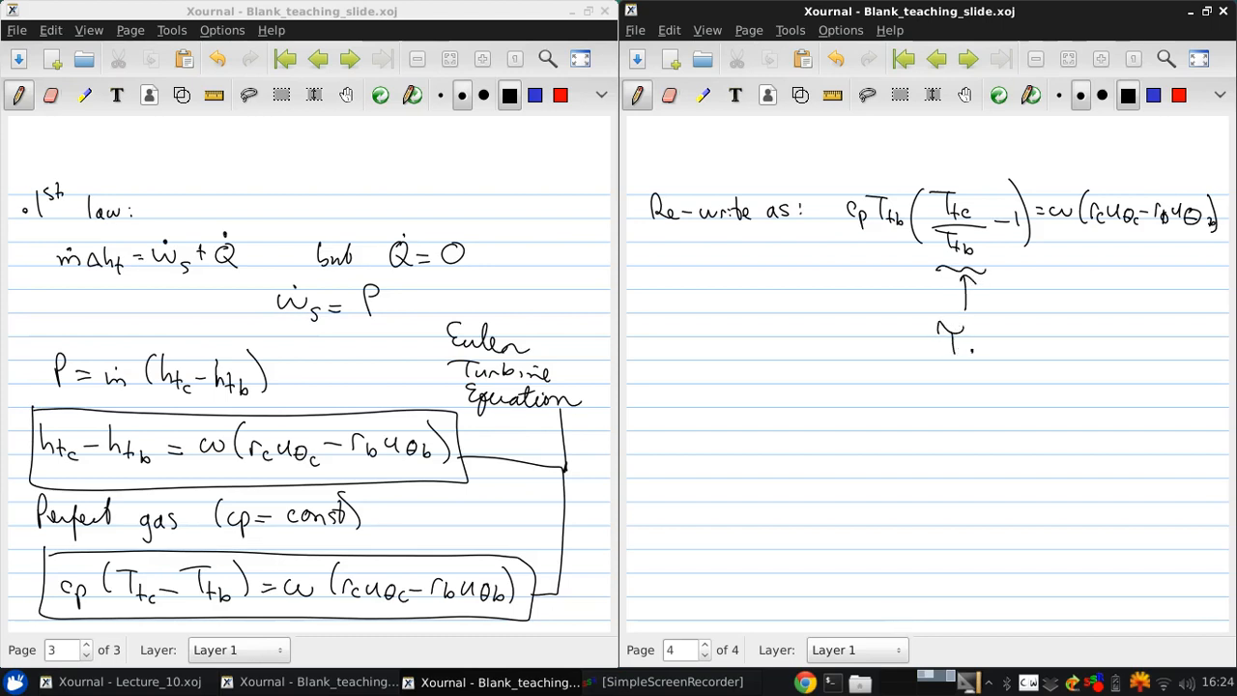
pyautogui.moveTo(956, 338); pyautogui.dragTo(976, 351)
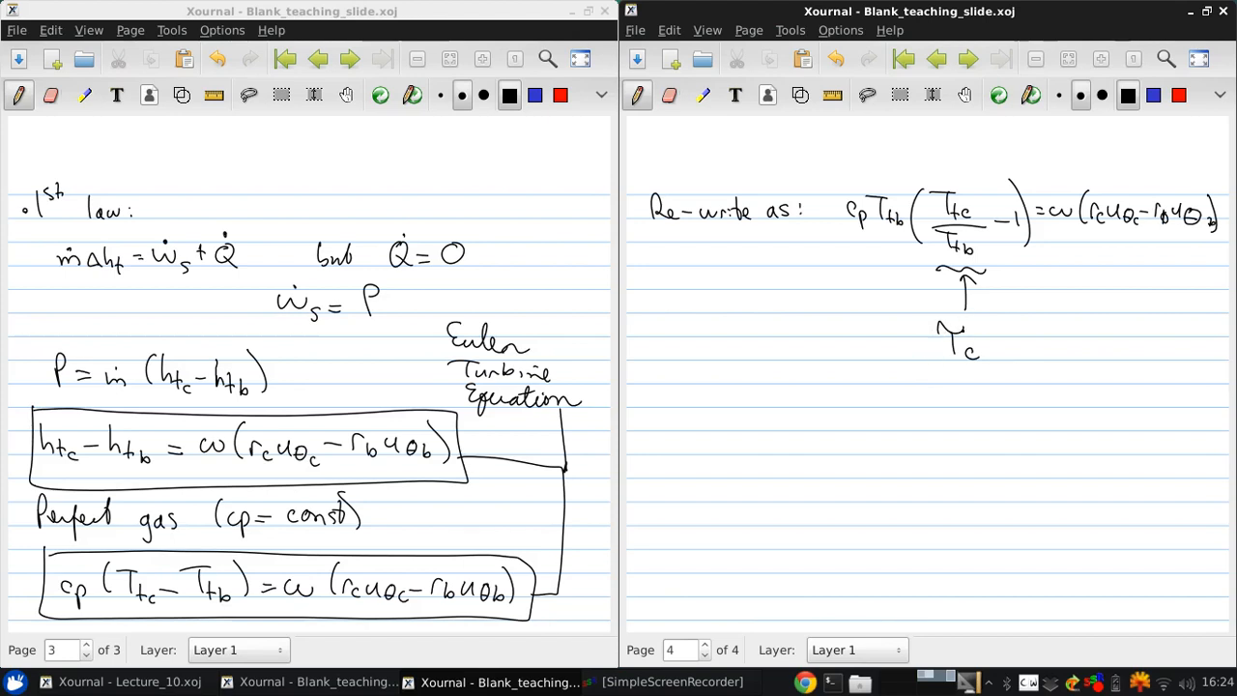
pyautogui.write('like.')
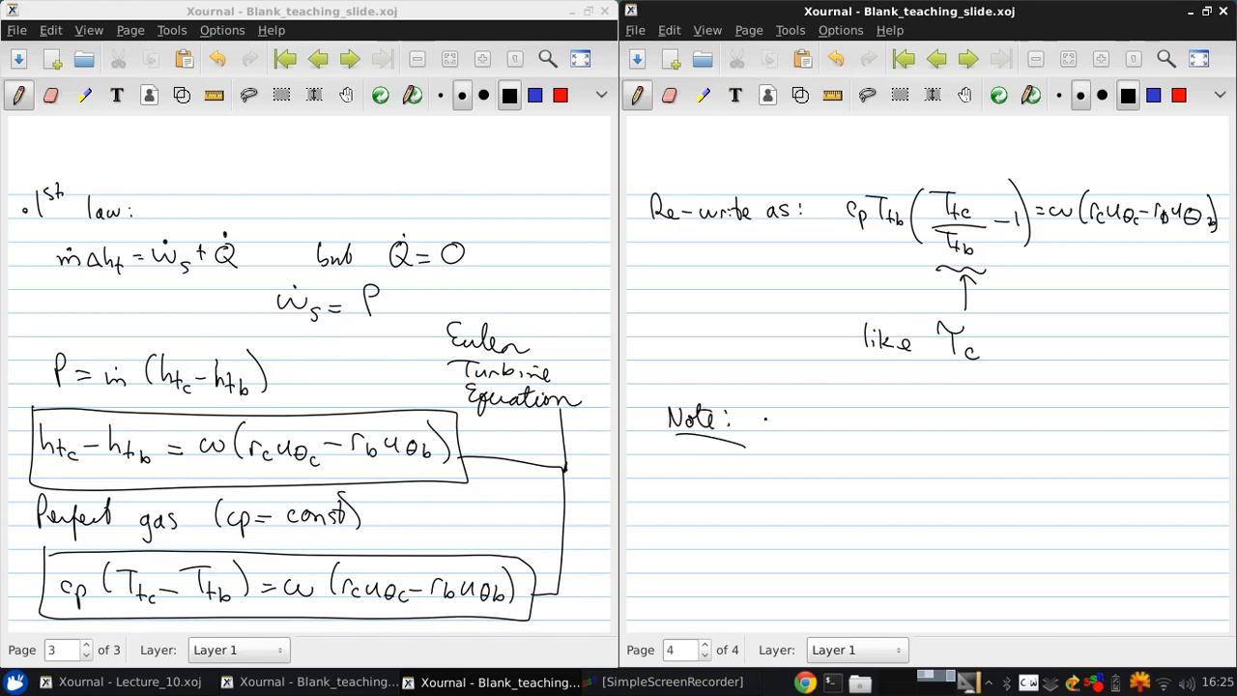
# Step: Note velocities are in the absolute frame and write the compressor condition (r_c uθc − r_b uθb) > 0 giving T_tc > T_tb
pyautogui.moveTo(763, 422); pyautogui.dragTo(850, 429)
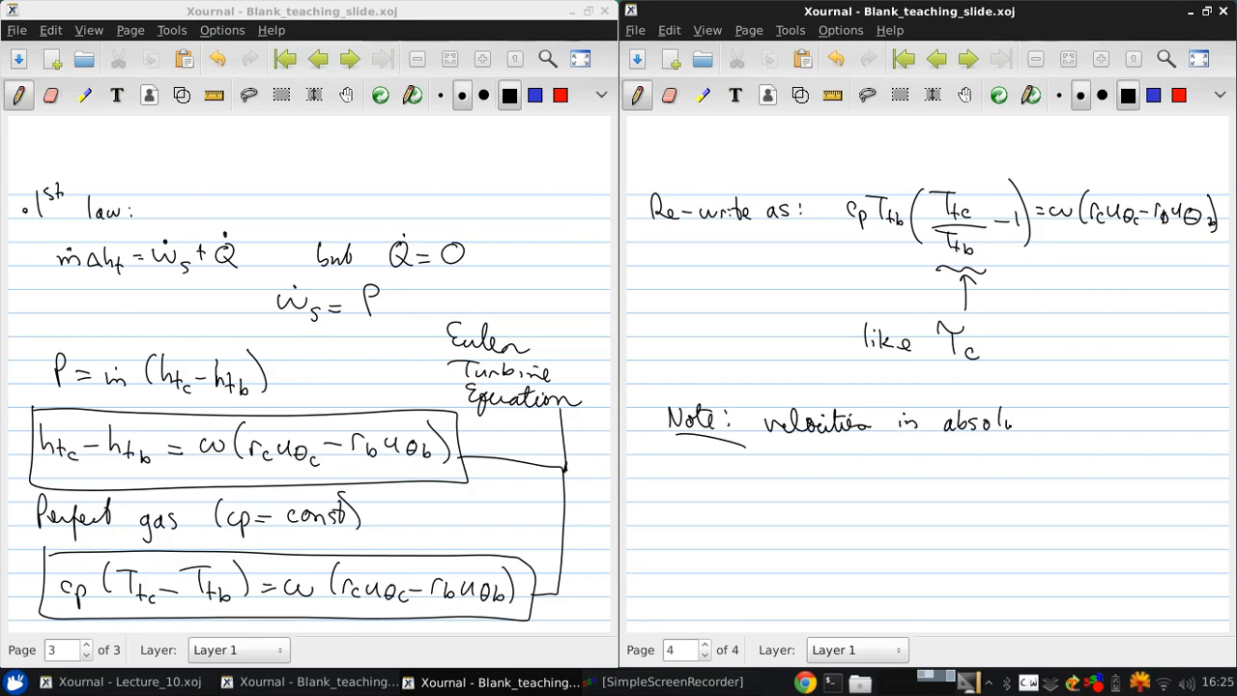
pyautogui.moveTo(1013, 421); pyautogui.dragTo(1073, 421)
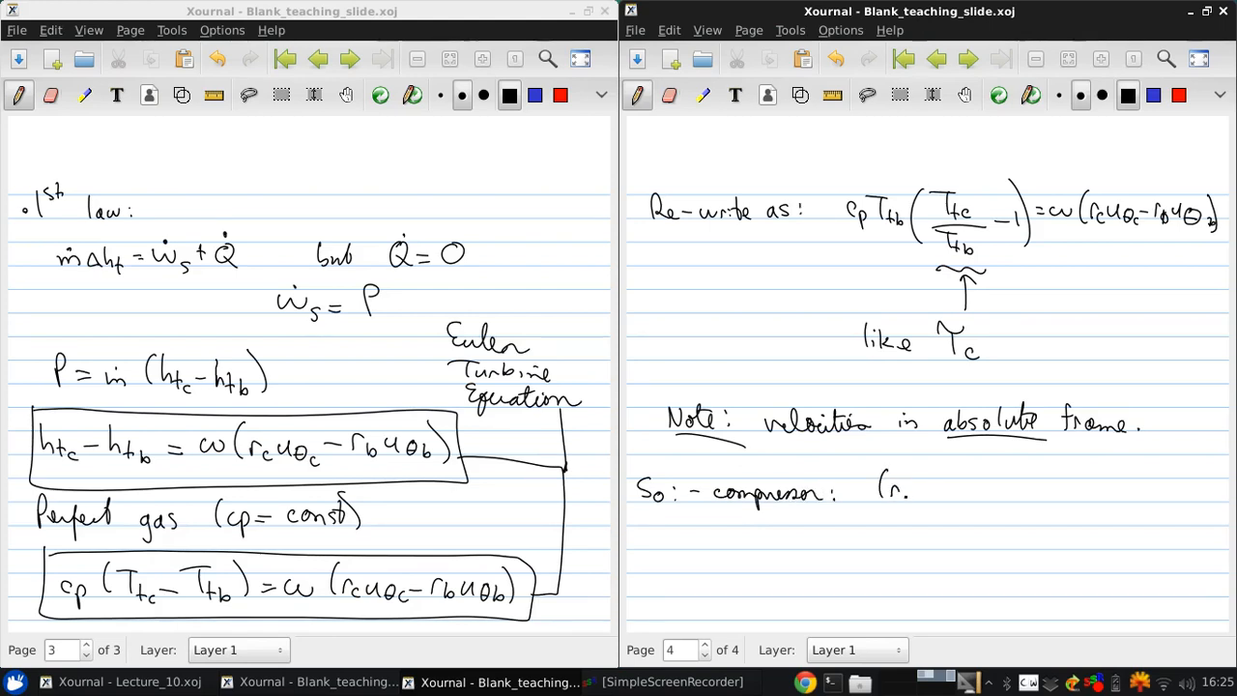
pyautogui.moveTo(889, 492); pyautogui.dragTo(966, 493)
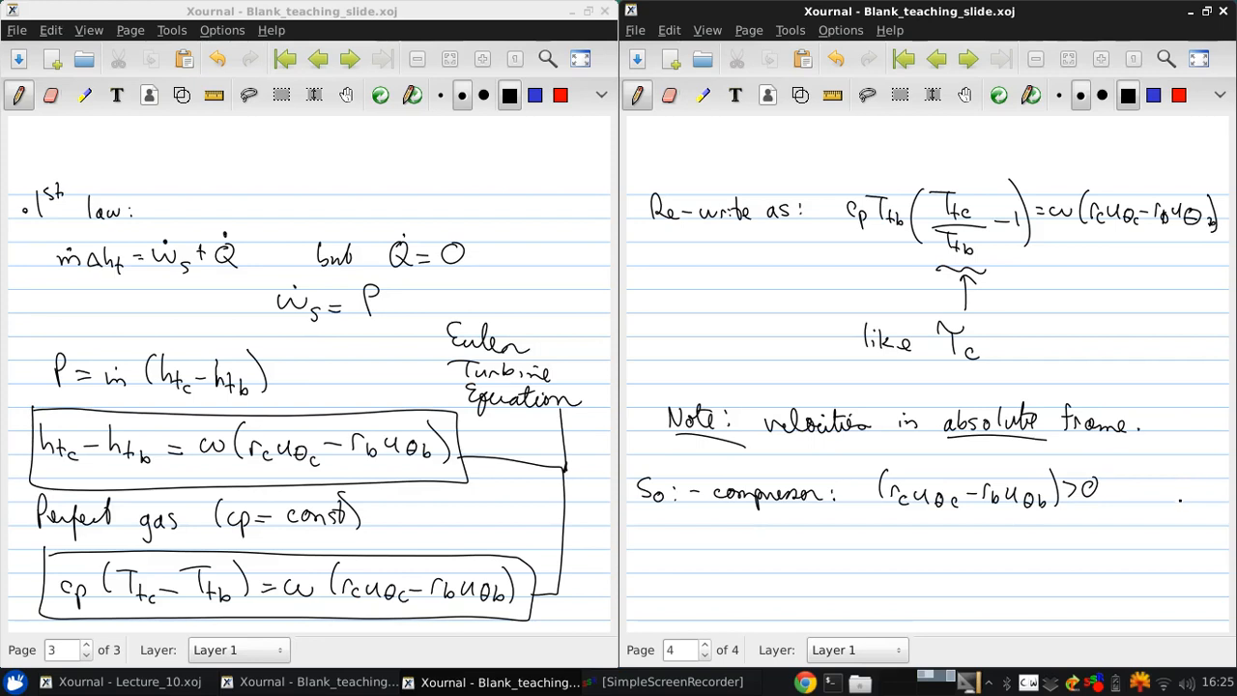
pyautogui.click(1105, 492)
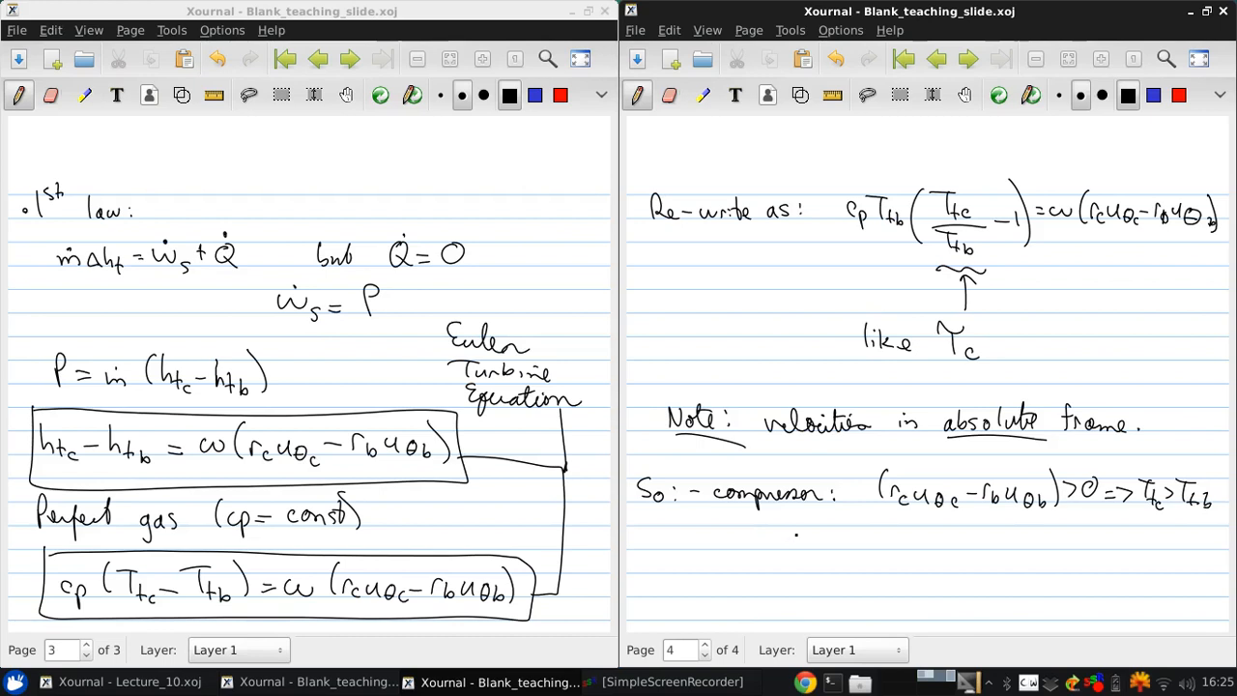
# Step: Write the turbine condition (r_c uθc − r_b uθb) < 0 giving T_tc < T_tb
pyautogui.write('- turbine :')
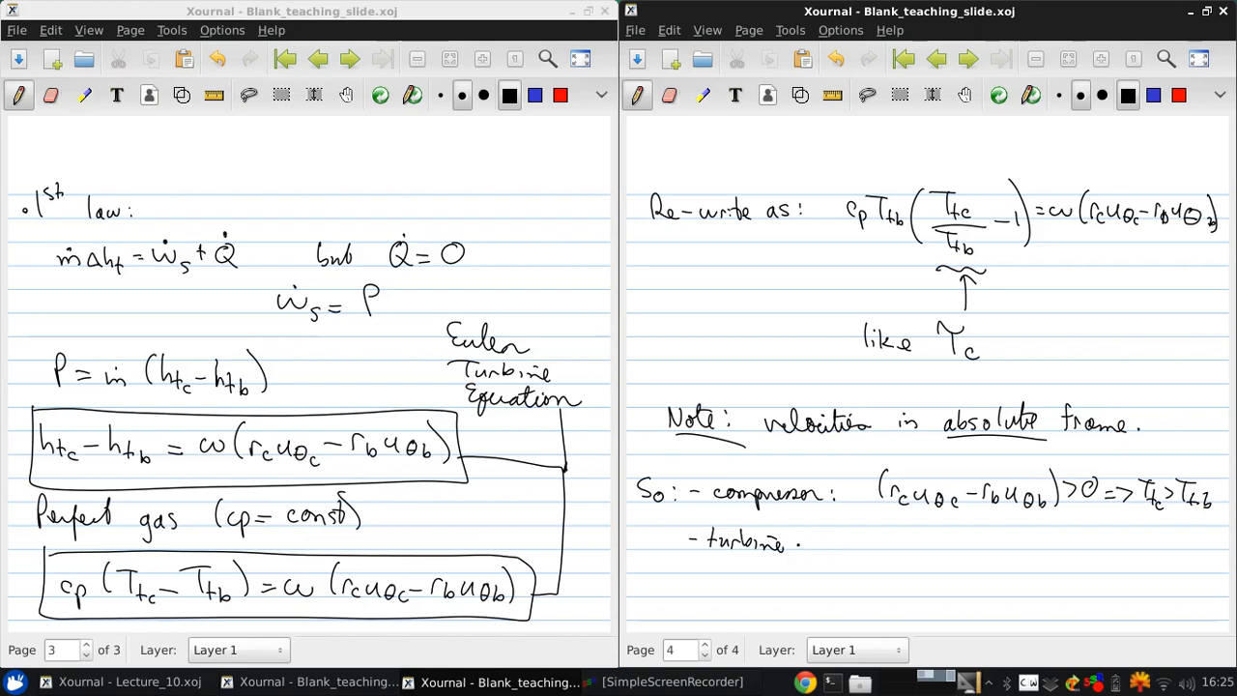
pyautogui.moveTo(802, 541); pyautogui.dragTo(889, 541)
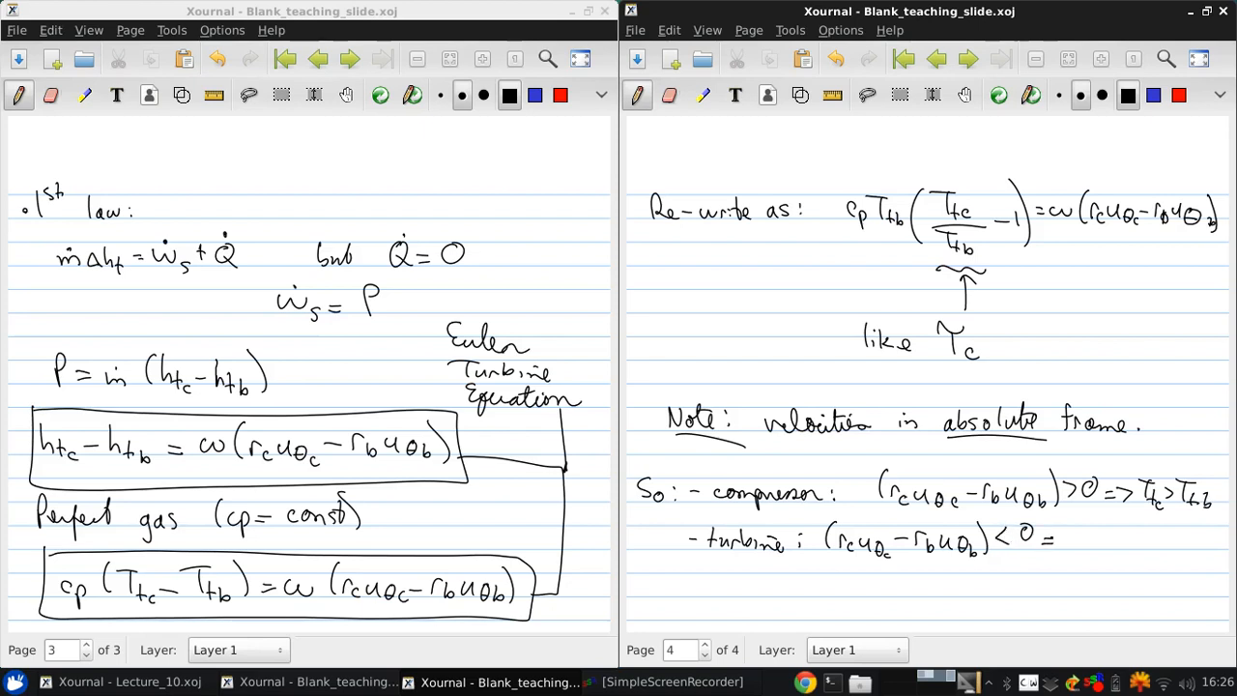
pyautogui.moveTo(1063, 541); pyautogui.dragTo(1111, 541)
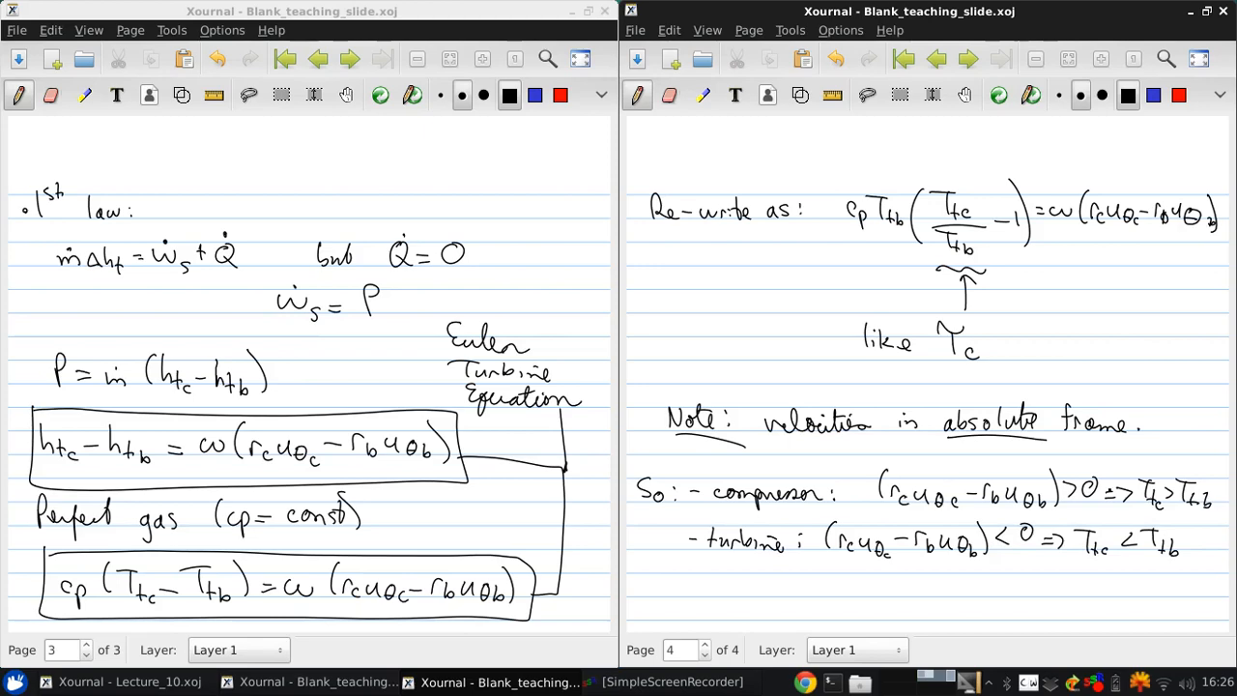
pyautogui.click(1097, 682)
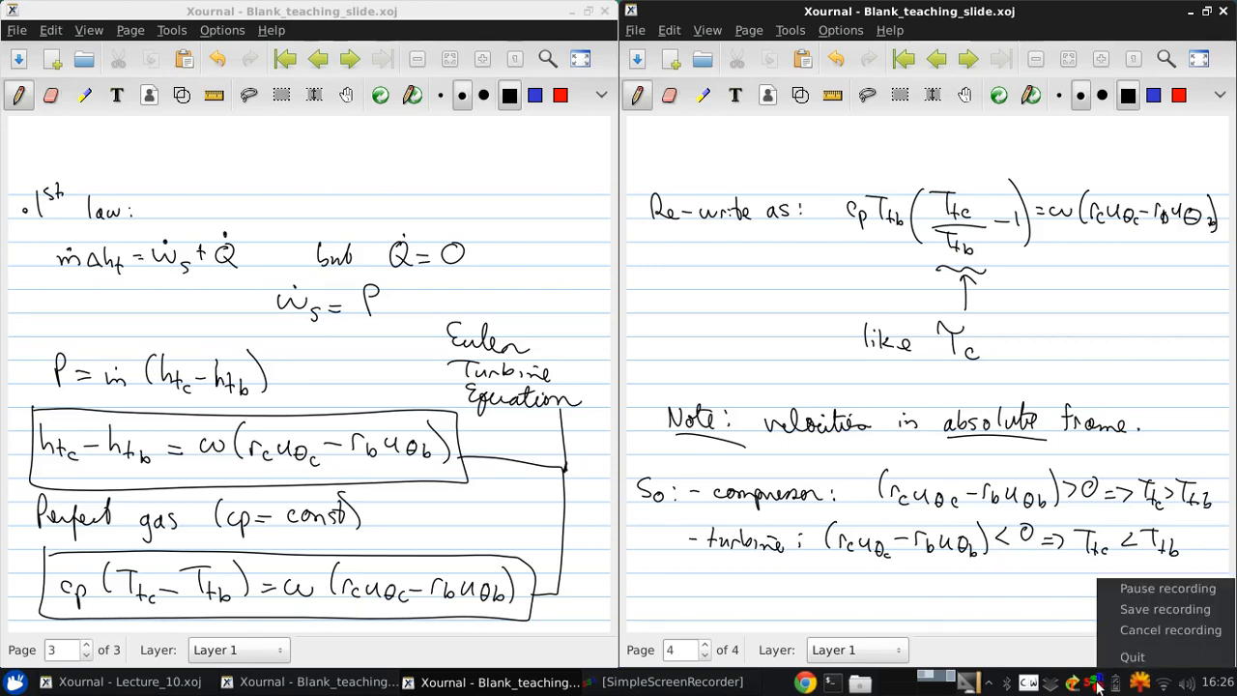